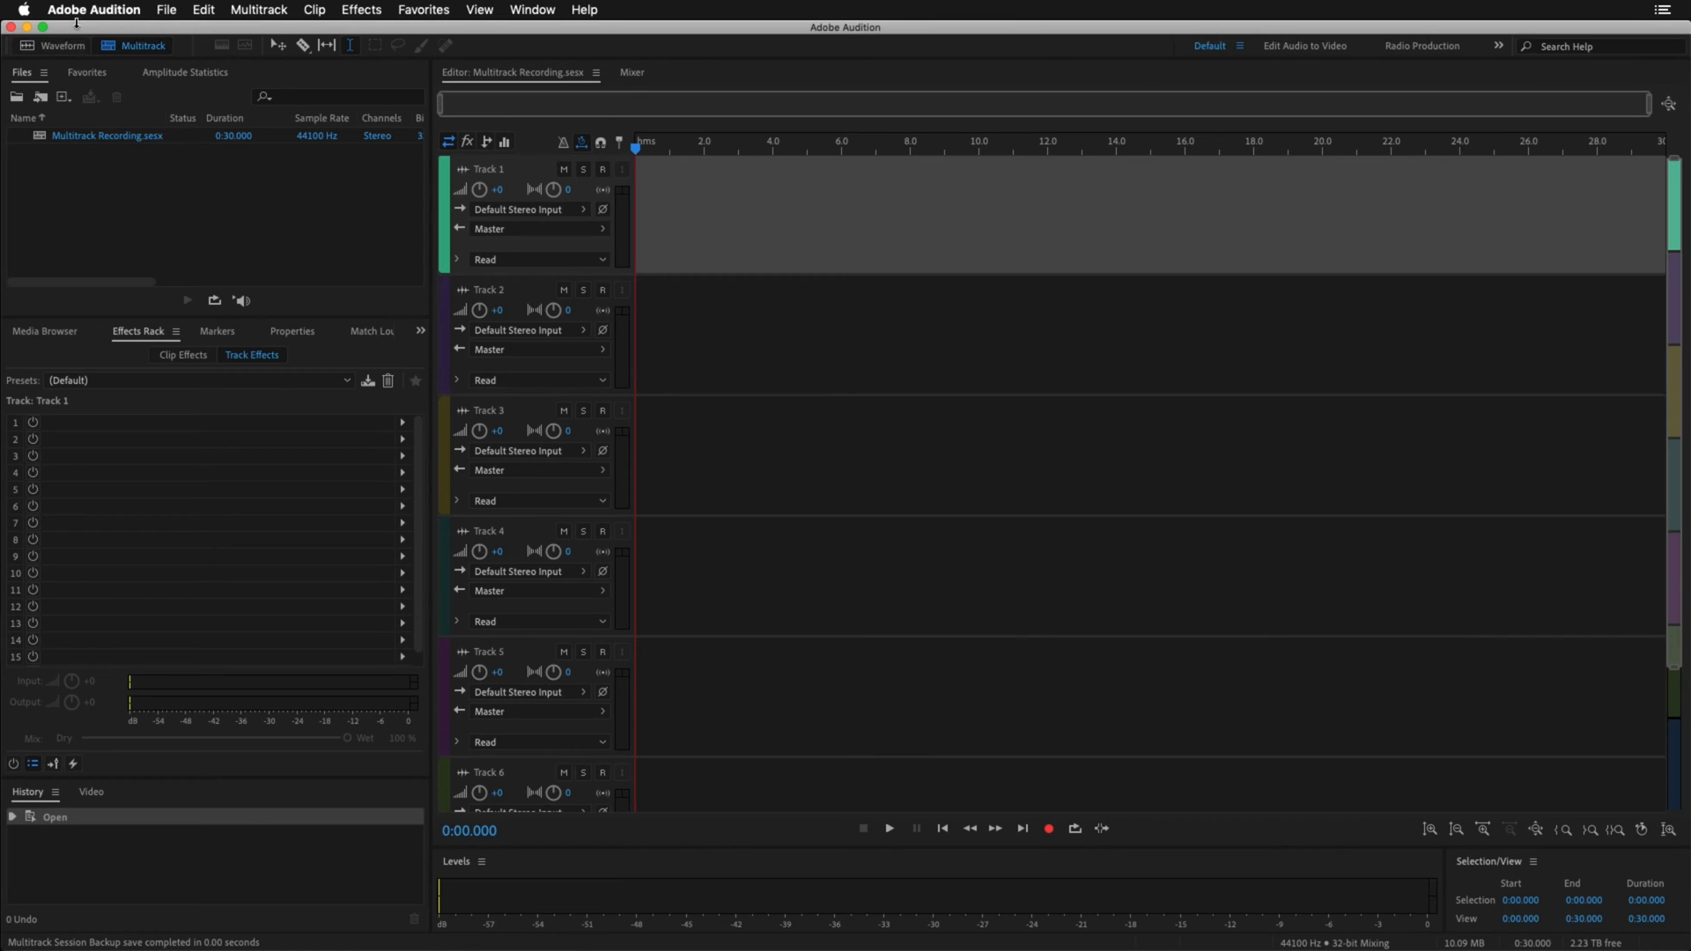
- Reopen the Audio Hardware preferences from Track 1's input choices after a first look
{"action": "left_click", "coordinate": [92, 8]}
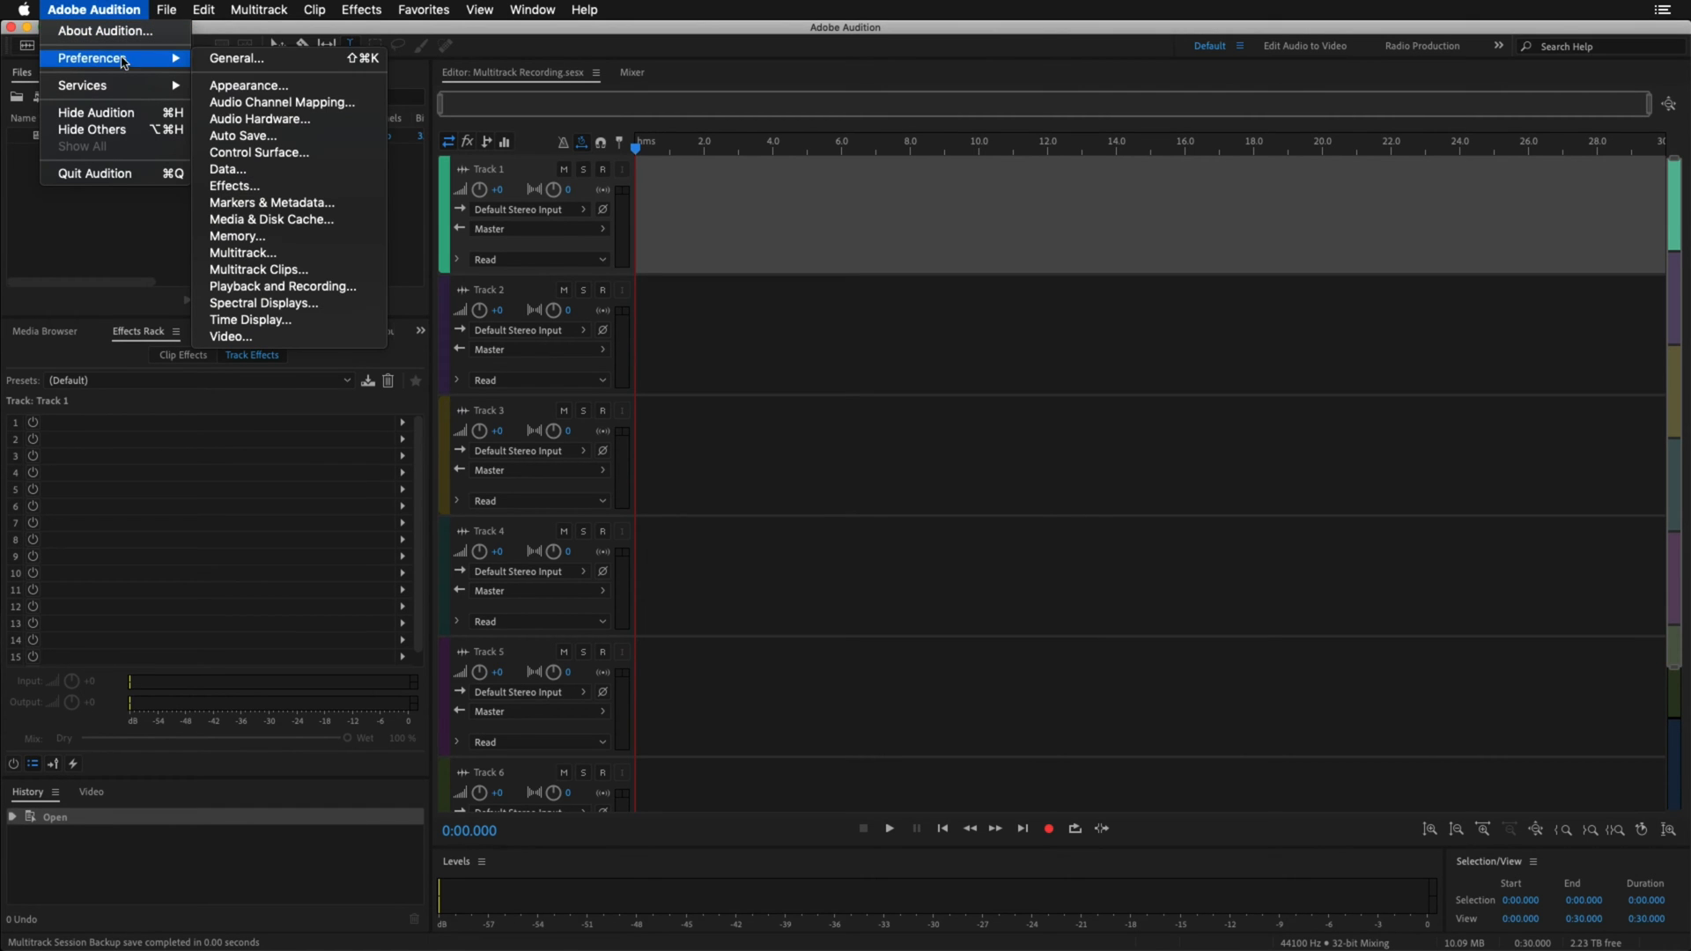
{"action": "left_click", "coordinate": [259, 120]}
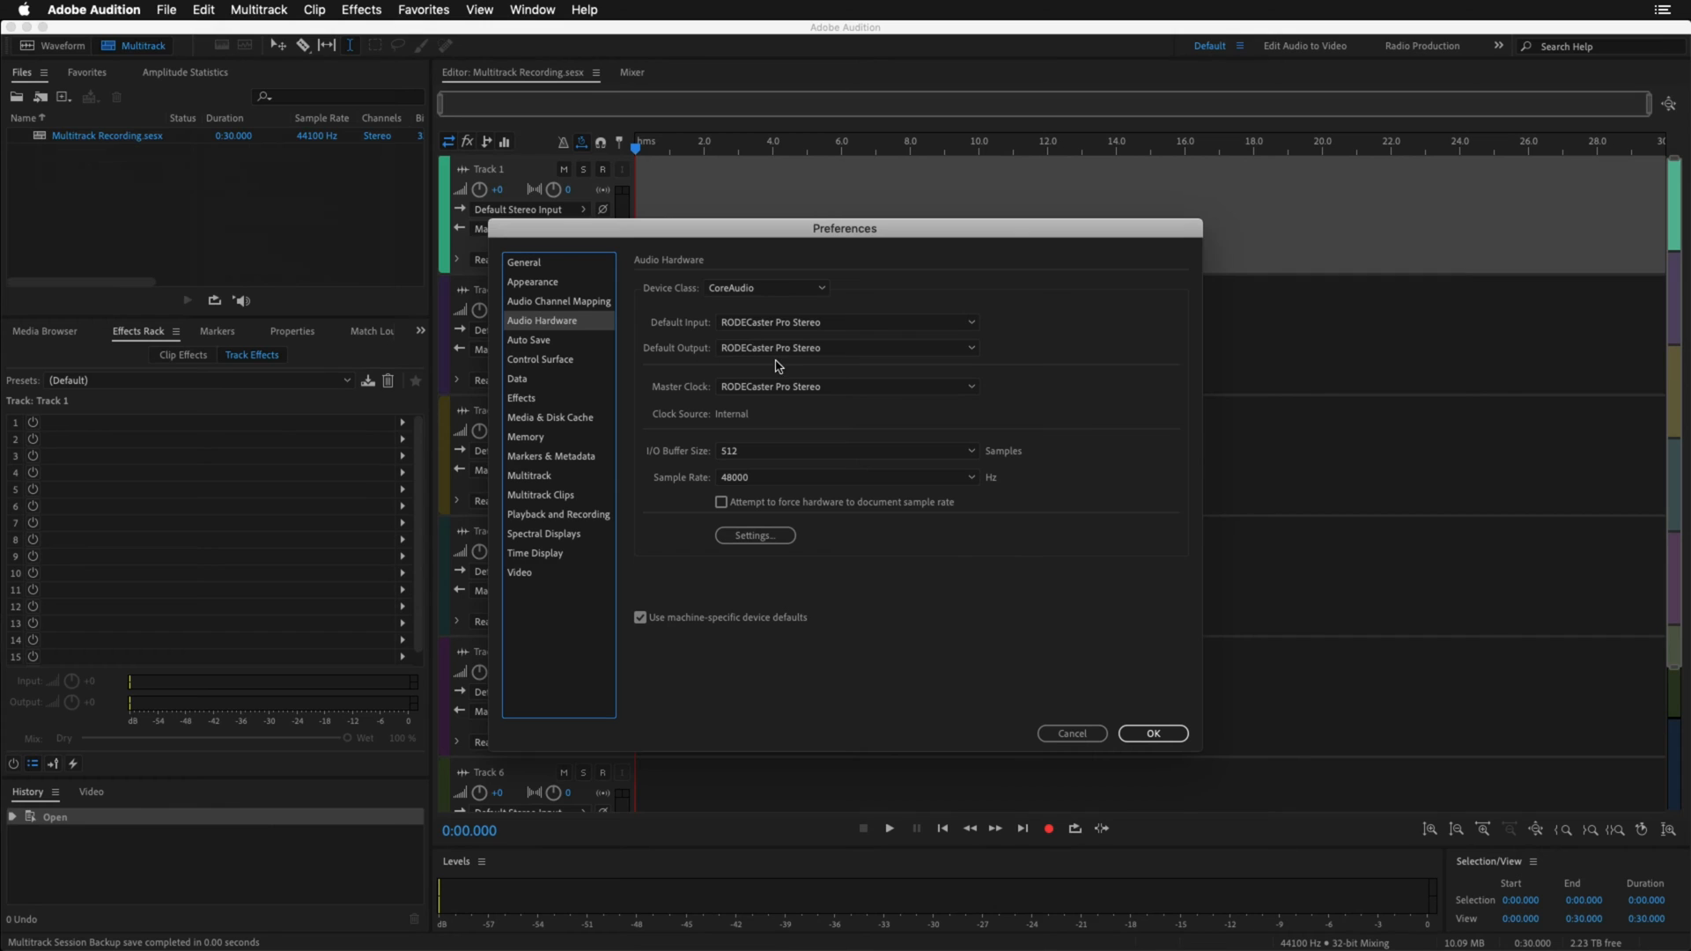
{"action": "mouse_move", "coordinate": [733, 361]}
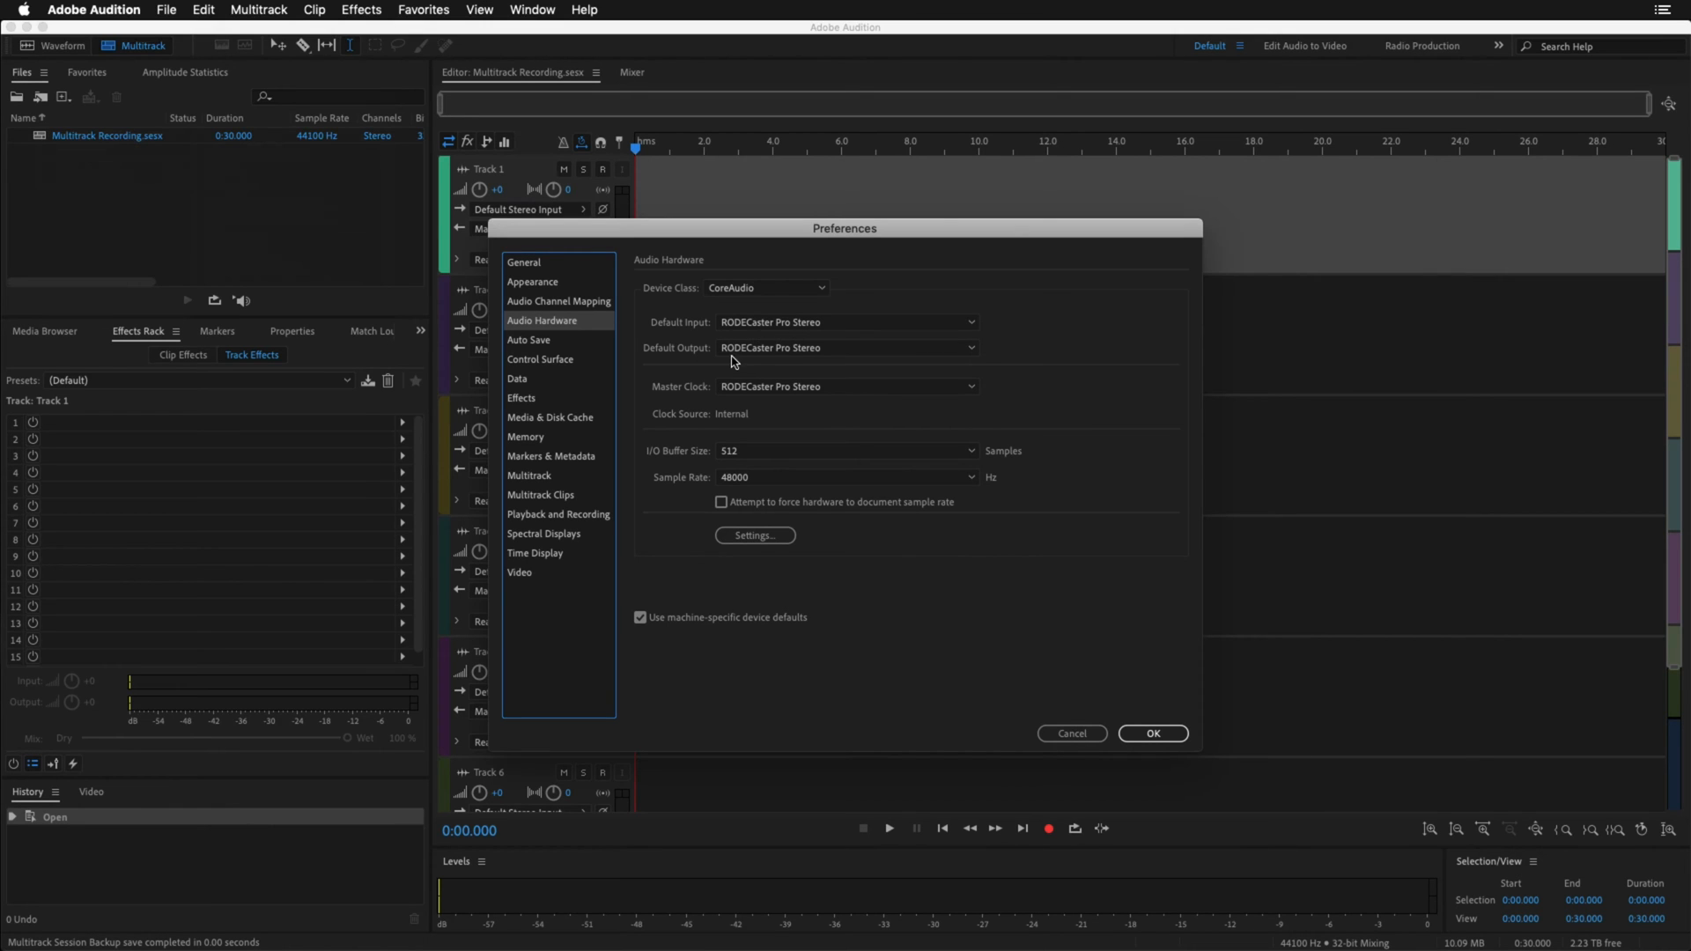
{"action": "mouse_move", "coordinate": [1155, 729]}
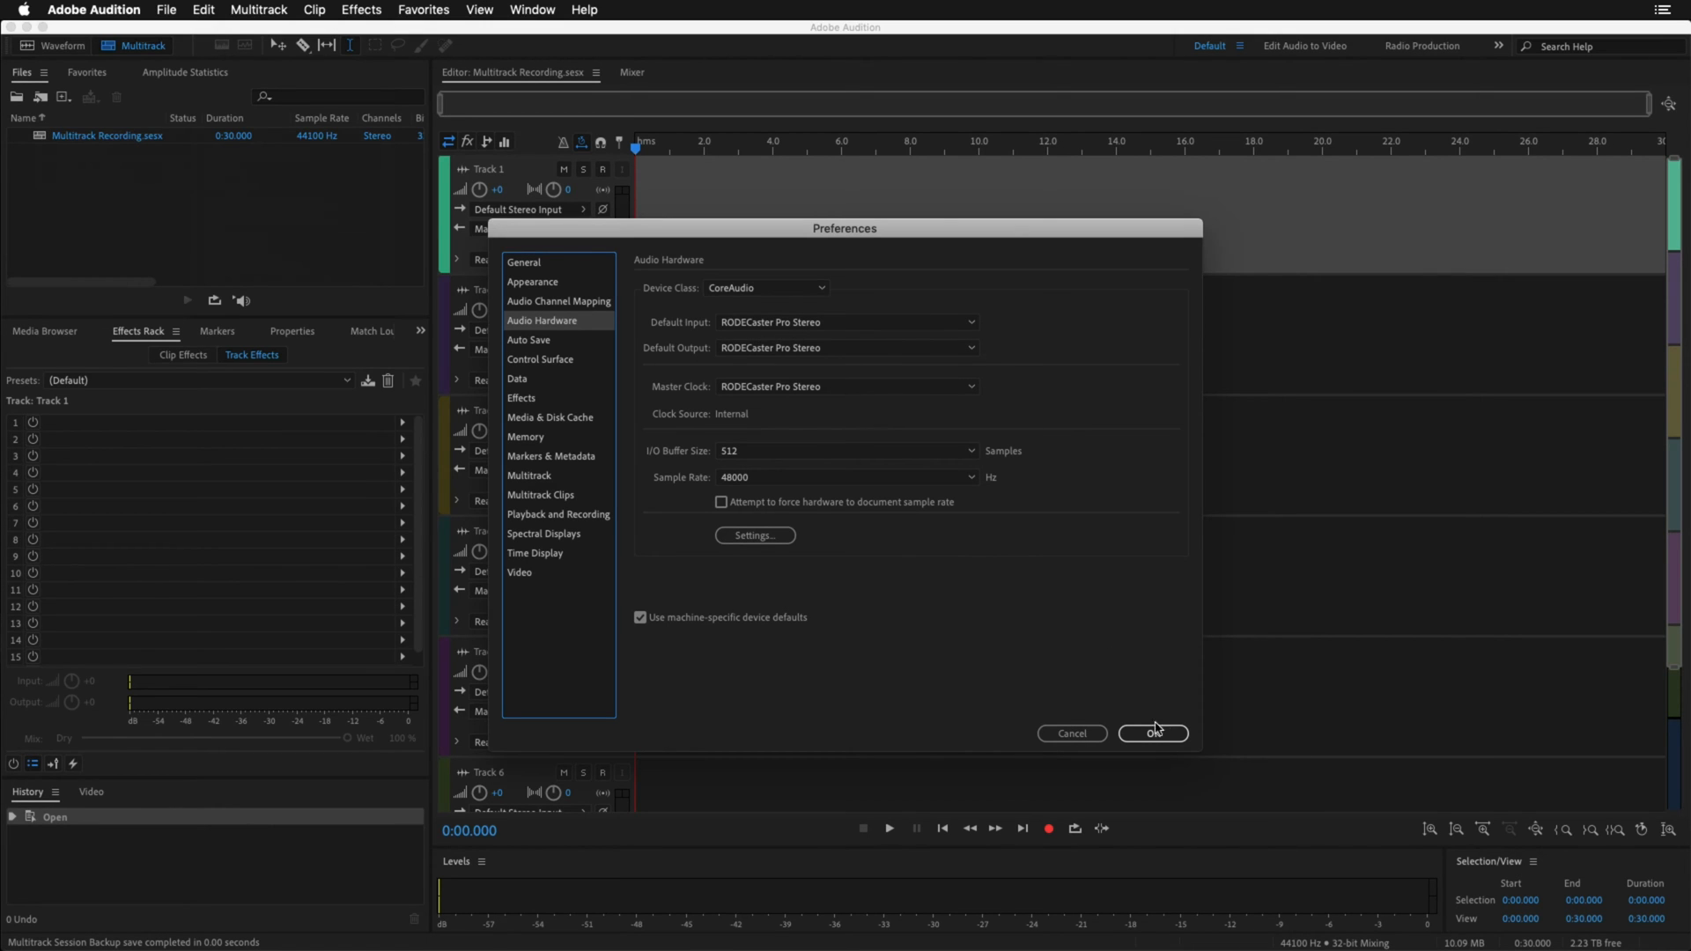
{"action": "left_click", "coordinate": [1151, 732]}
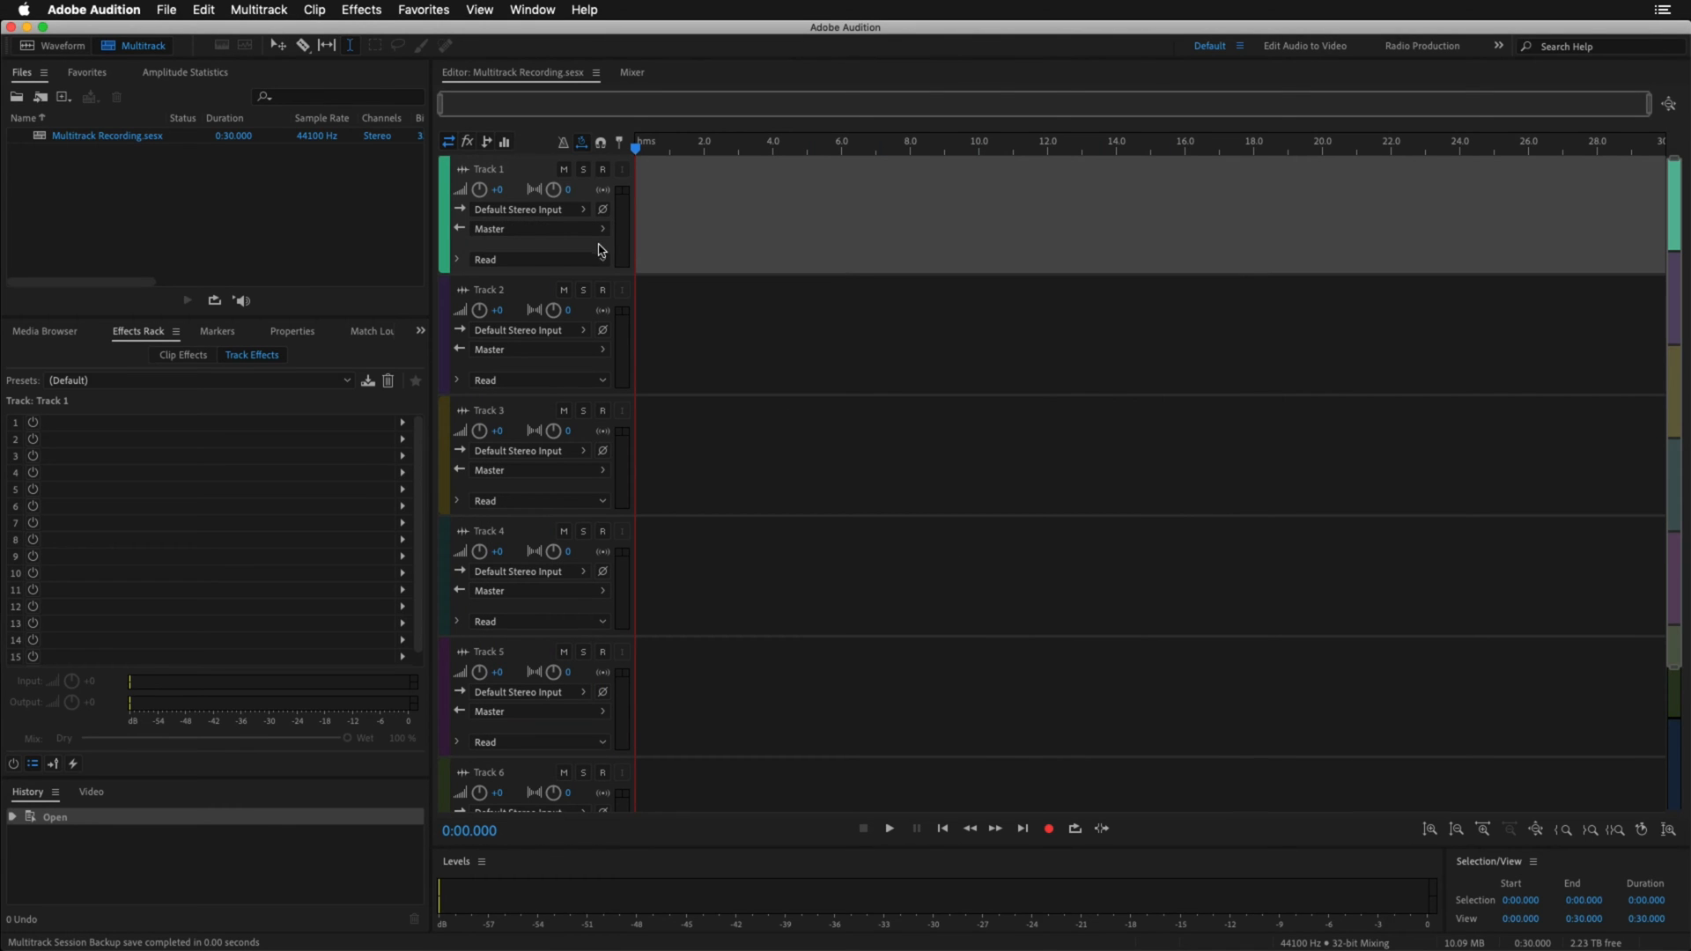
{"action": "left_click", "coordinate": [530, 208]}
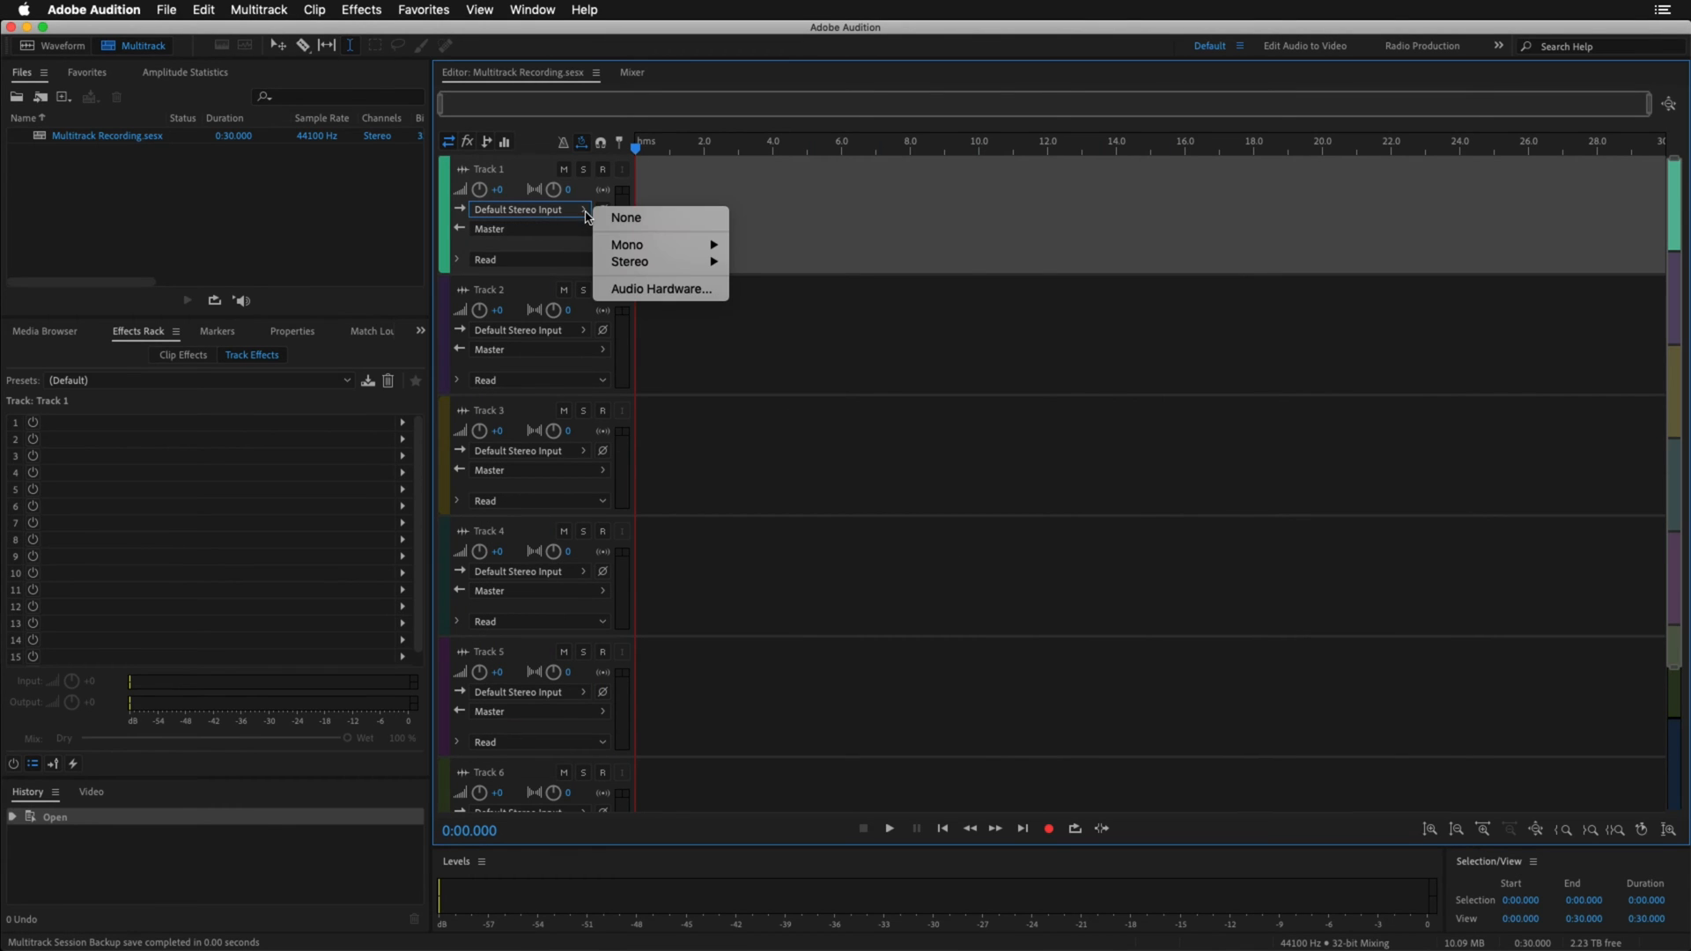
{"action": "mouse_move", "coordinate": [627, 245]}
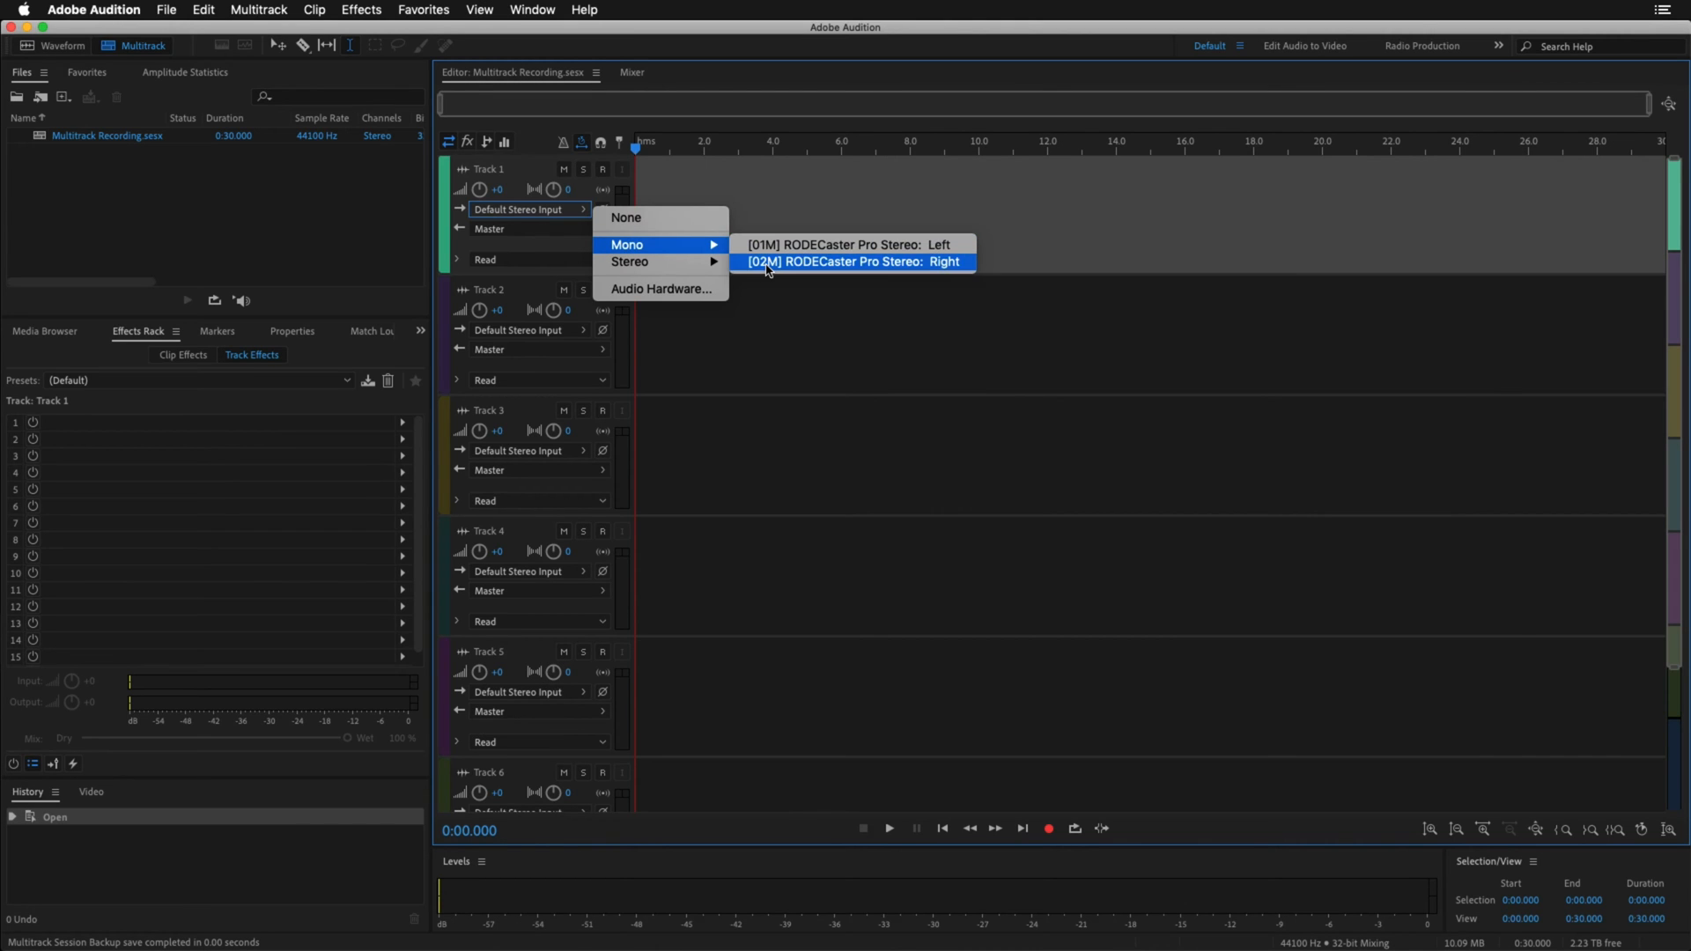
{"action": "mouse_move", "coordinate": [780, 262]}
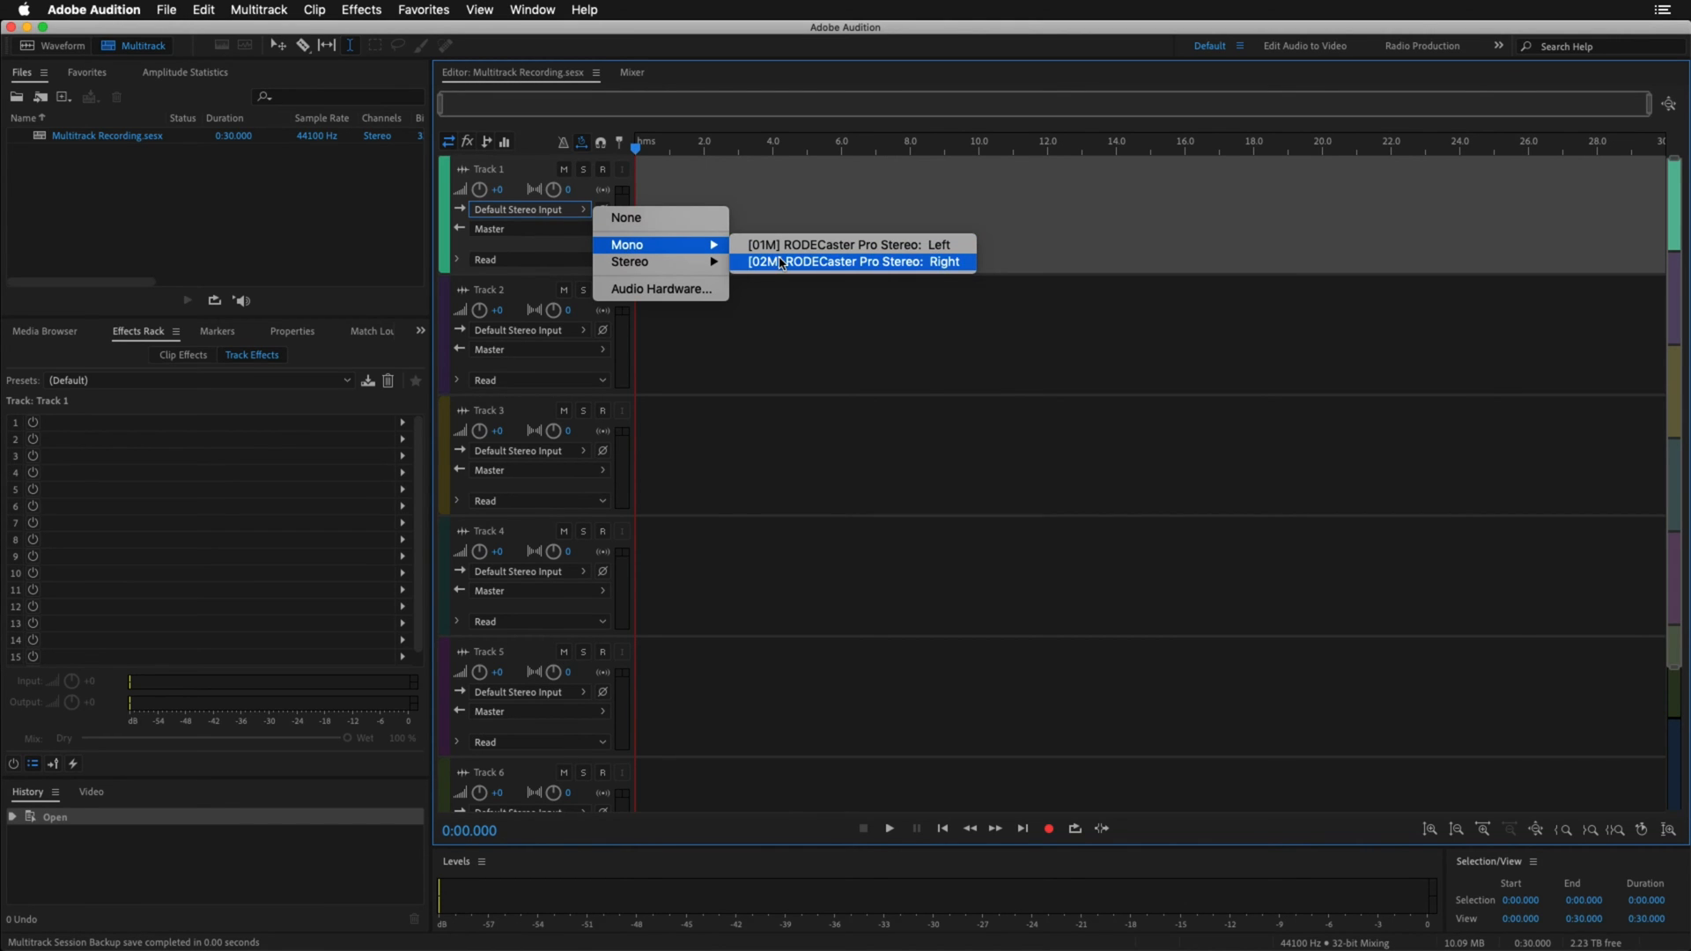
{"action": "left_click", "coordinate": [92, 9]}
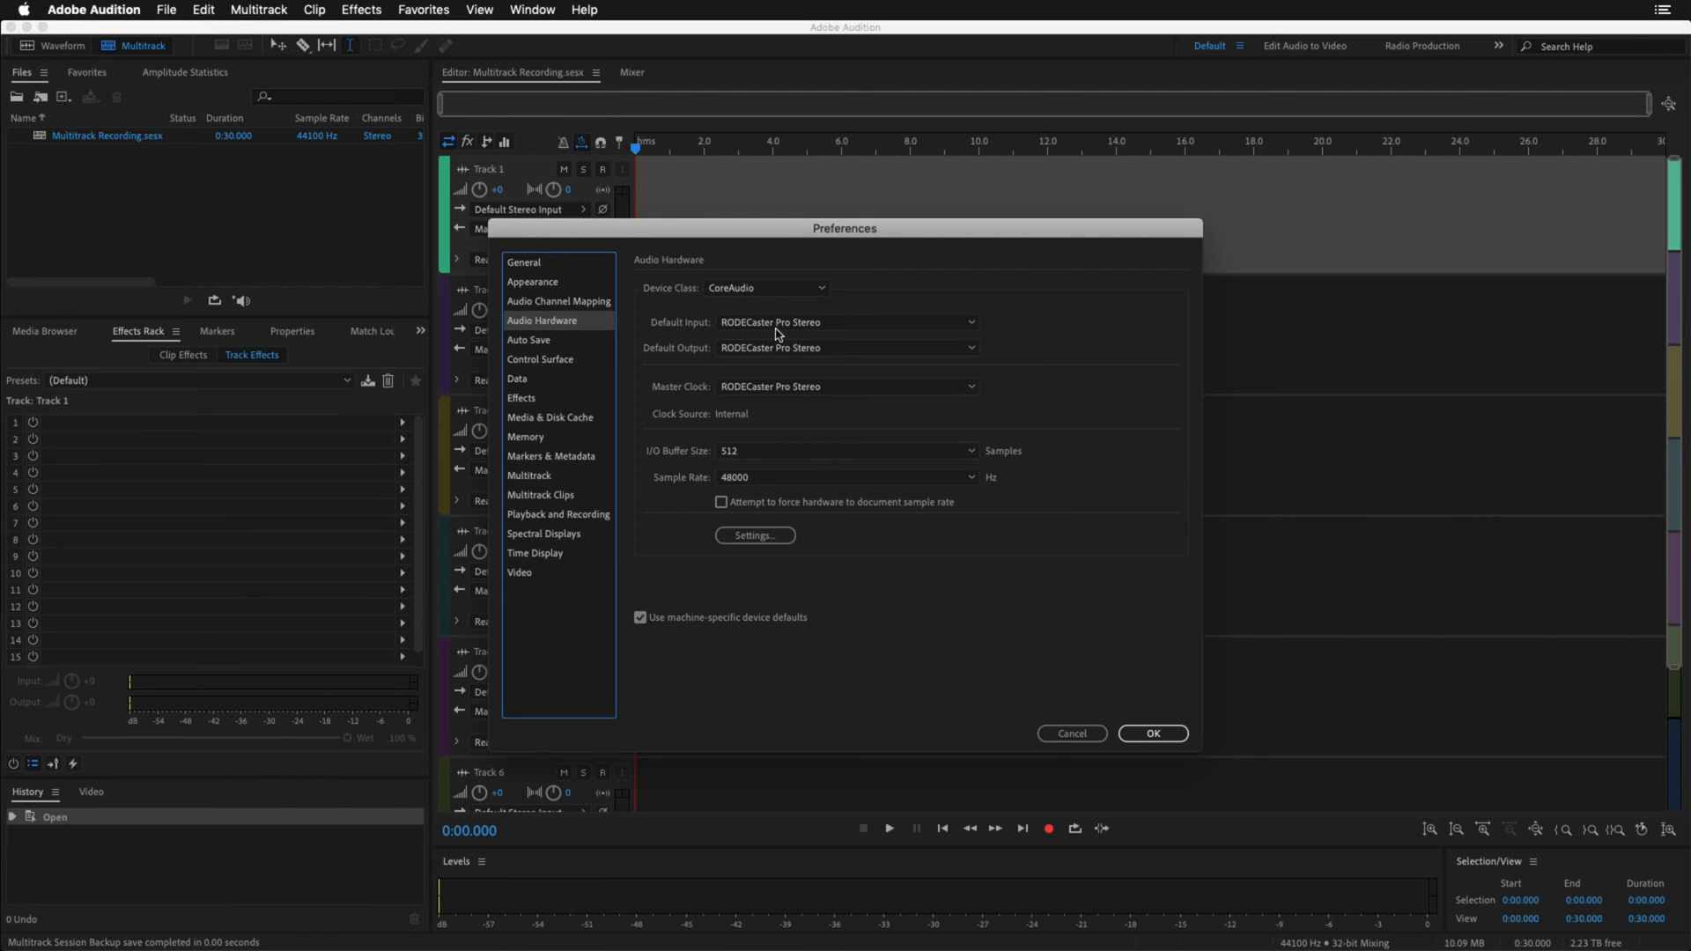
- Set Default Input to RODECaster Pro Multichannel, keep RODECaster Pro Stereo output, and confirm
{"action": "left_click", "coordinate": [846, 322]}
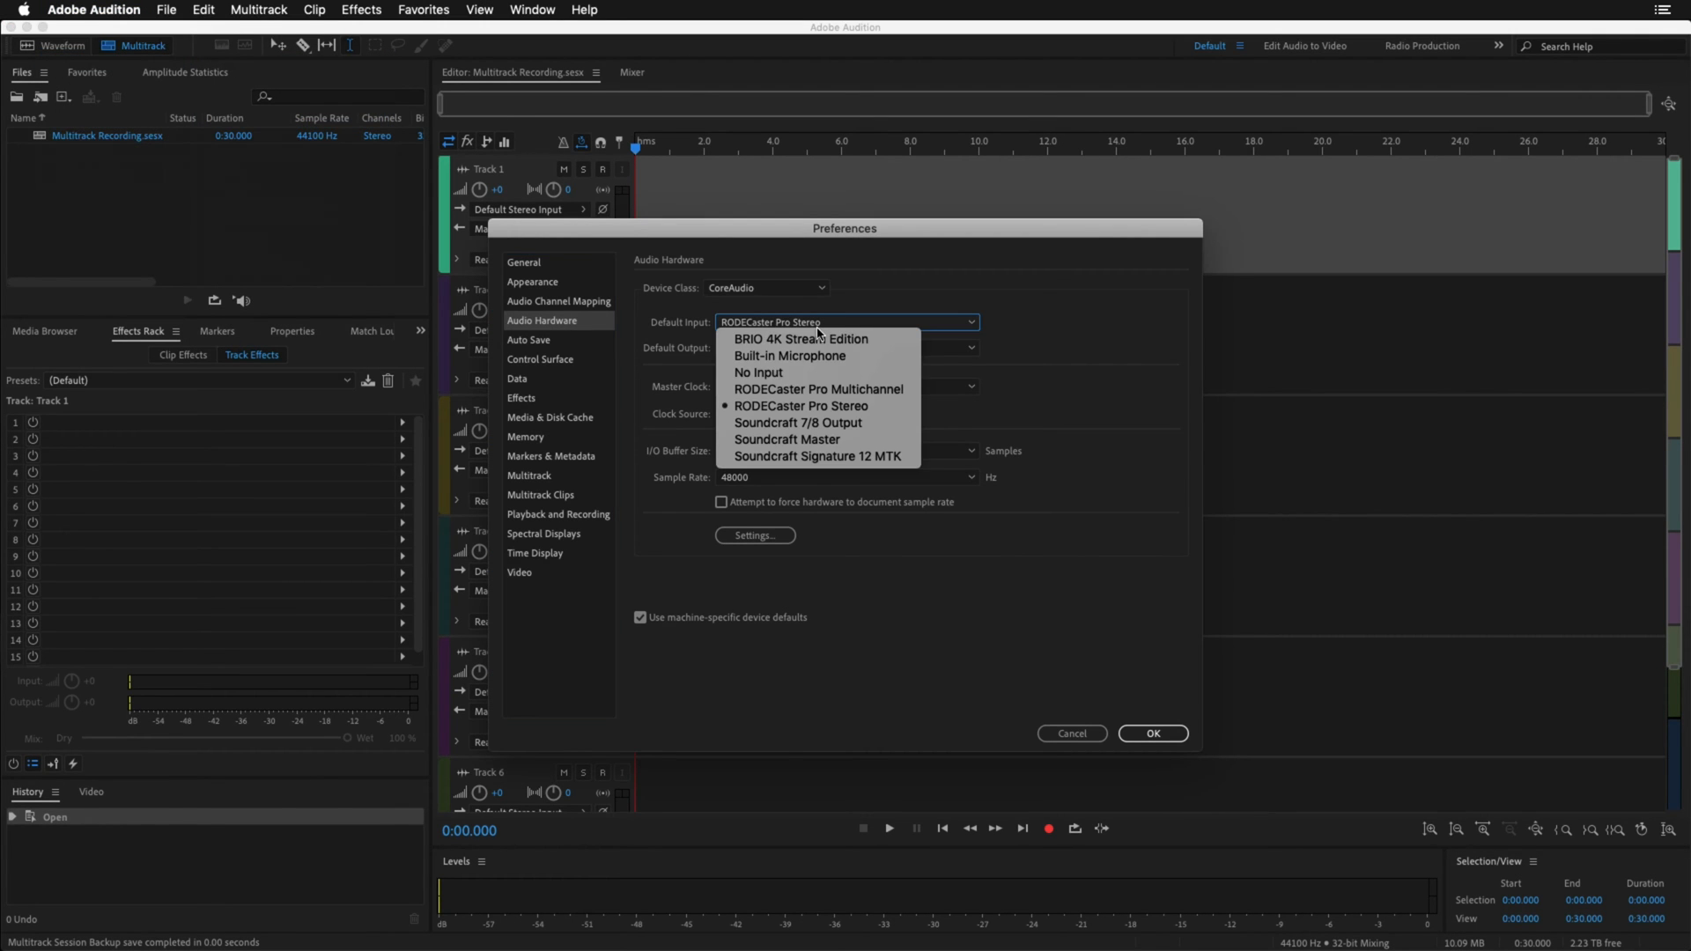
{"action": "left_click", "coordinate": [819, 387]}
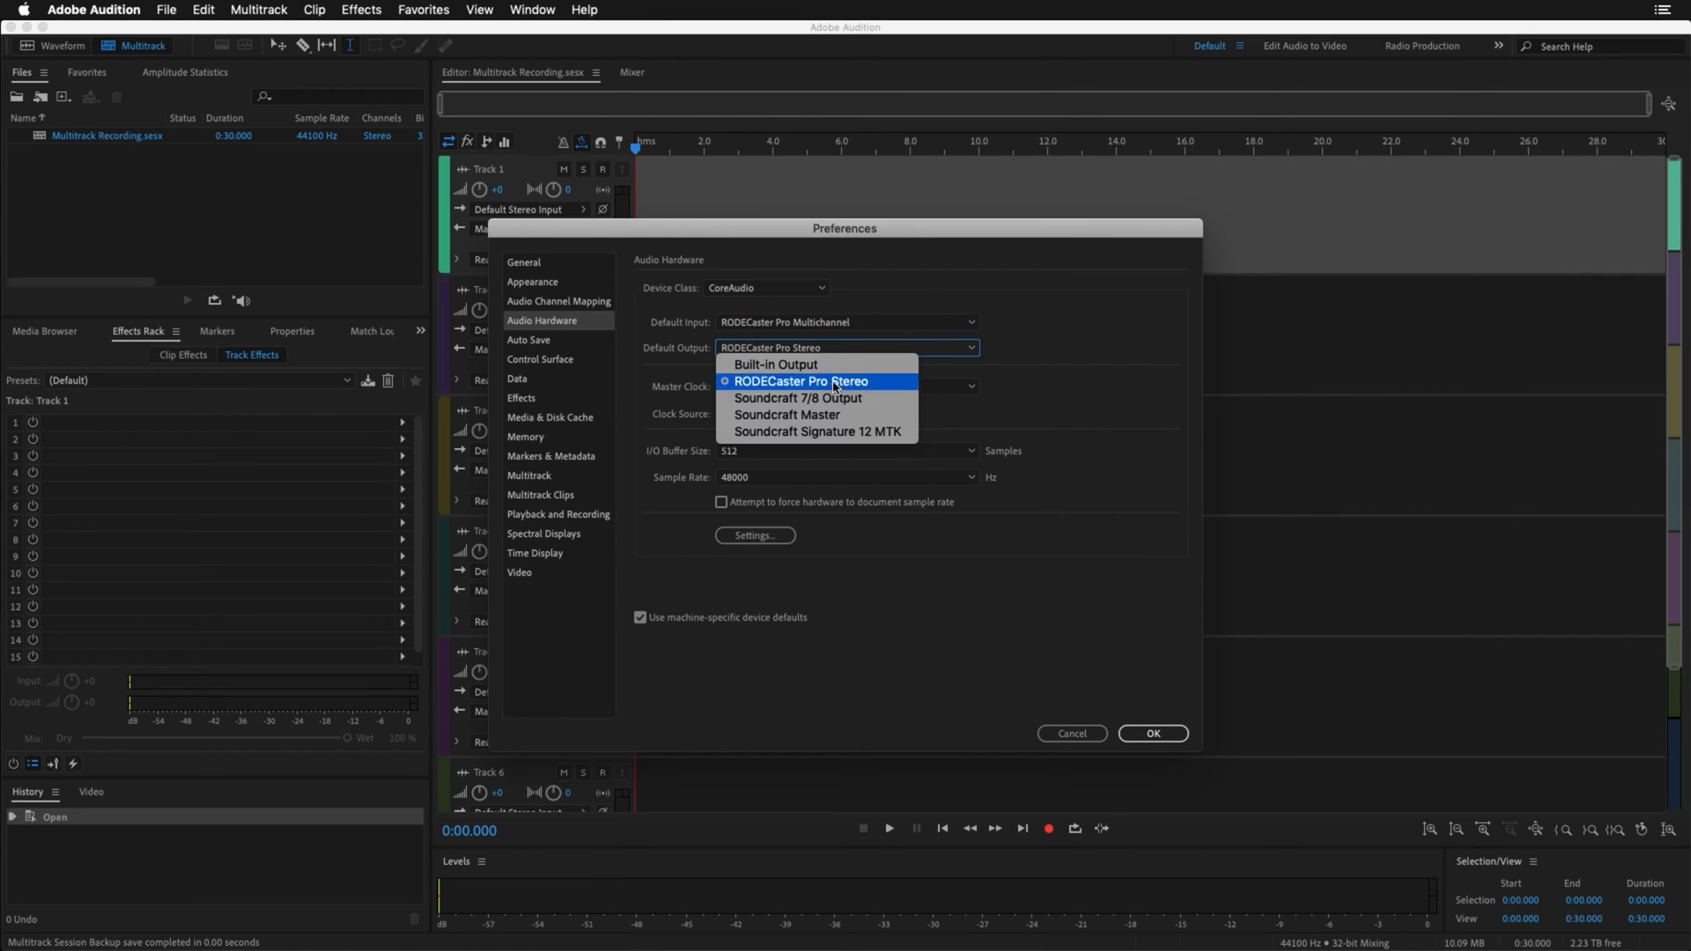
{"action": "mouse_move", "coordinate": [847, 384]}
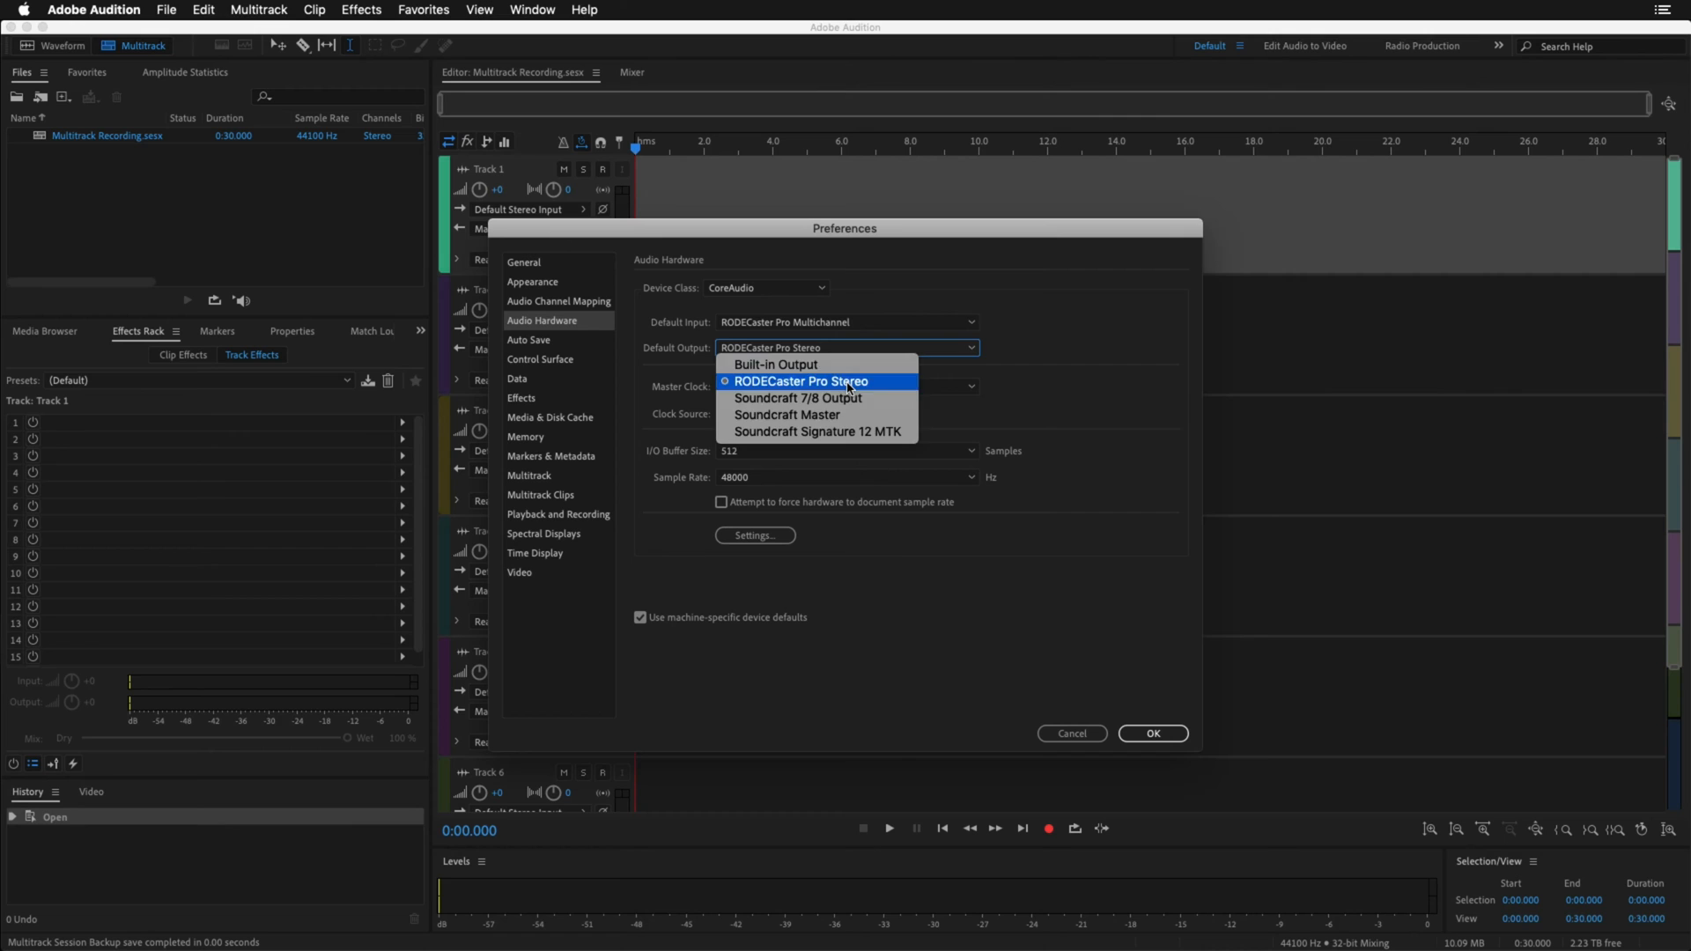
{"action": "left_click", "coordinate": [799, 380]}
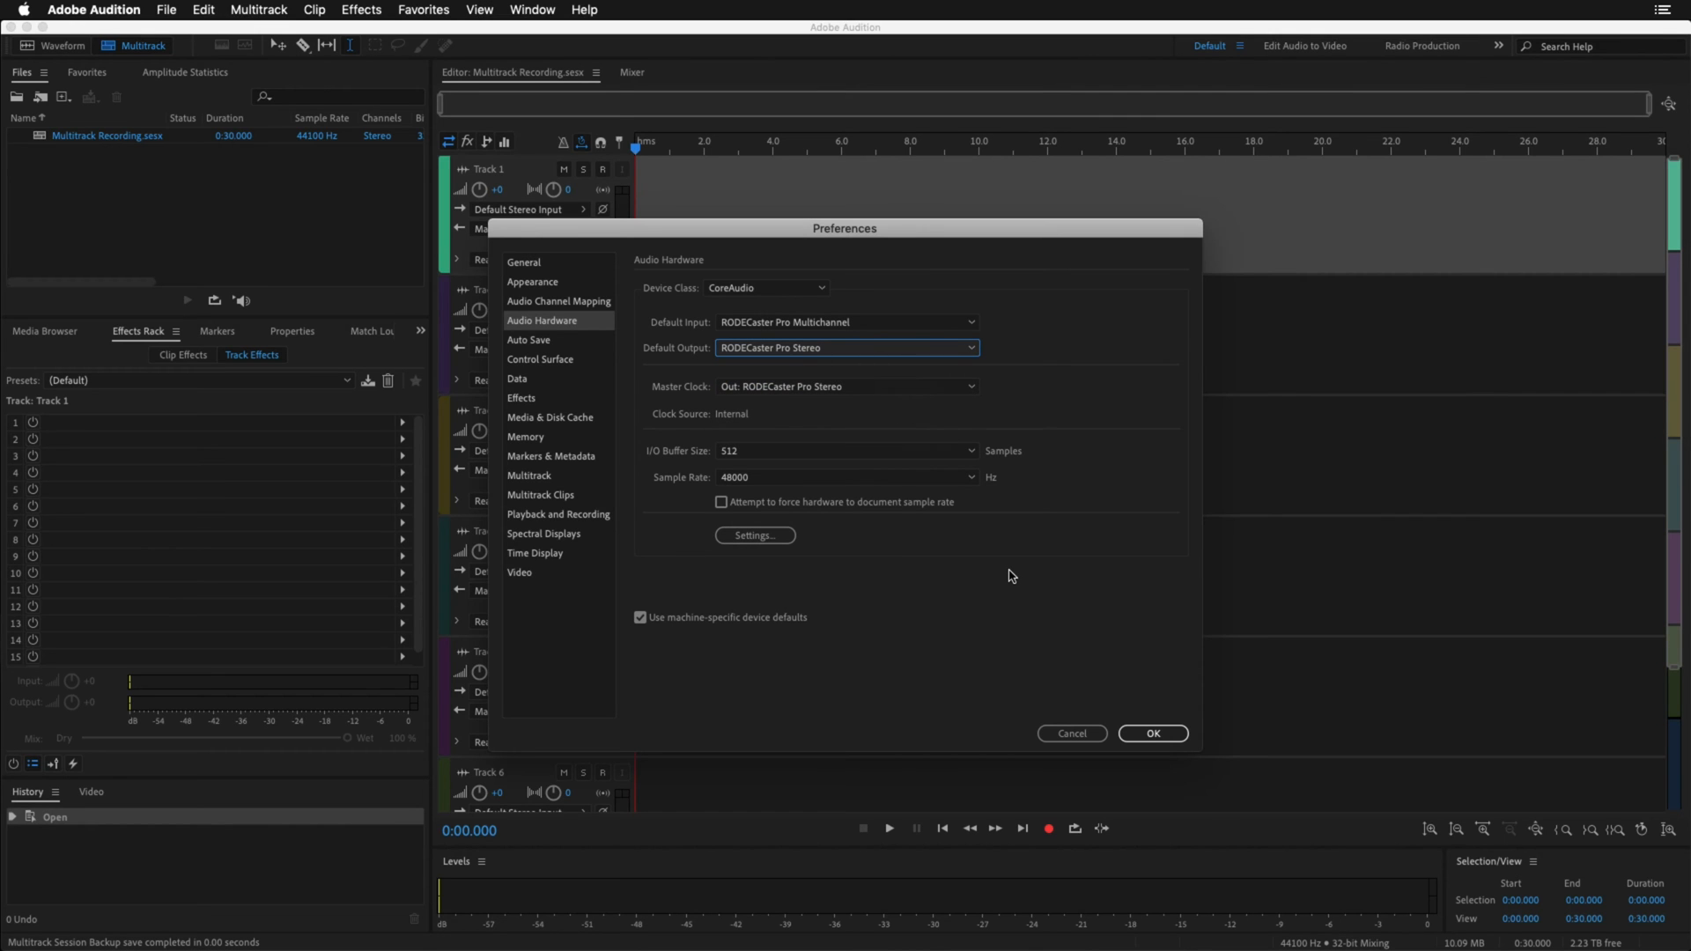
{"action": "left_click", "coordinate": [1152, 732]}
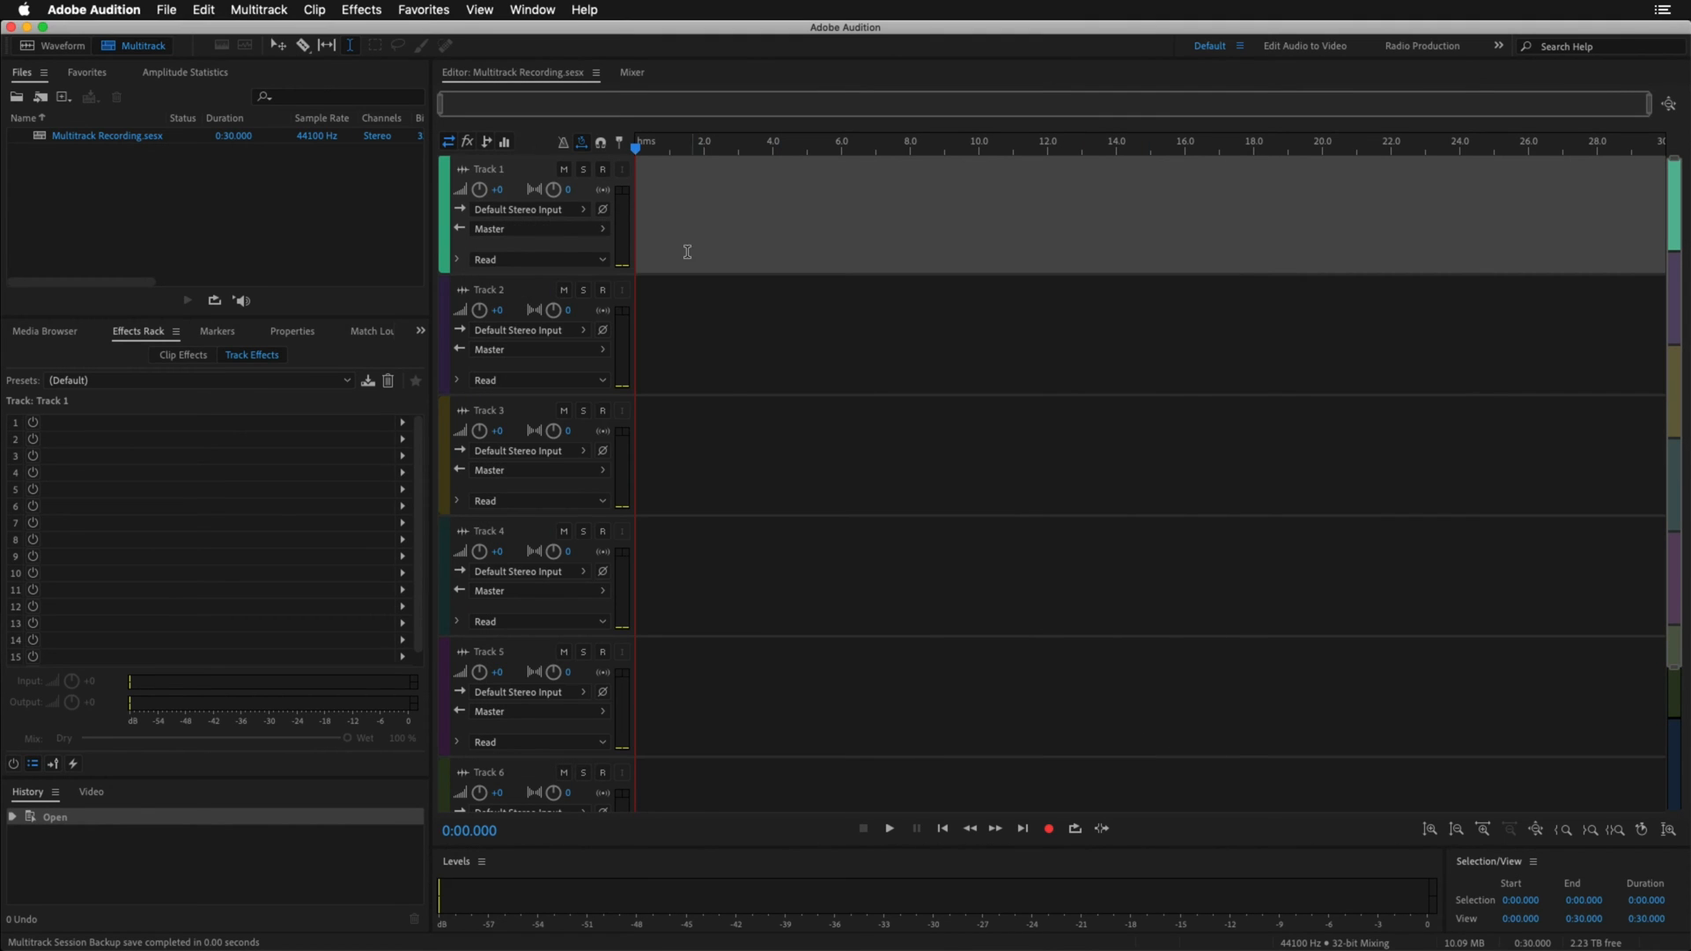
- Route Track 1 from Mono [03M] Mic 1, arm it for recording, then select Track 2
{"action": "left_click", "coordinate": [524, 207]}
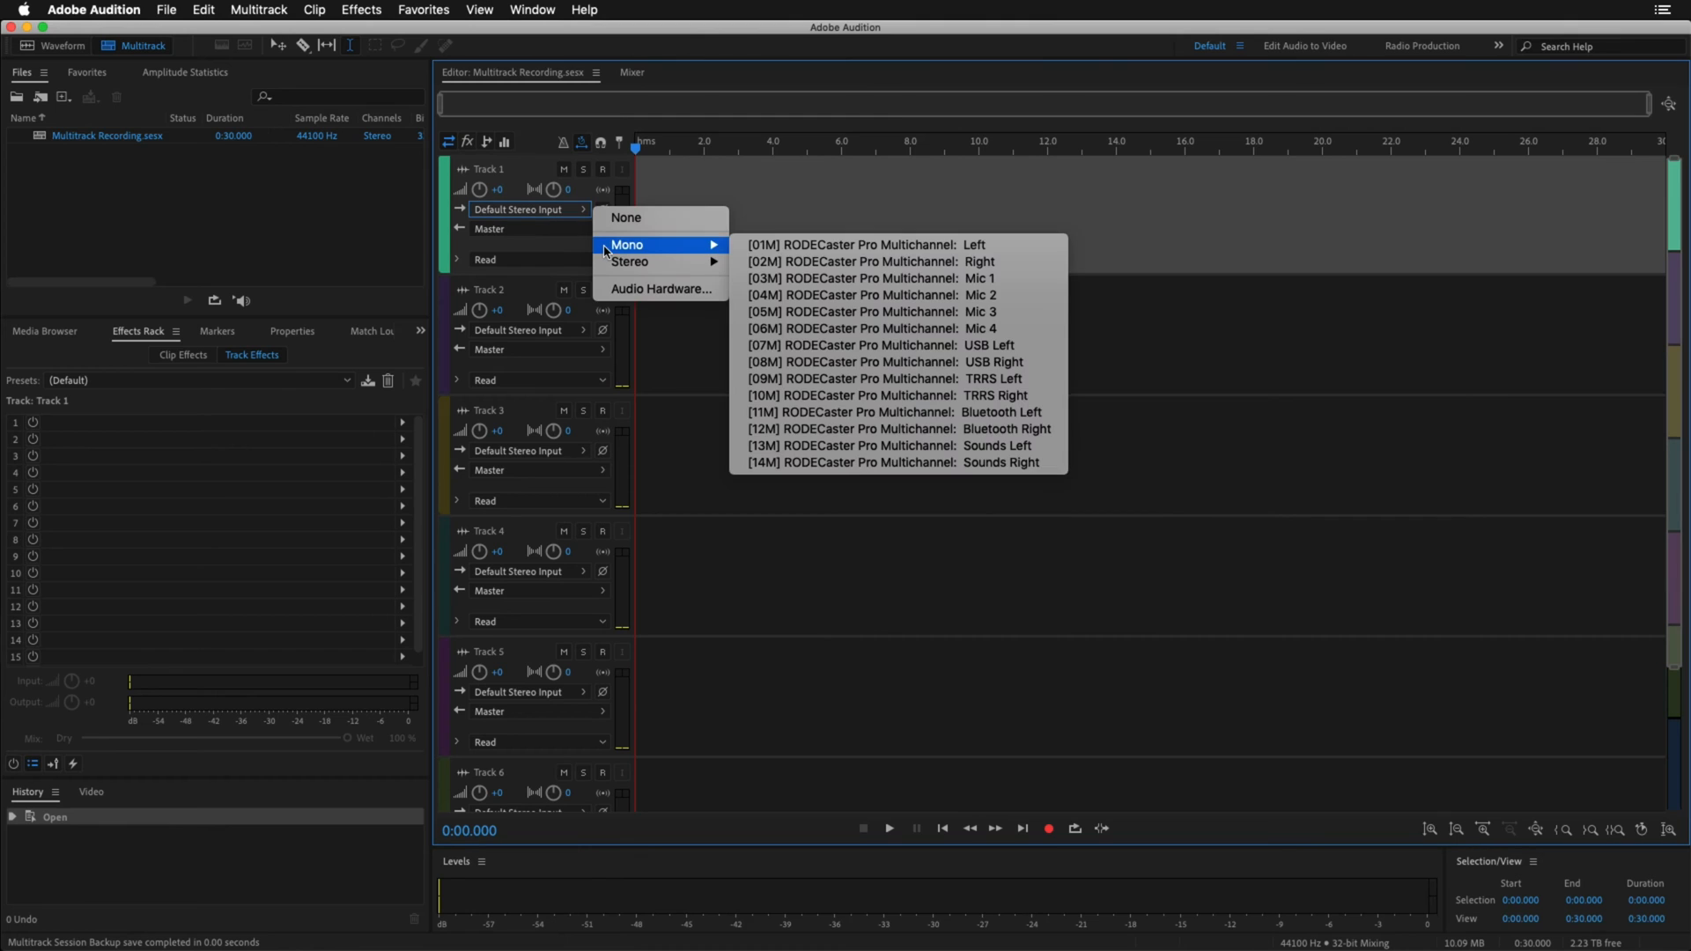
{"action": "mouse_move", "coordinate": [981, 218]}
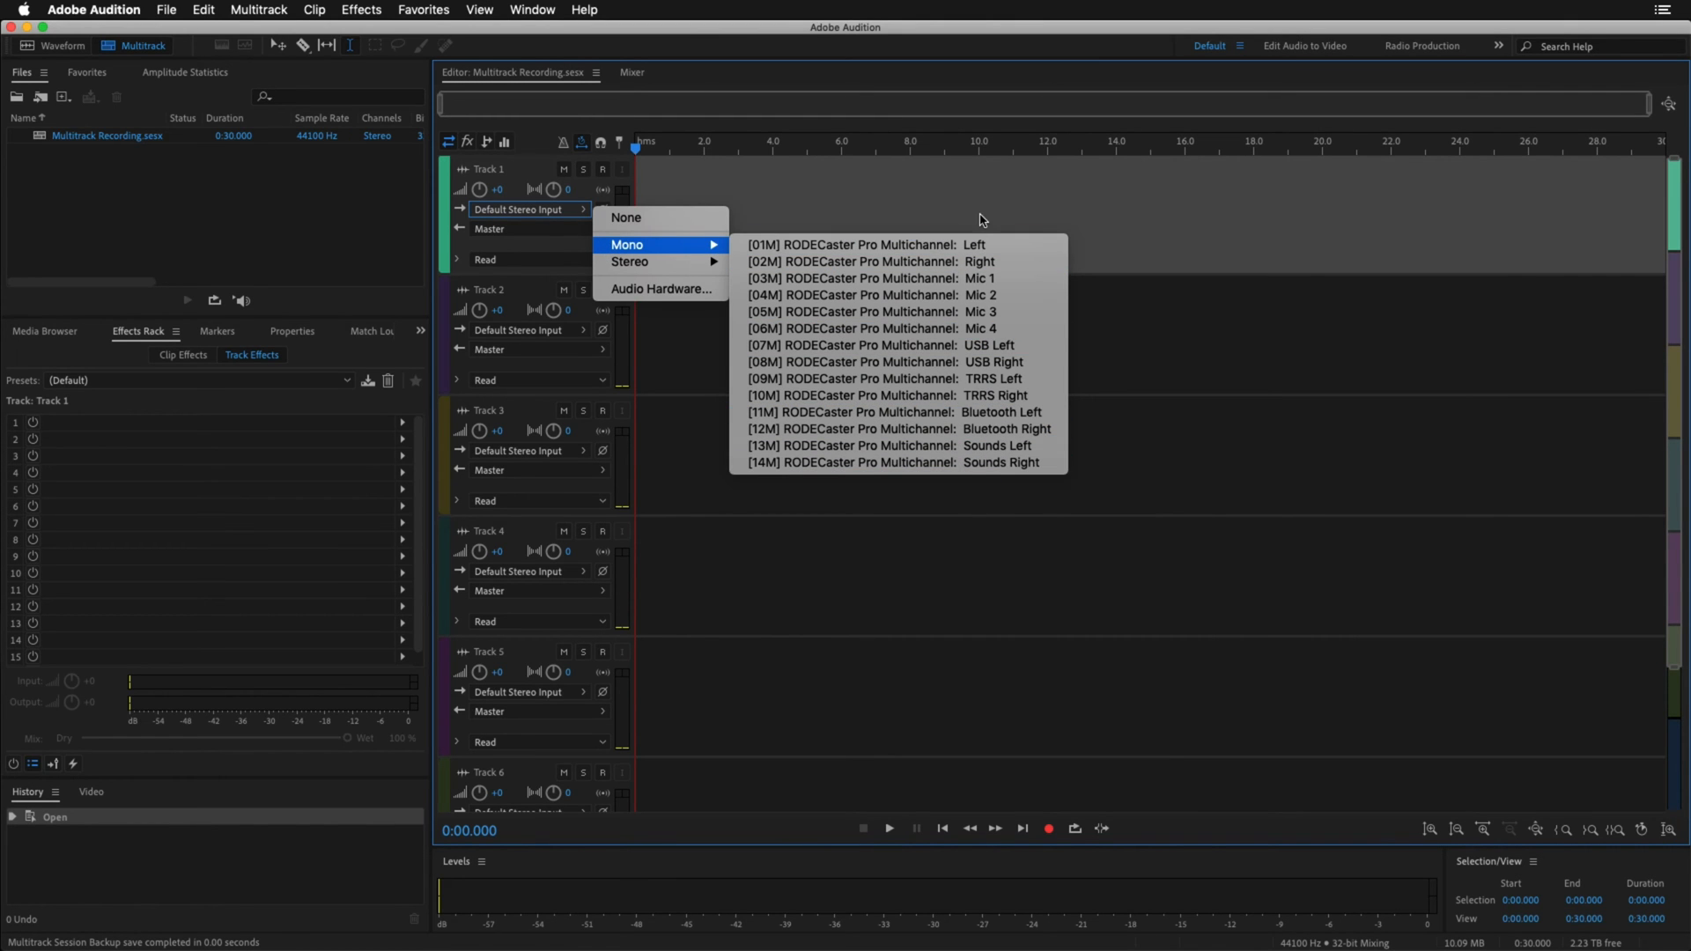
{"action": "mouse_move", "coordinate": [921, 195]}
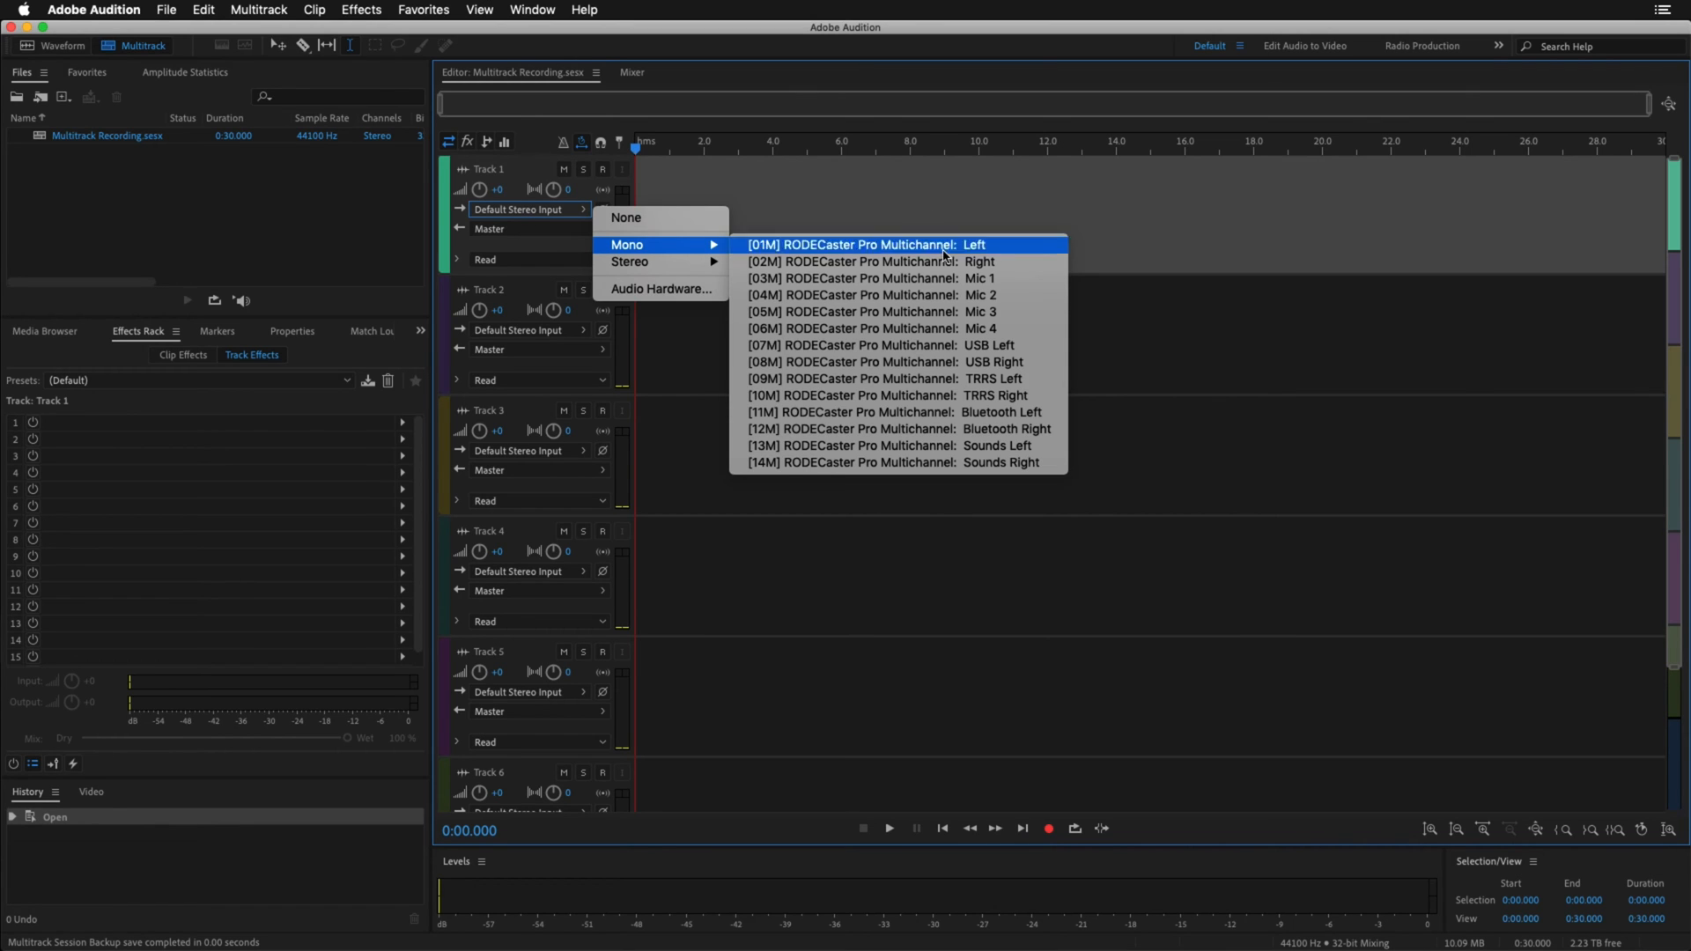
{"action": "left_click", "coordinate": [863, 278]}
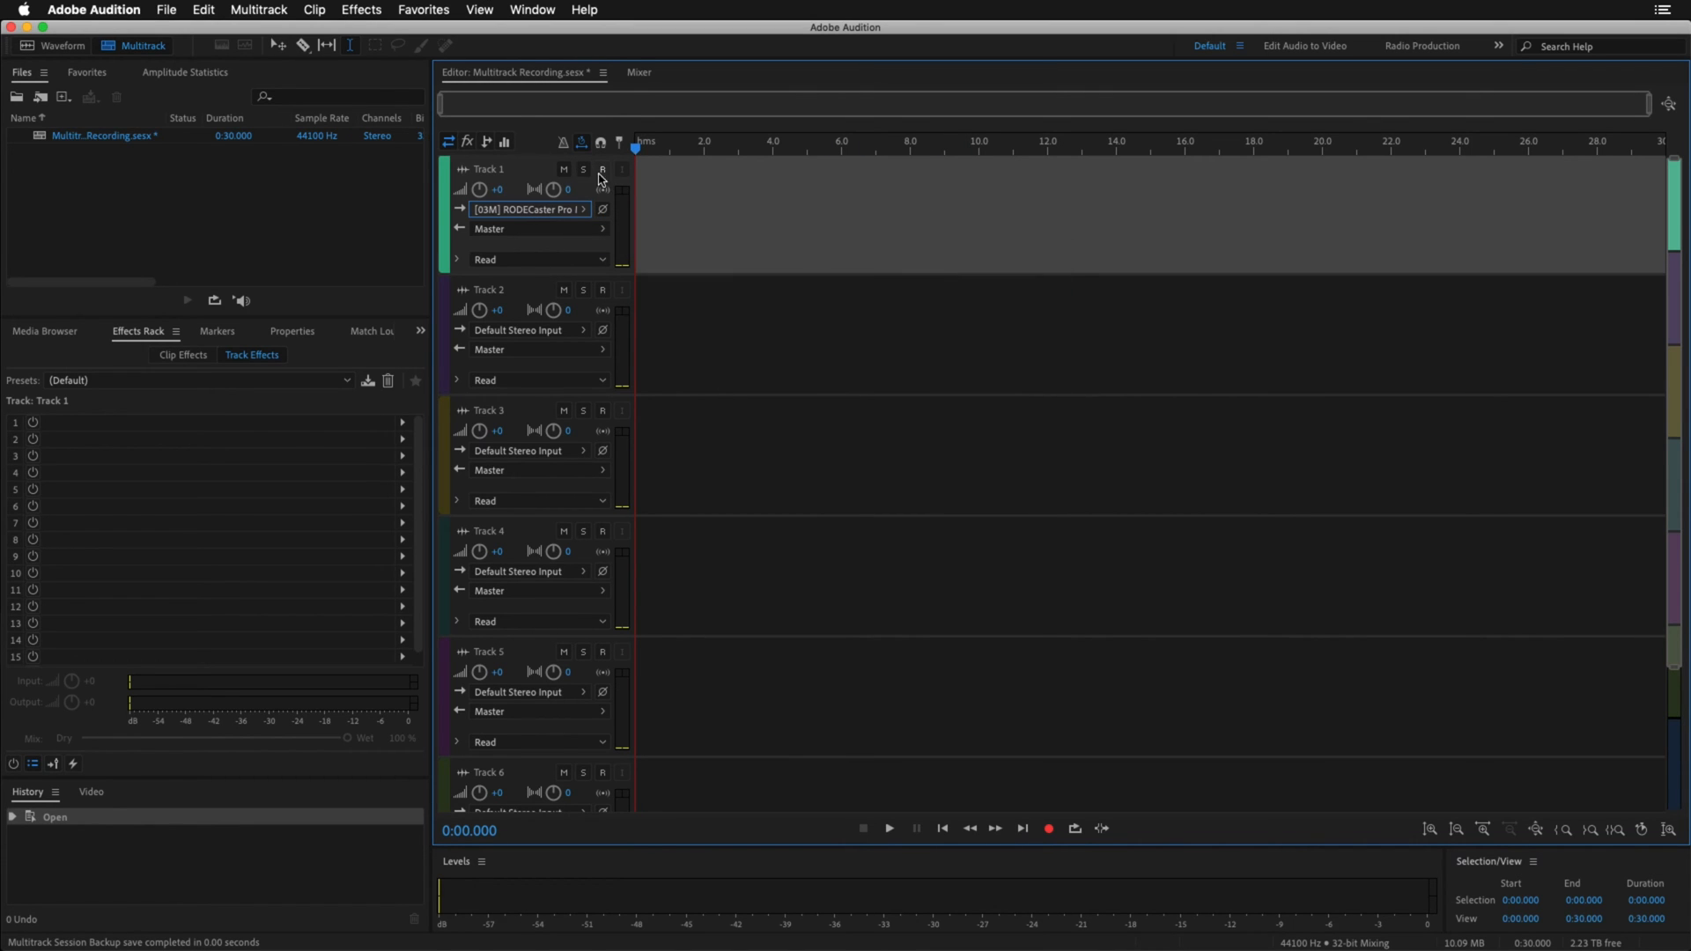
{"action": "left_click", "coordinate": [603, 169]}
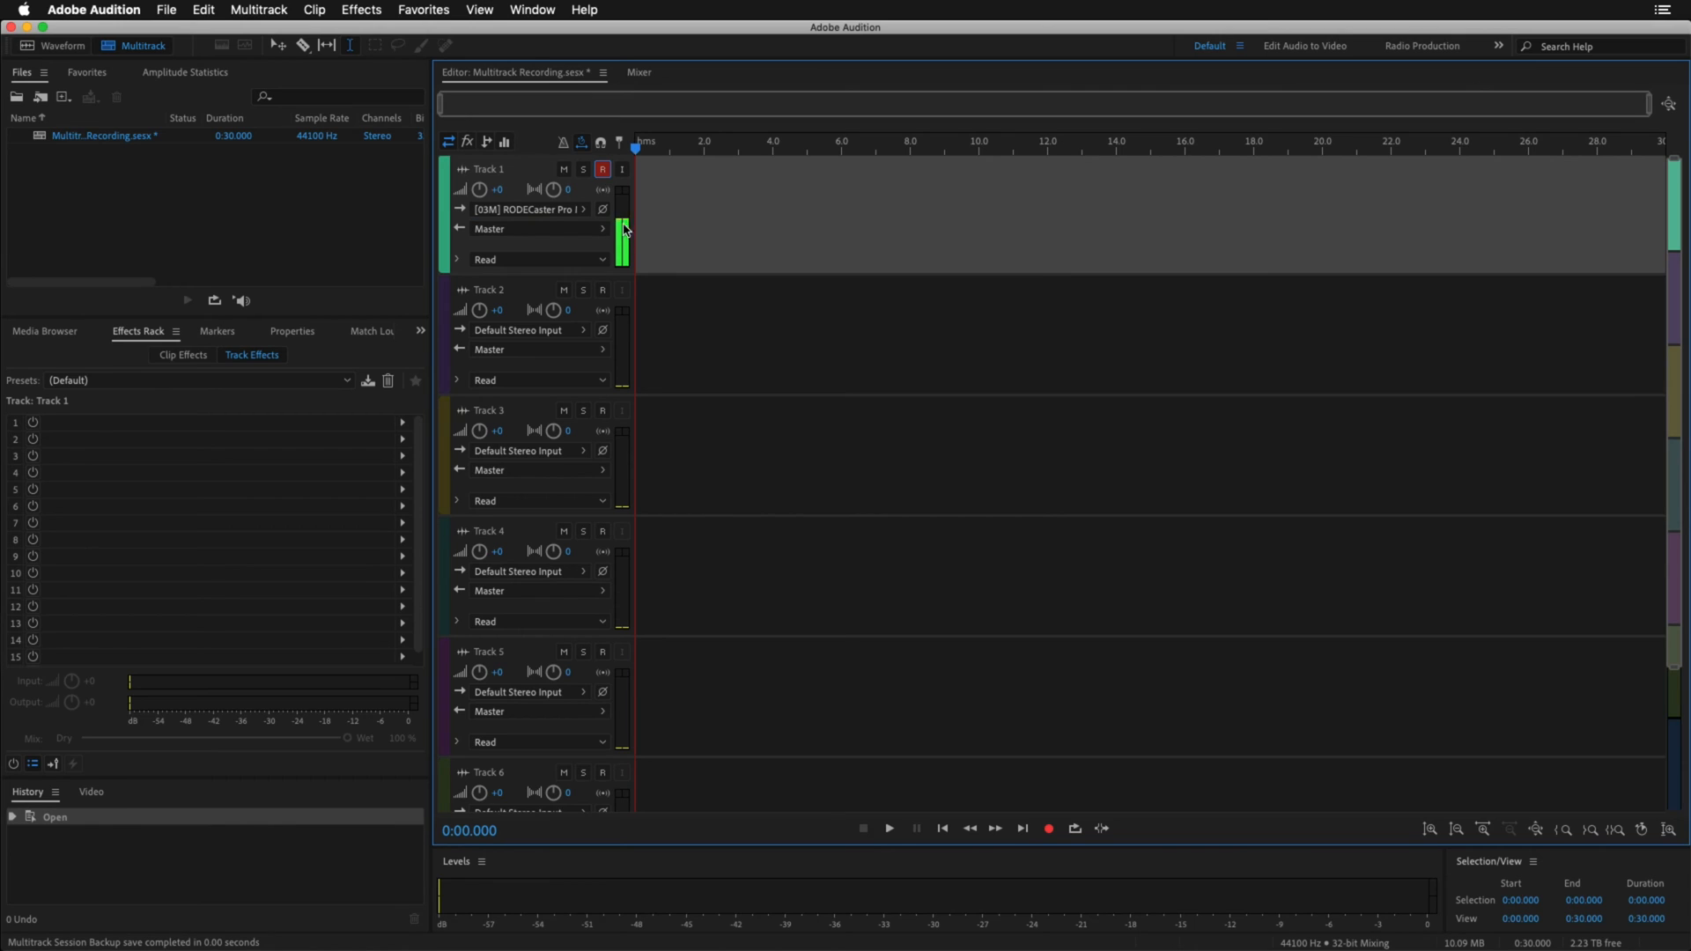
{"action": "mouse_move", "coordinate": [633, 245]}
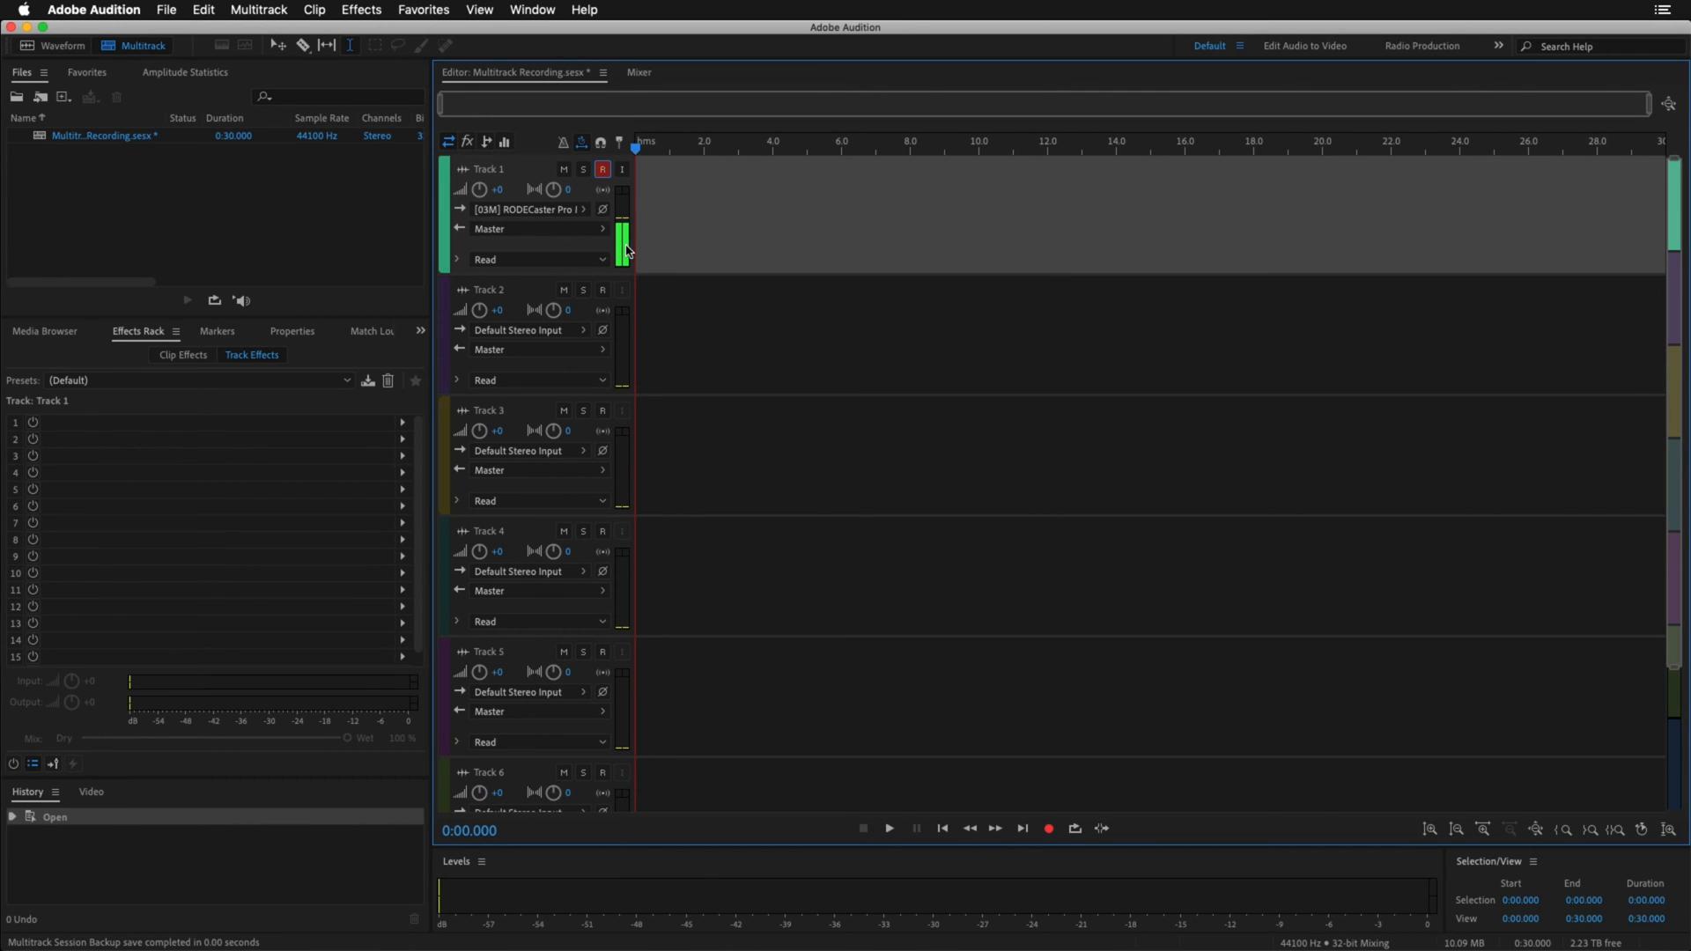
{"action": "left_click", "coordinate": [525, 208]}
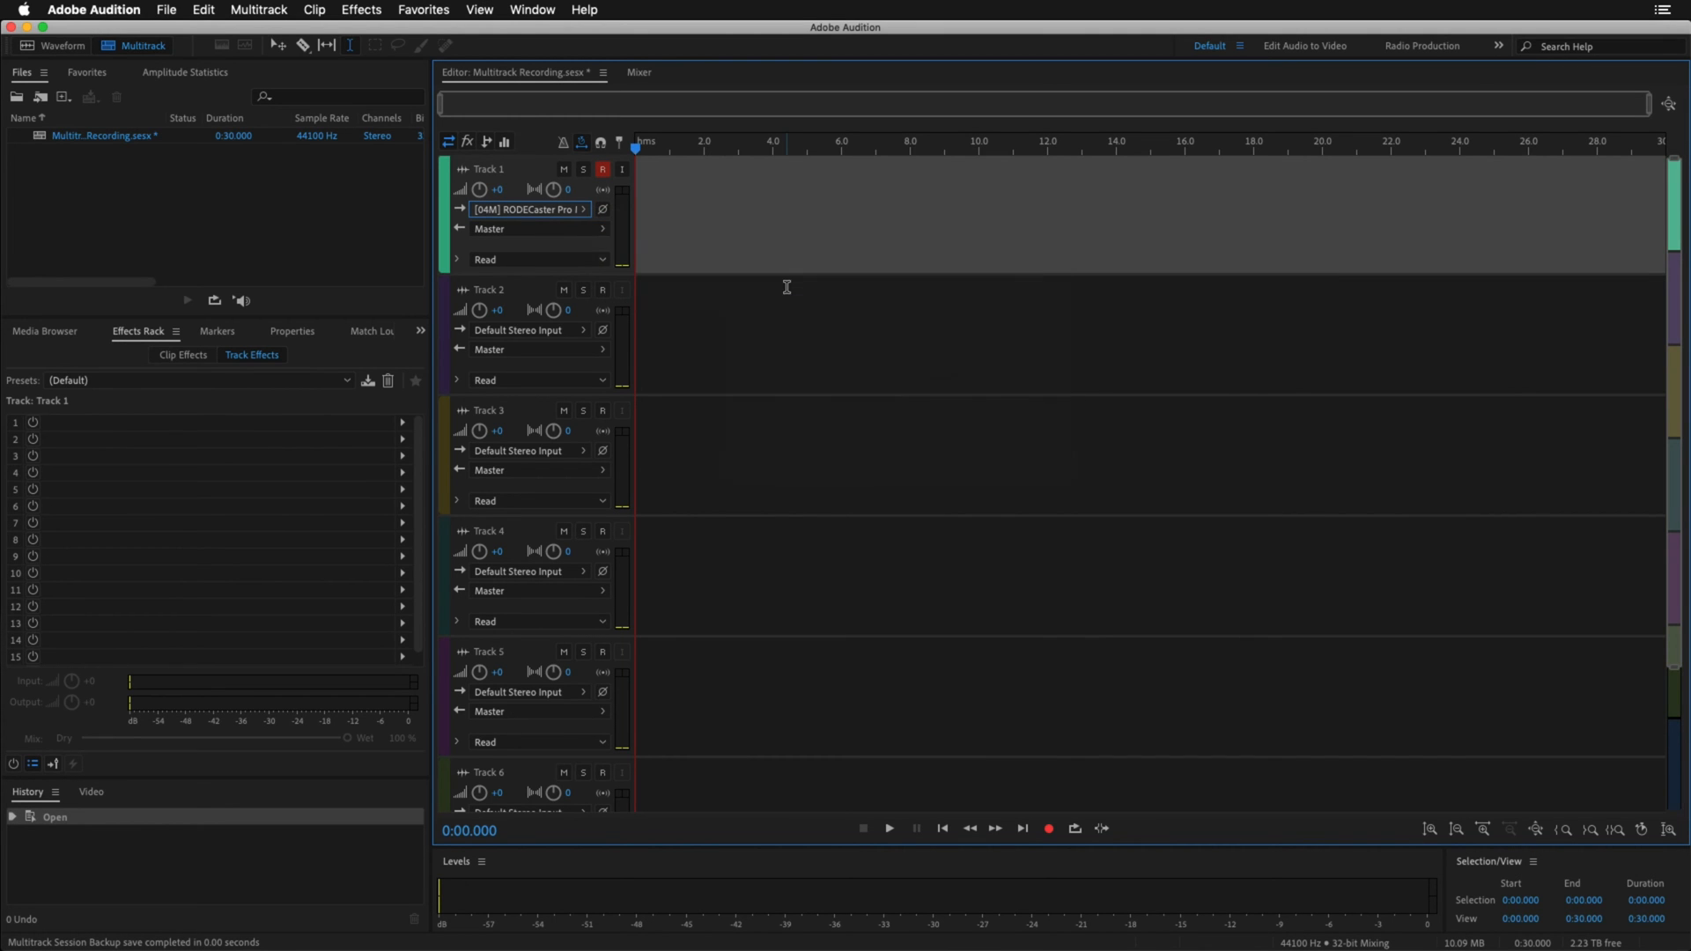
{"action": "left_click", "coordinate": [528, 207]}
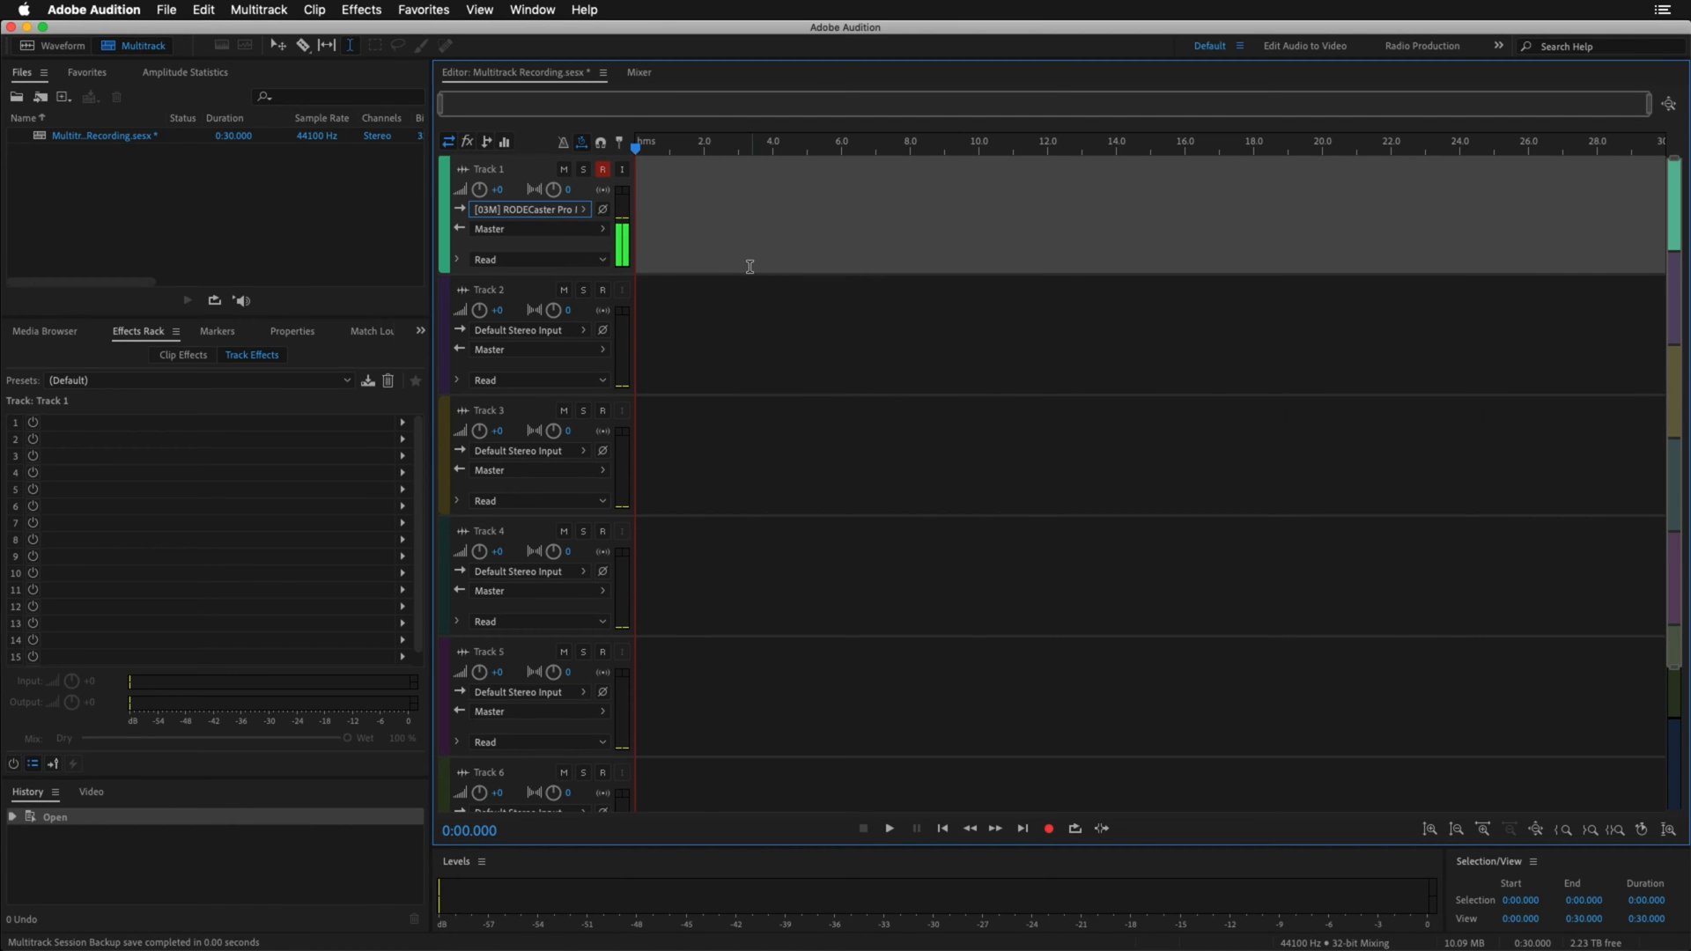
{"action": "left_click", "coordinate": [519, 330]}
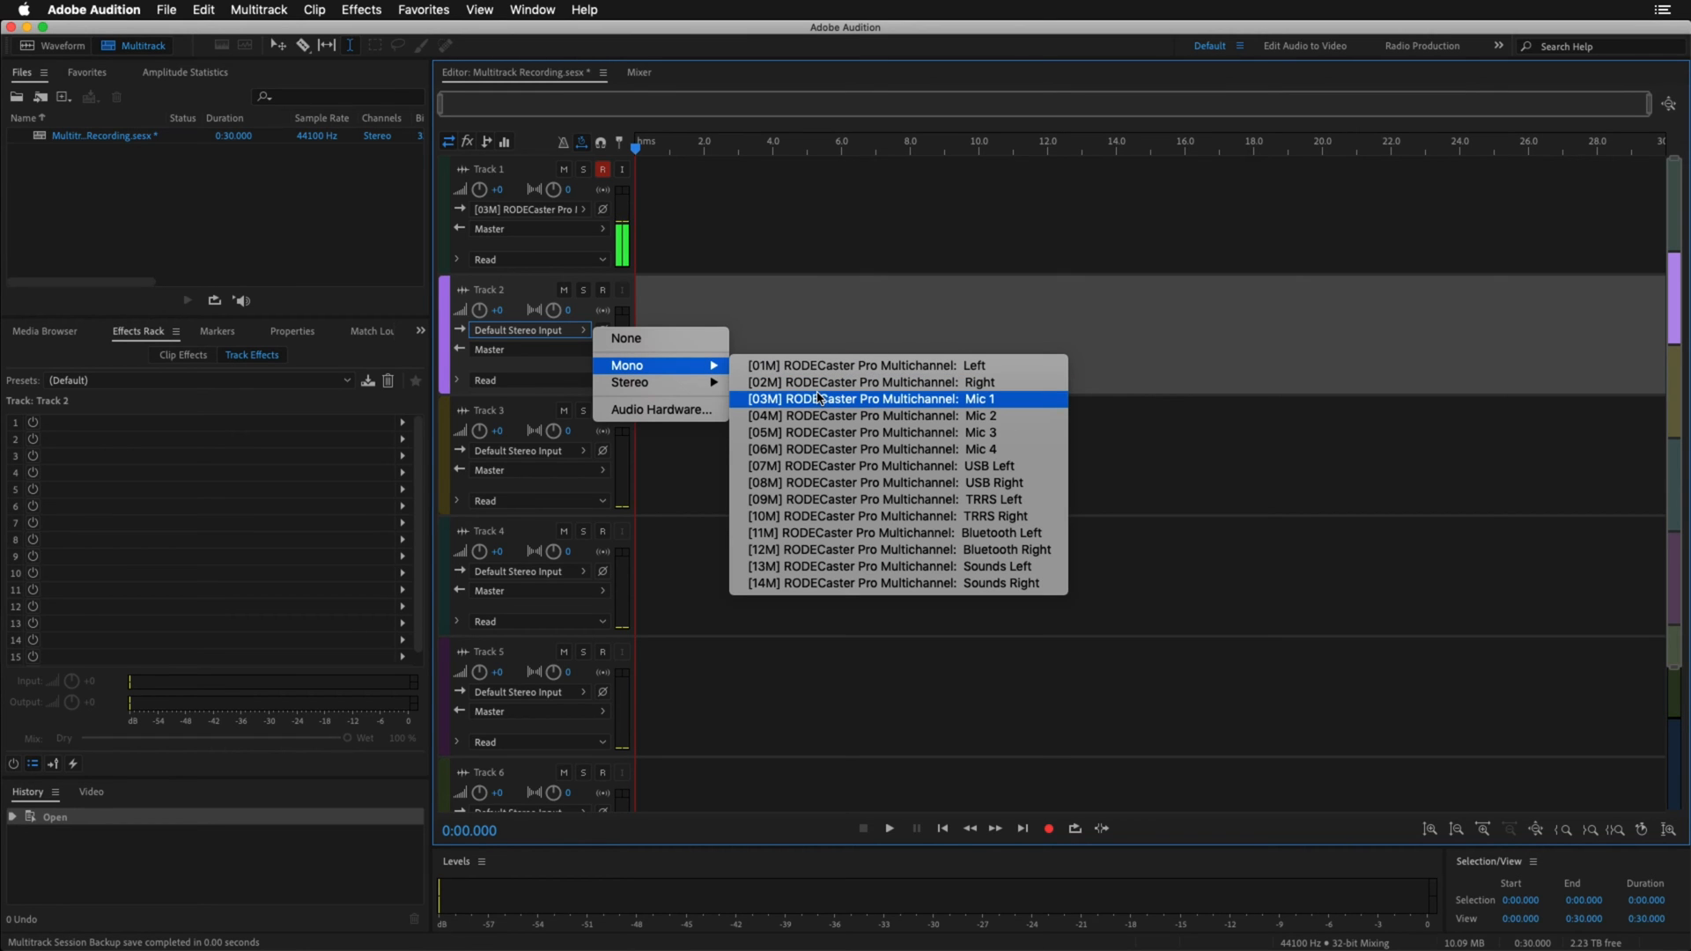
{"action": "mouse_move", "coordinate": [863, 416]}
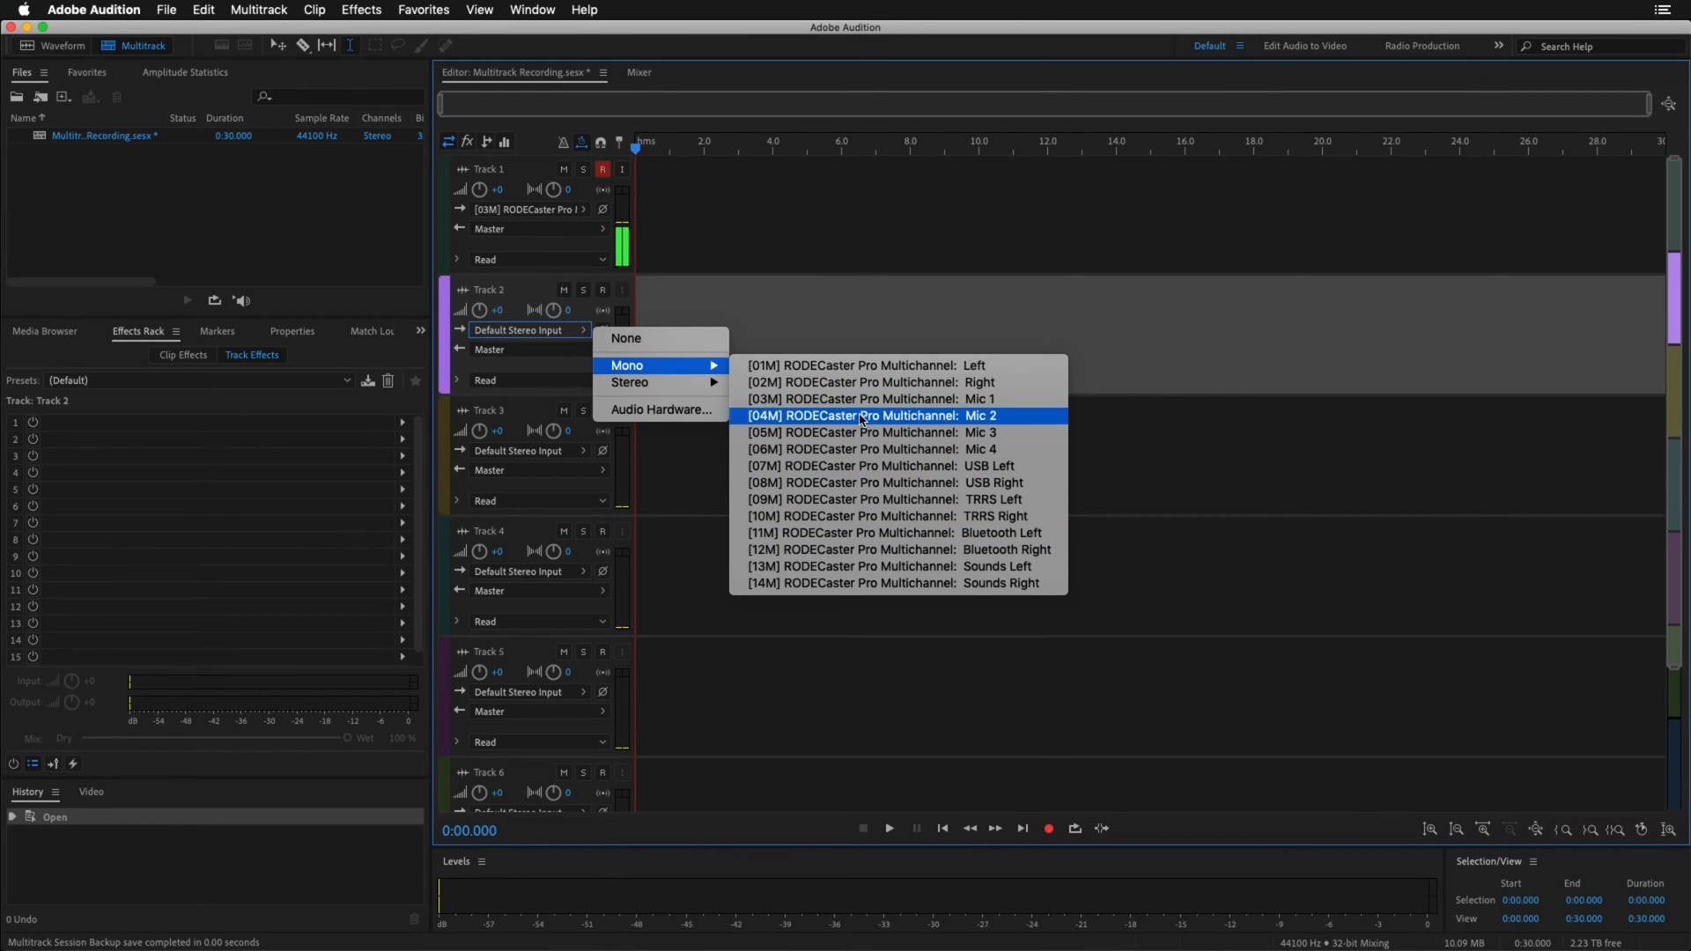
{"action": "mouse_move", "coordinate": [863, 549]}
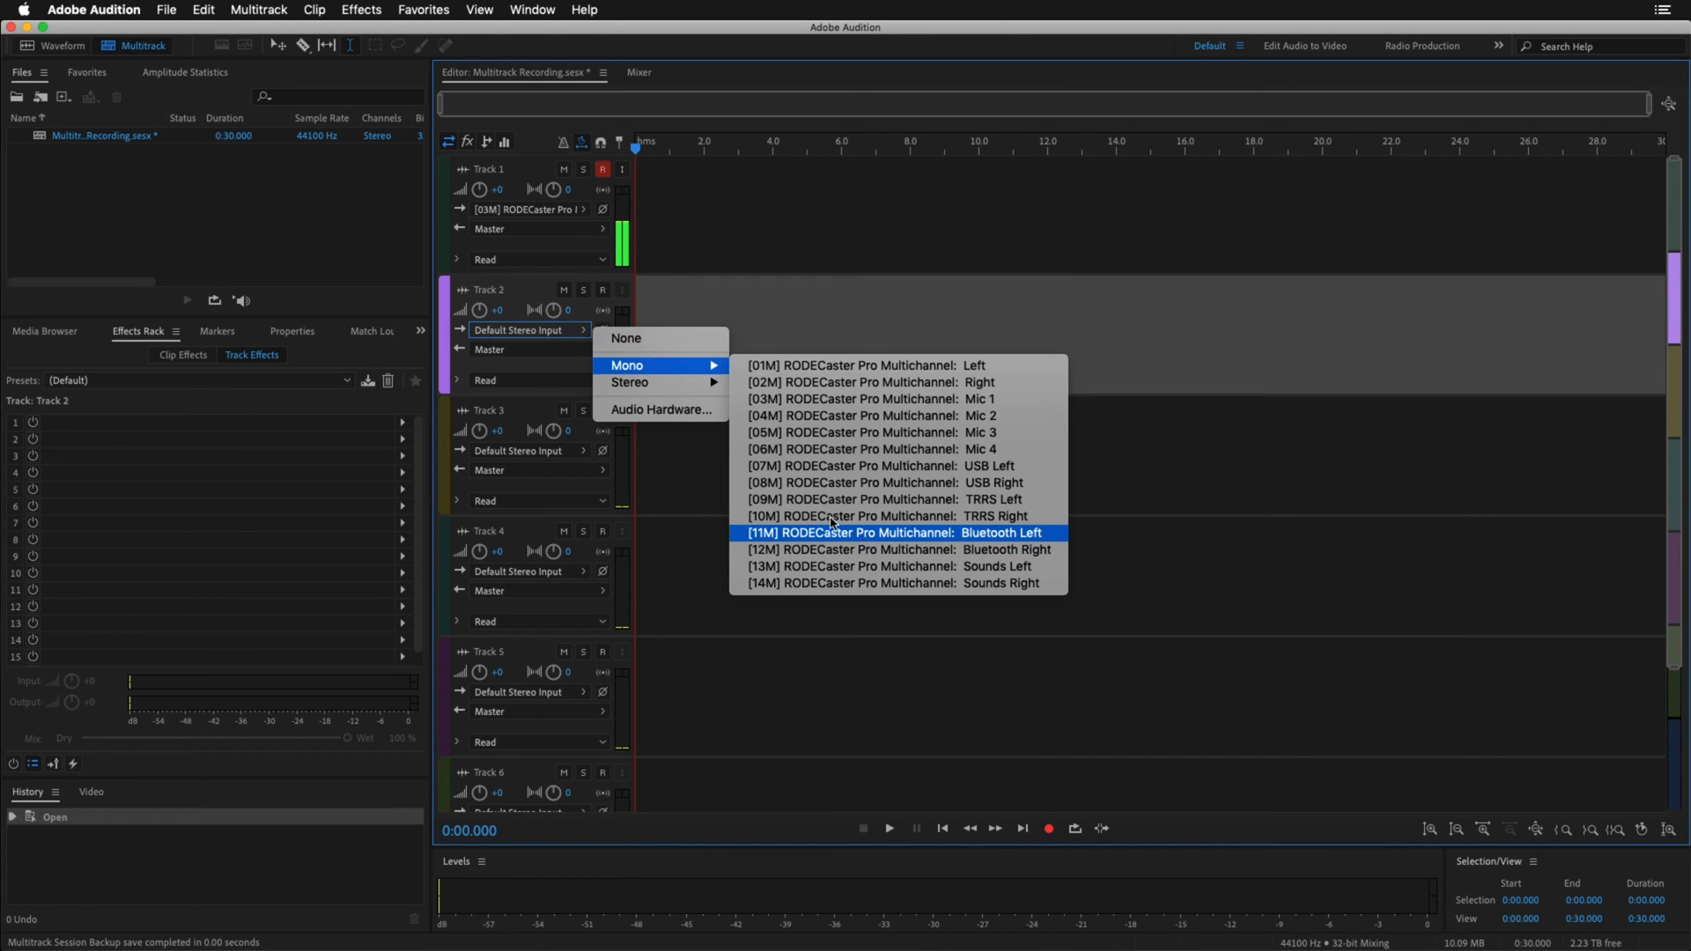
{"action": "mouse_move", "coordinate": [631, 383]}
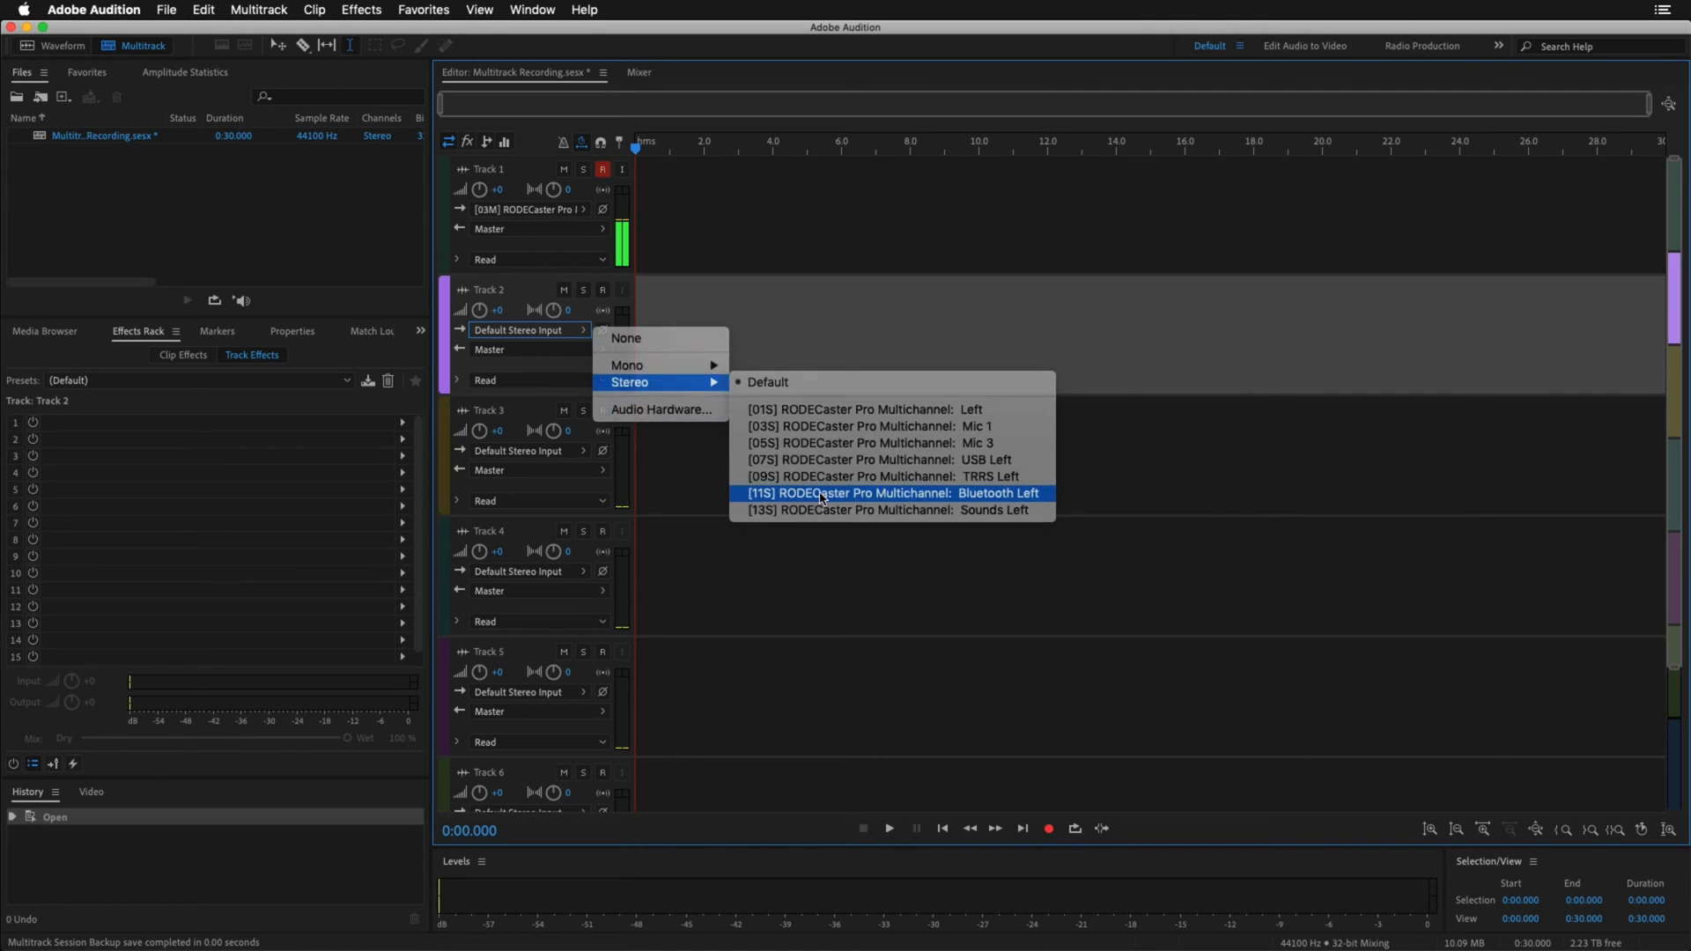
- Route Track 2 from Stereo [11S] RODECaster Pro Multichannel: Bluetooth Left
{"action": "left_click", "coordinate": [893, 493]}
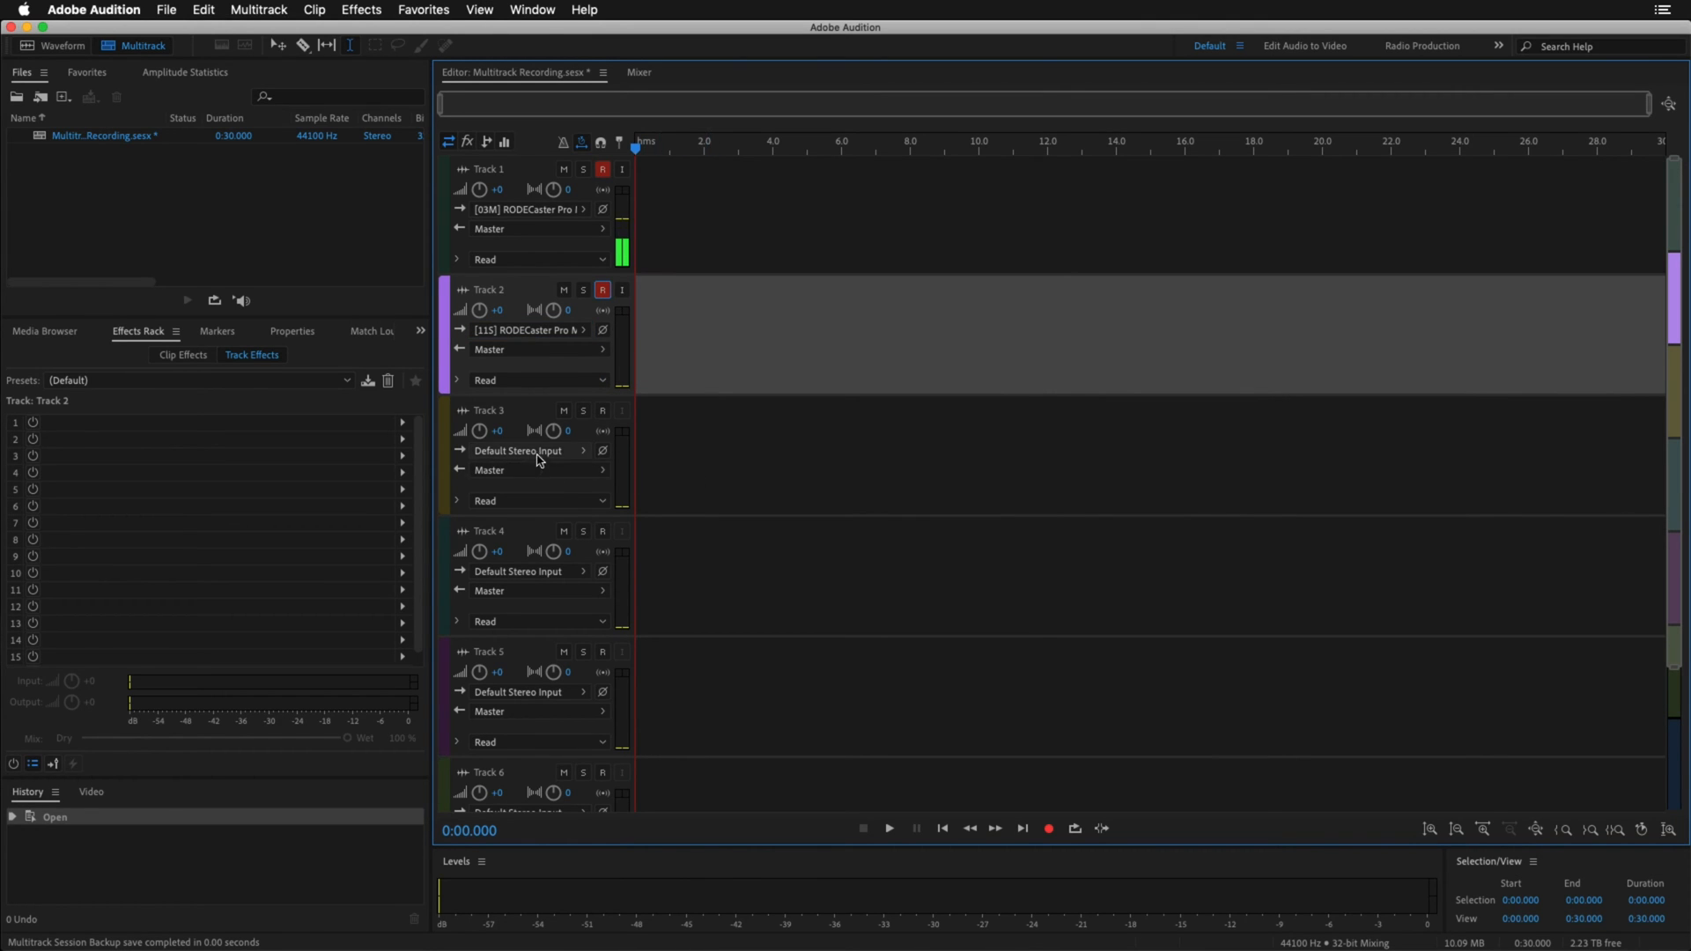
- Route Track 3 from Stereo [13S] RODECaster Pro Multichannel: Sounds Left
{"action": "left_click", "coordinate": [522, 451]}
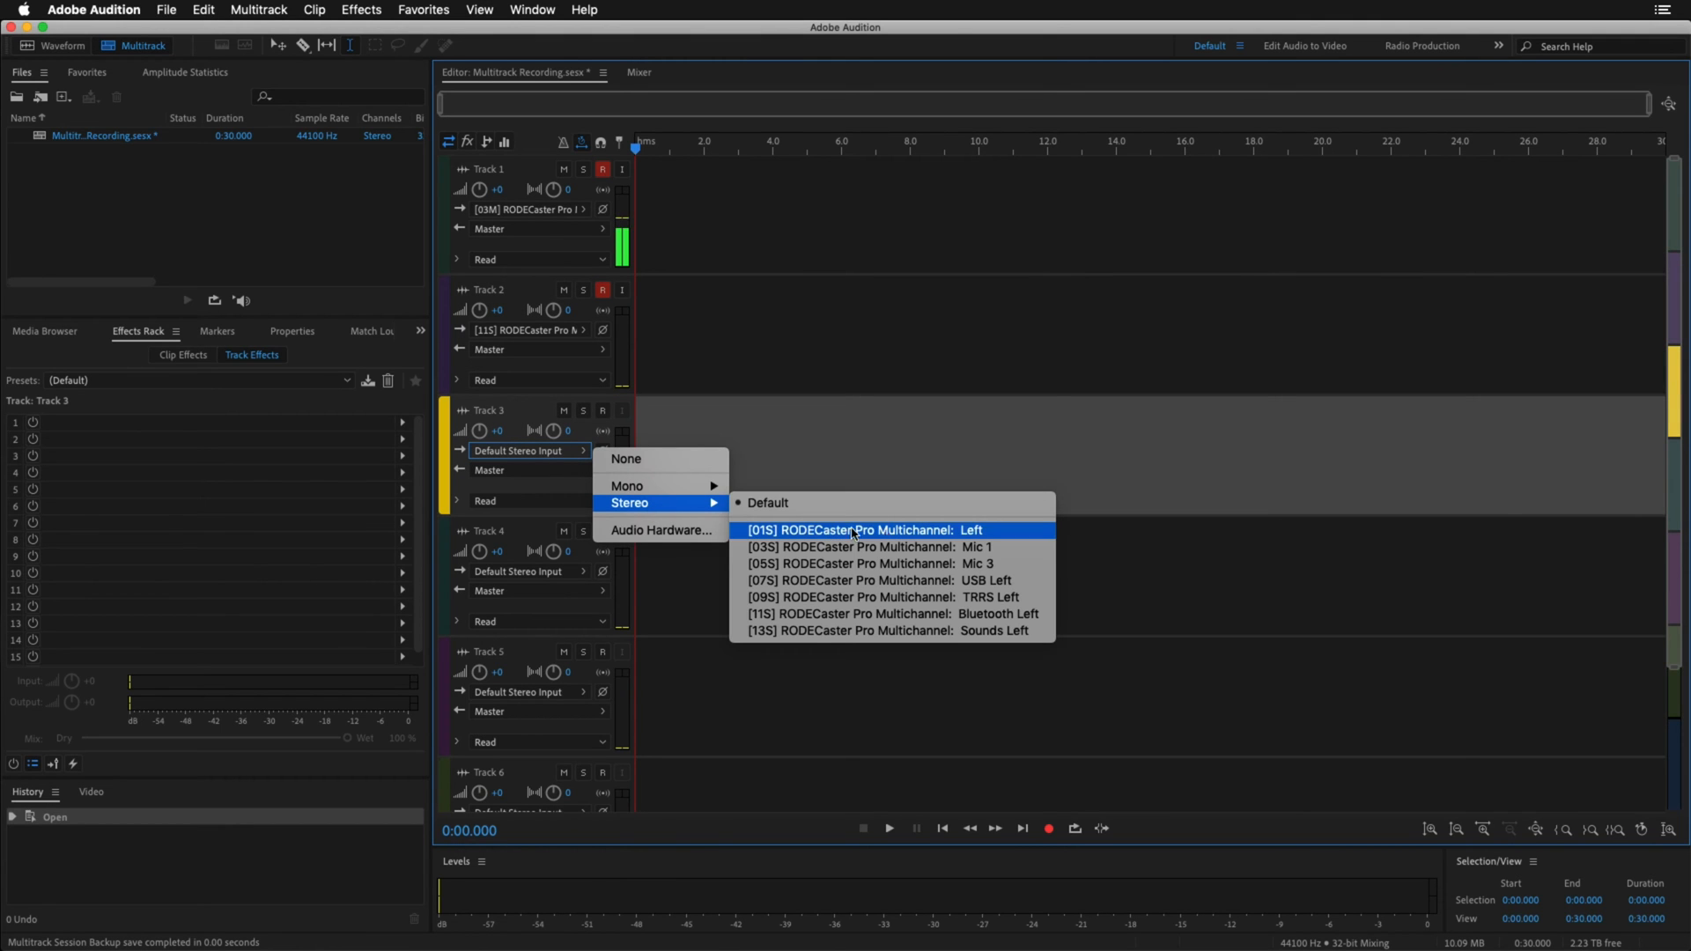
{"action": "left_click", "coordinate": [887, 631]}
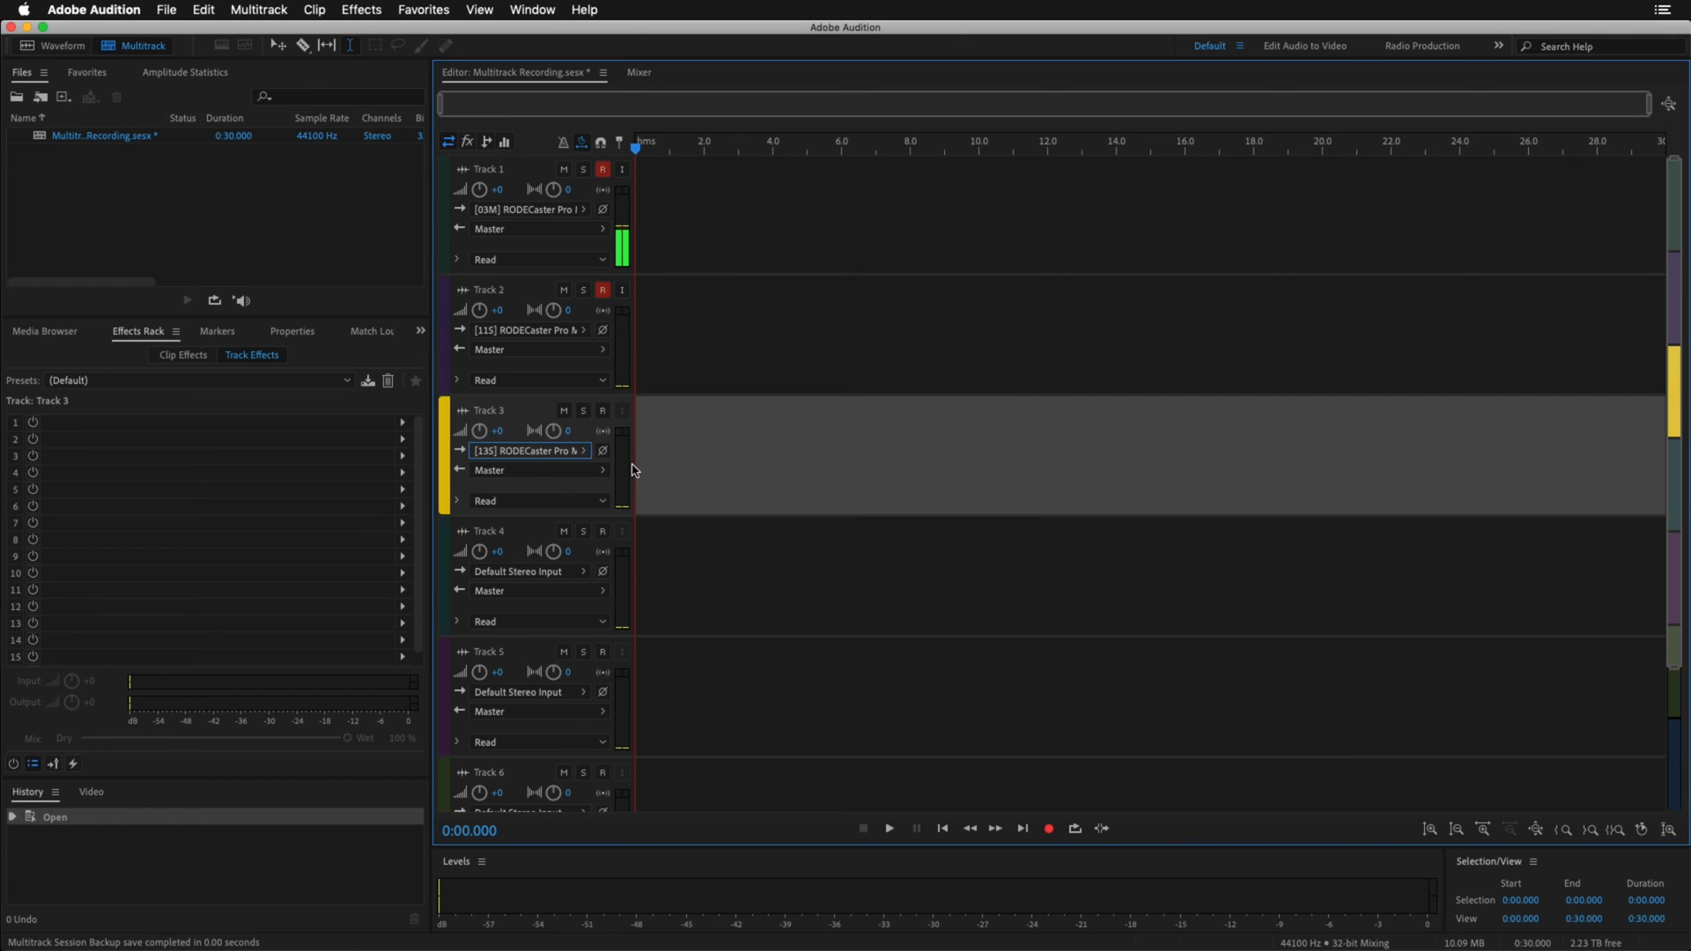
{"action": "mouse_move", "coordinate": [711, 430]}
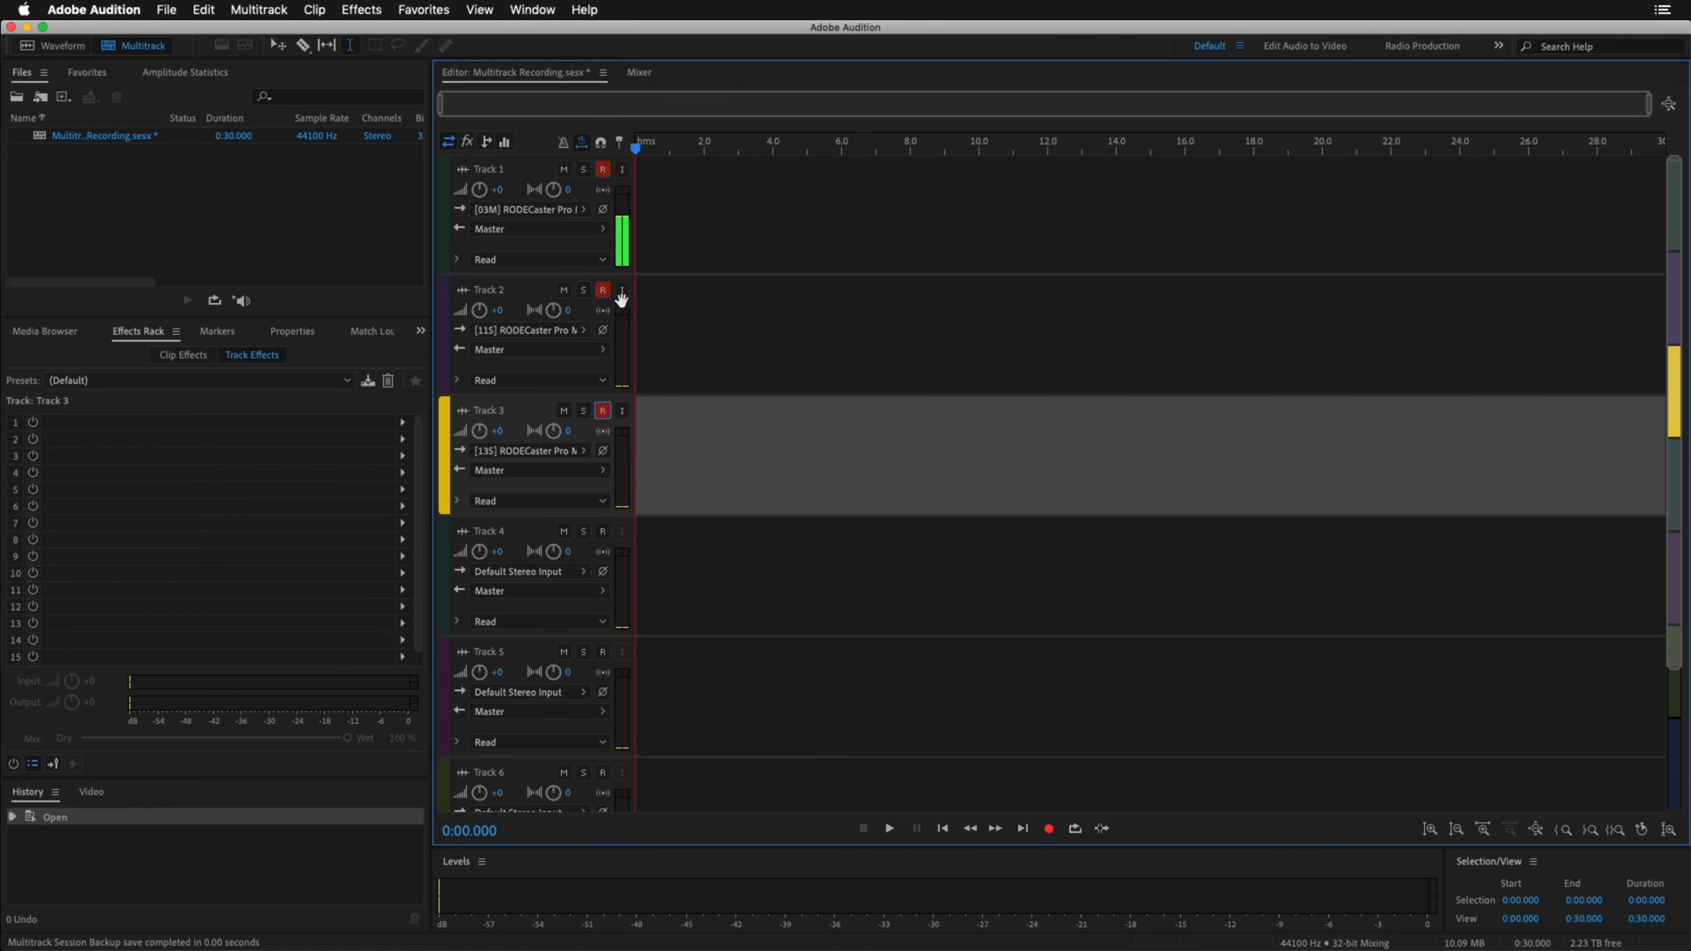
{"action": "mouse_move", "coordinate": [645, 393]}
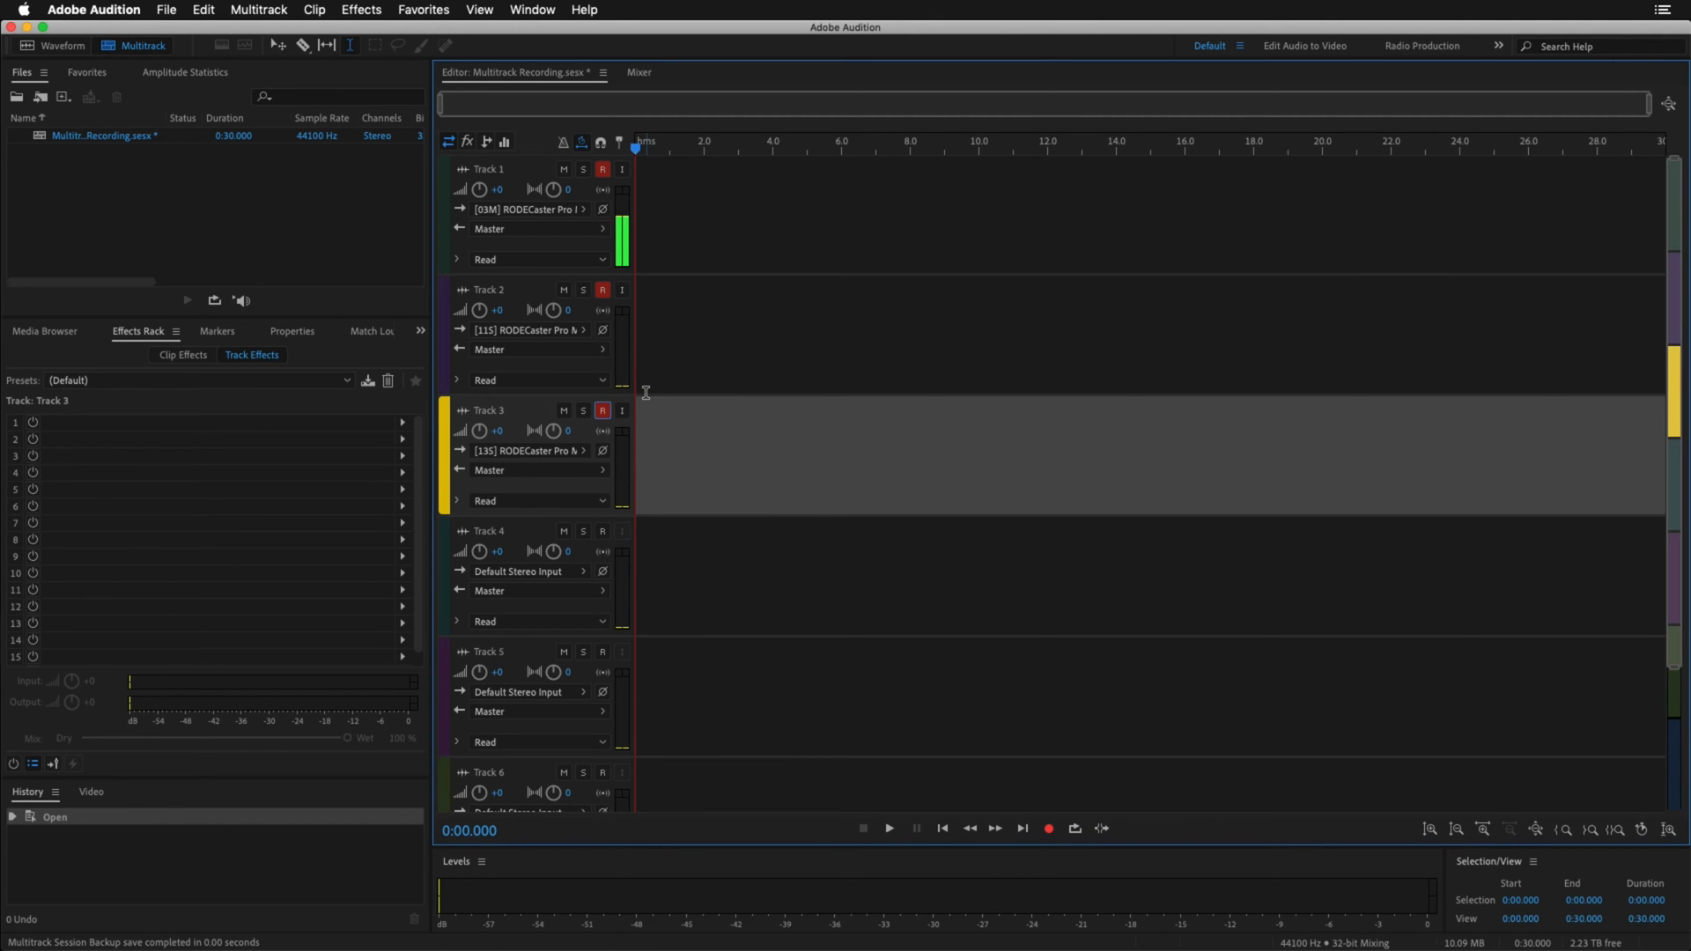
- Record a take of about 55 seconds onto the three armed tracks, then stop
{"action": "left_click", "coordinate": [1048, 828]}
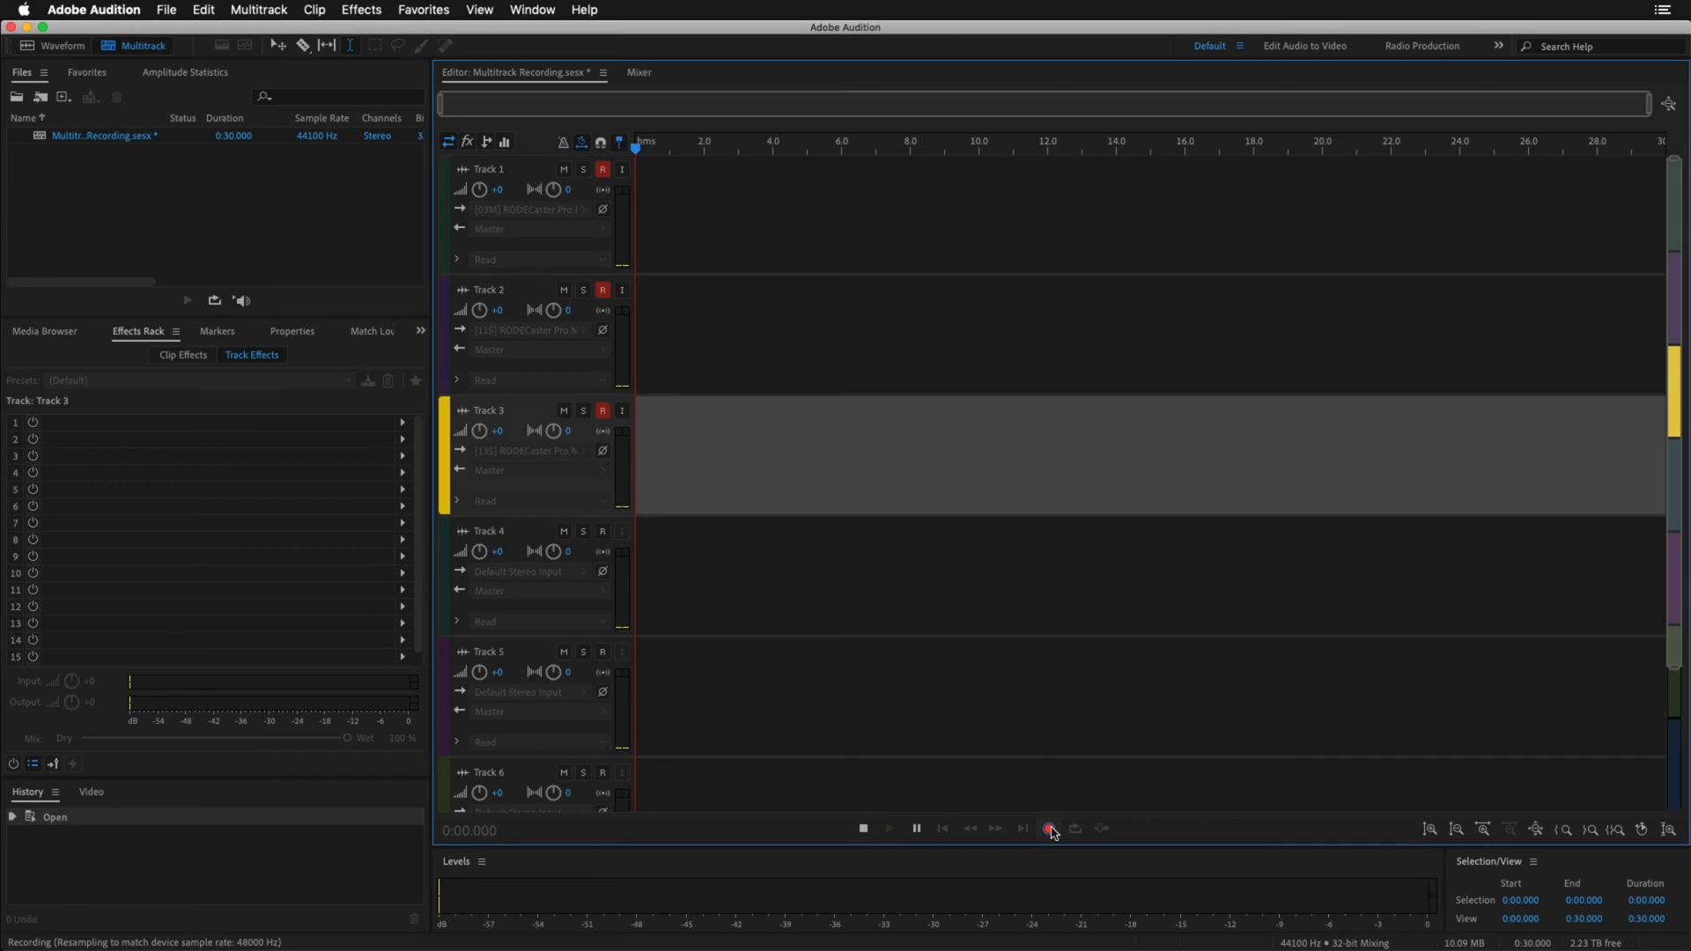
{"action": "left_click", "coordinate": [1048, 828]}
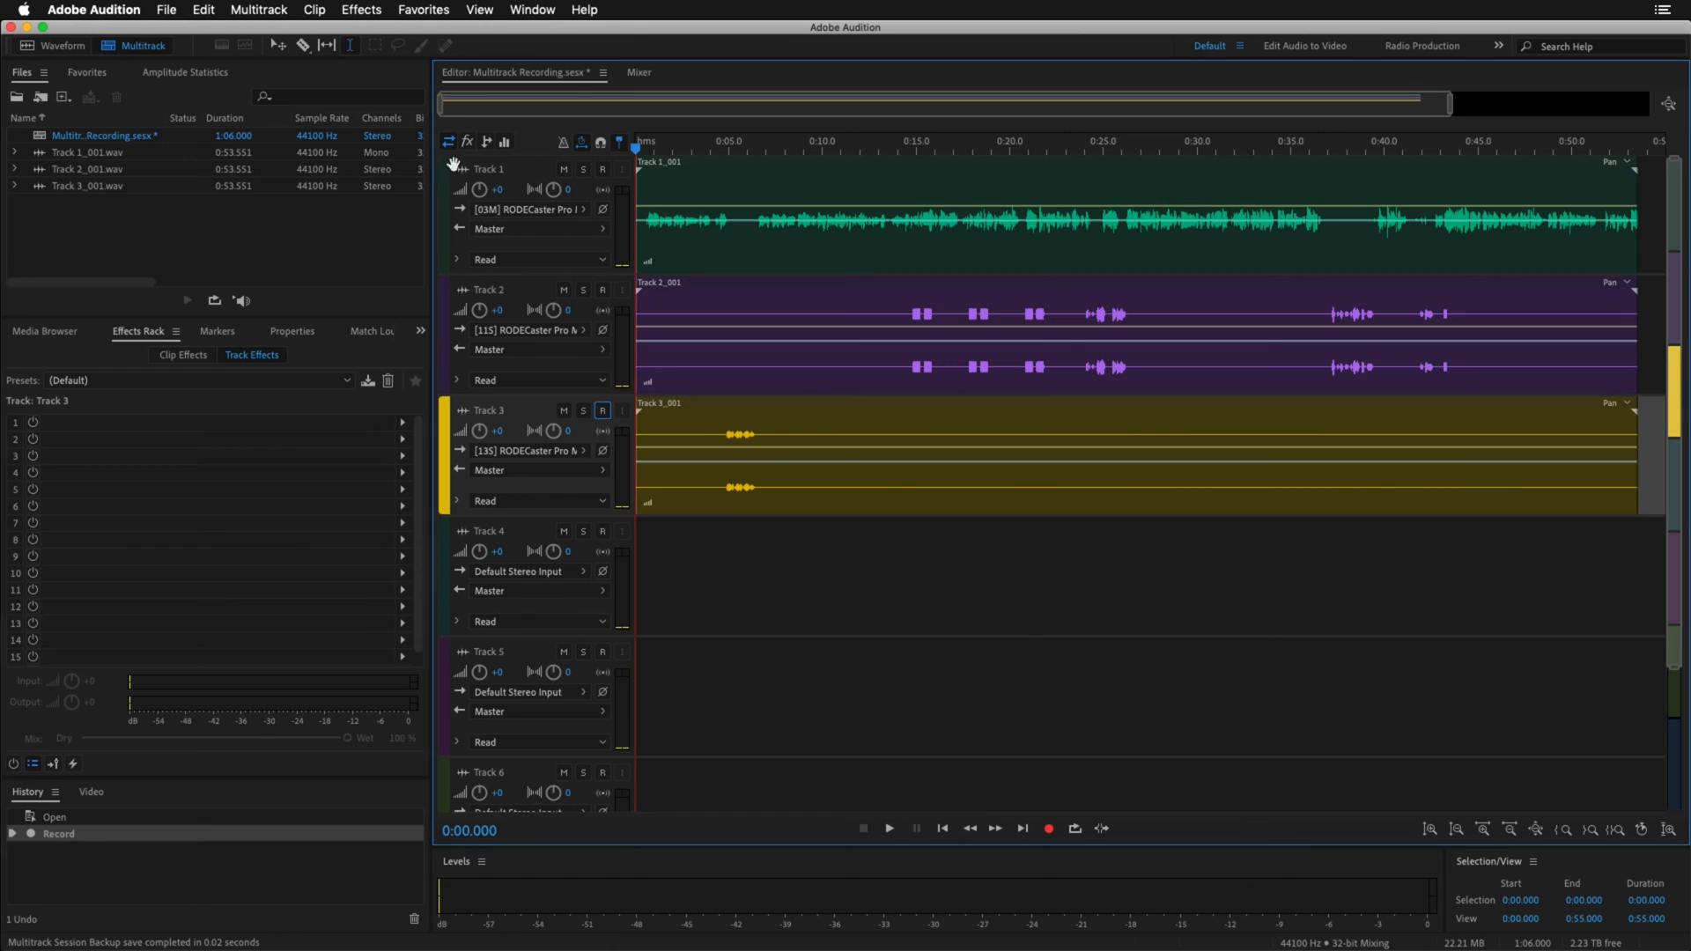
- Rename the recorded tracks to Host, Guest and Jingles
{"action": "type", "text": "Host"}
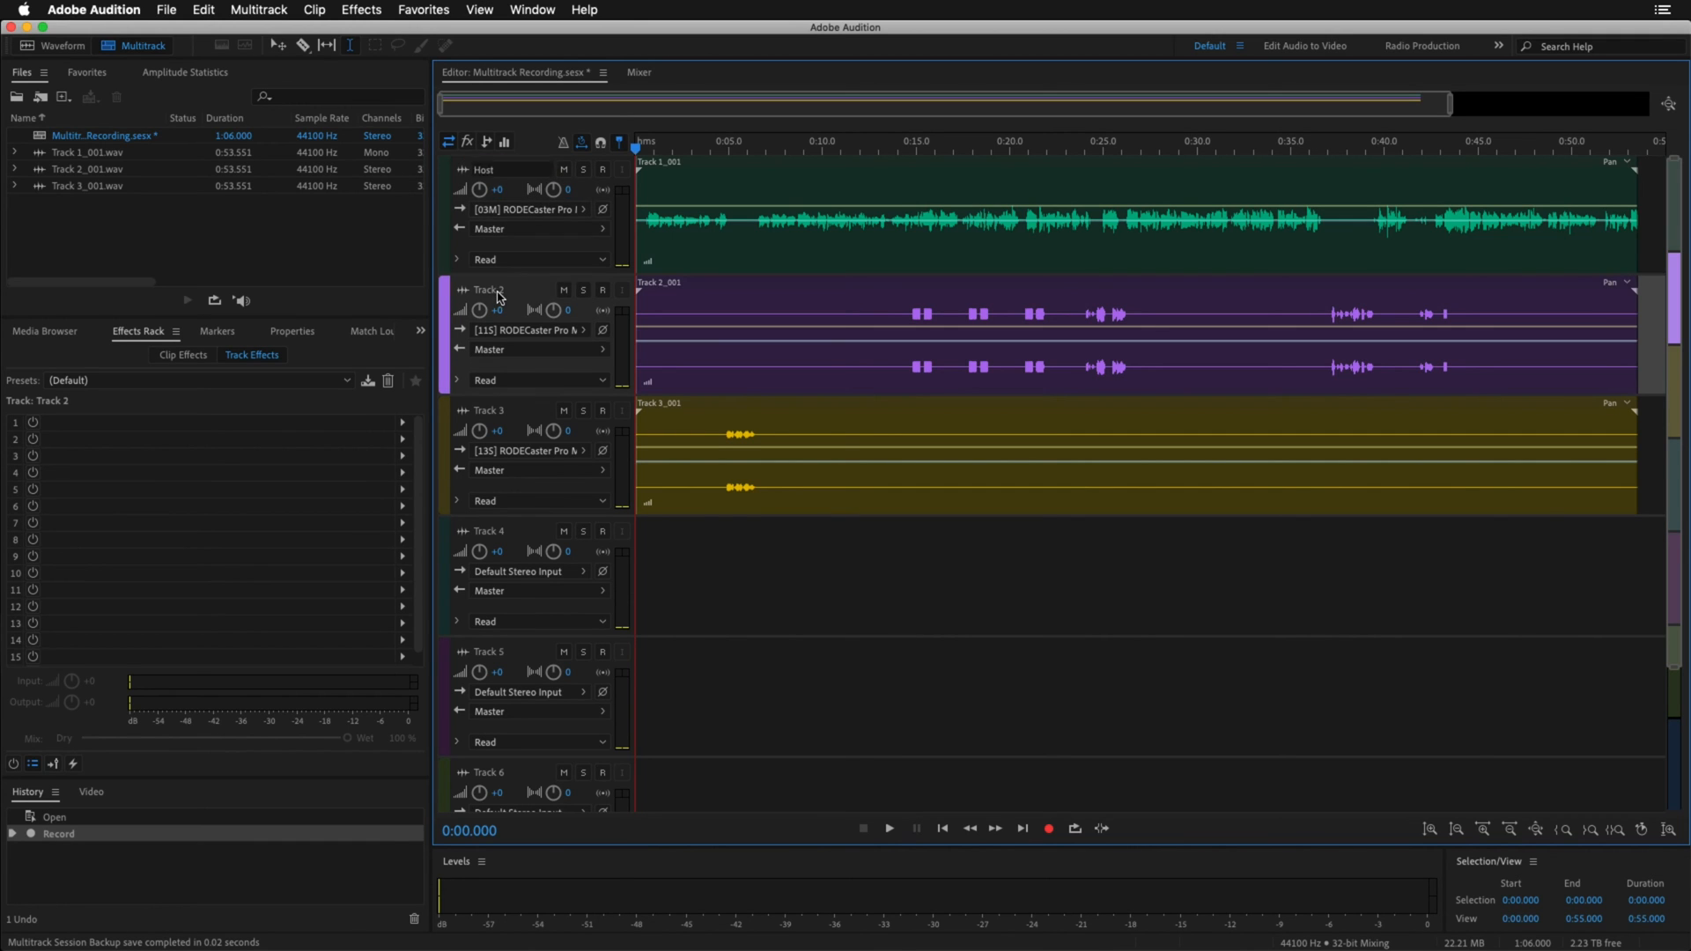
{"action": "type", "text": "Guest"}
{"action": "left_click", "coordinate": [512, 411]}
{"action": "type", "text": "Jingles"}
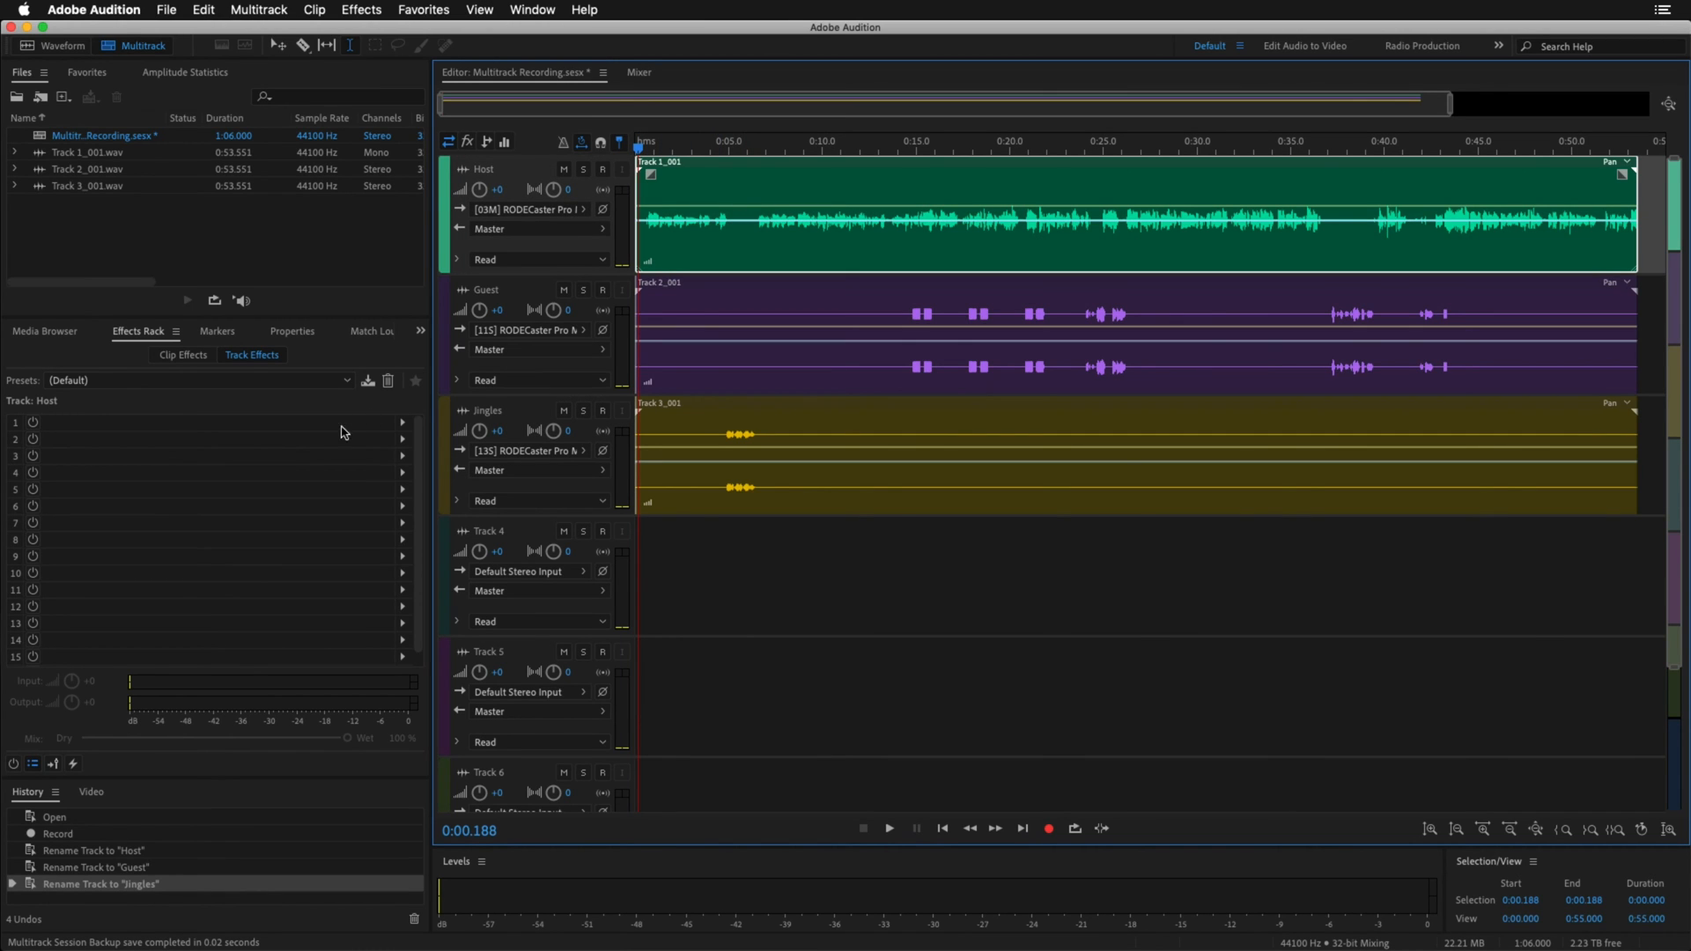
- Add a Parametric Equalizer to the Host track with its high-pass cutoff at 80 Hz
{"action": "left_click", "coordinate": [402, 423]}
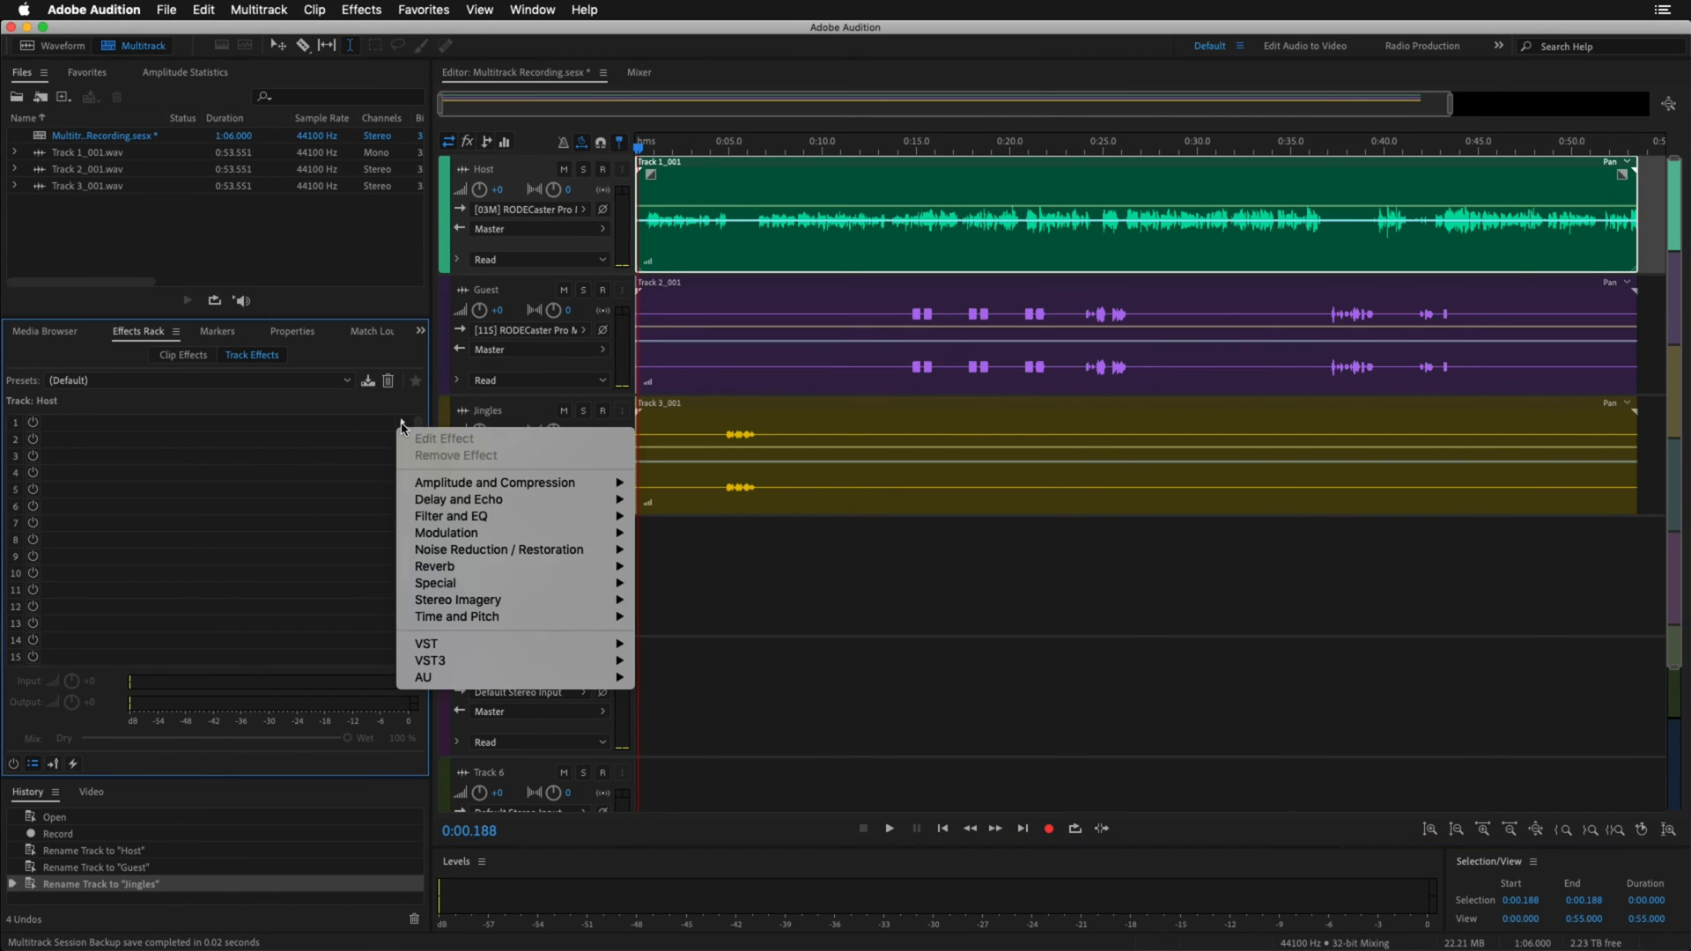
{"action": "mouse_move", "coordinate": [493, 482]}
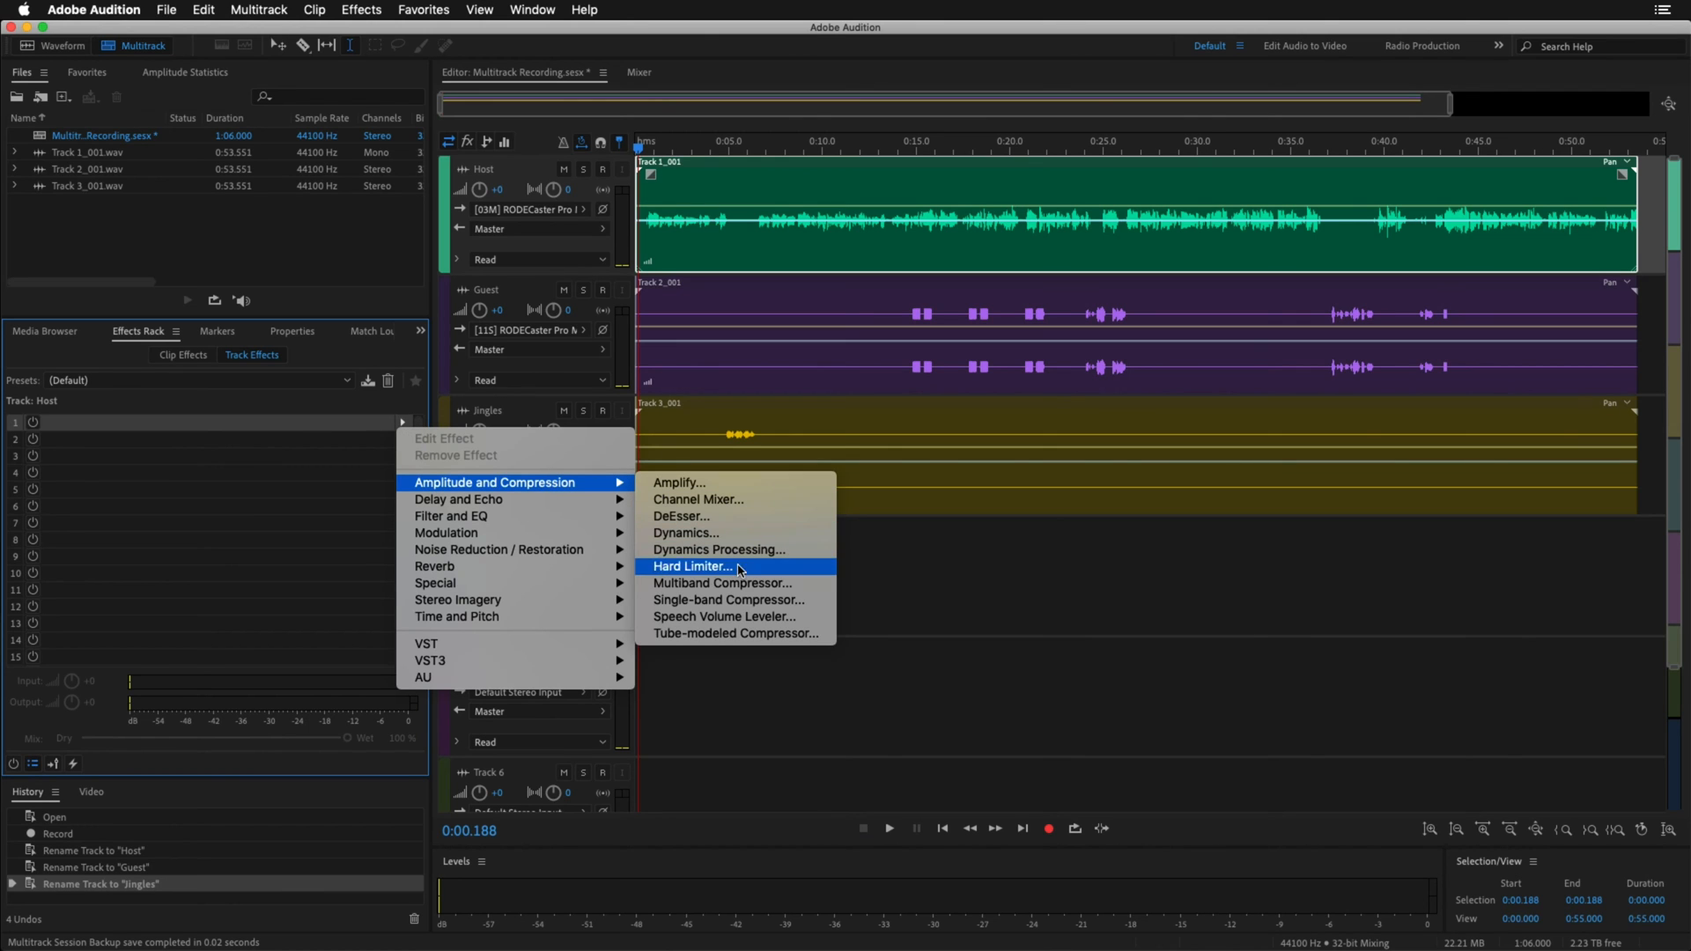
{"action": "mouse_move", "coordinate": [449, 516]}
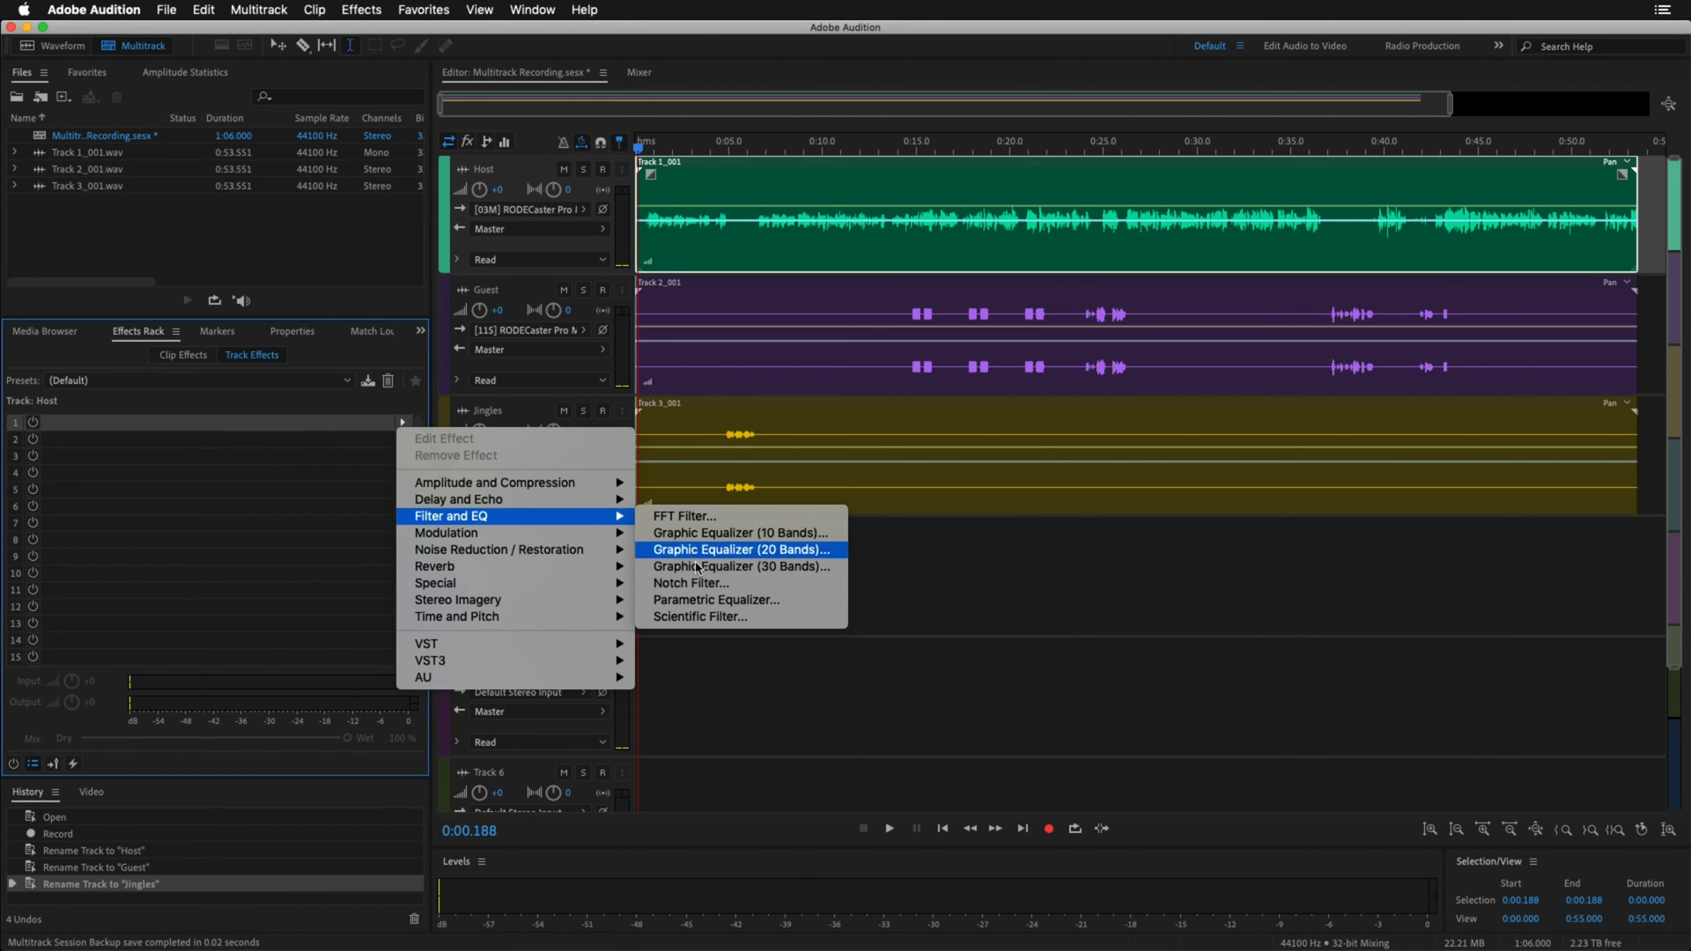
{"action": "left_click", "coordinate": [715, 598]}
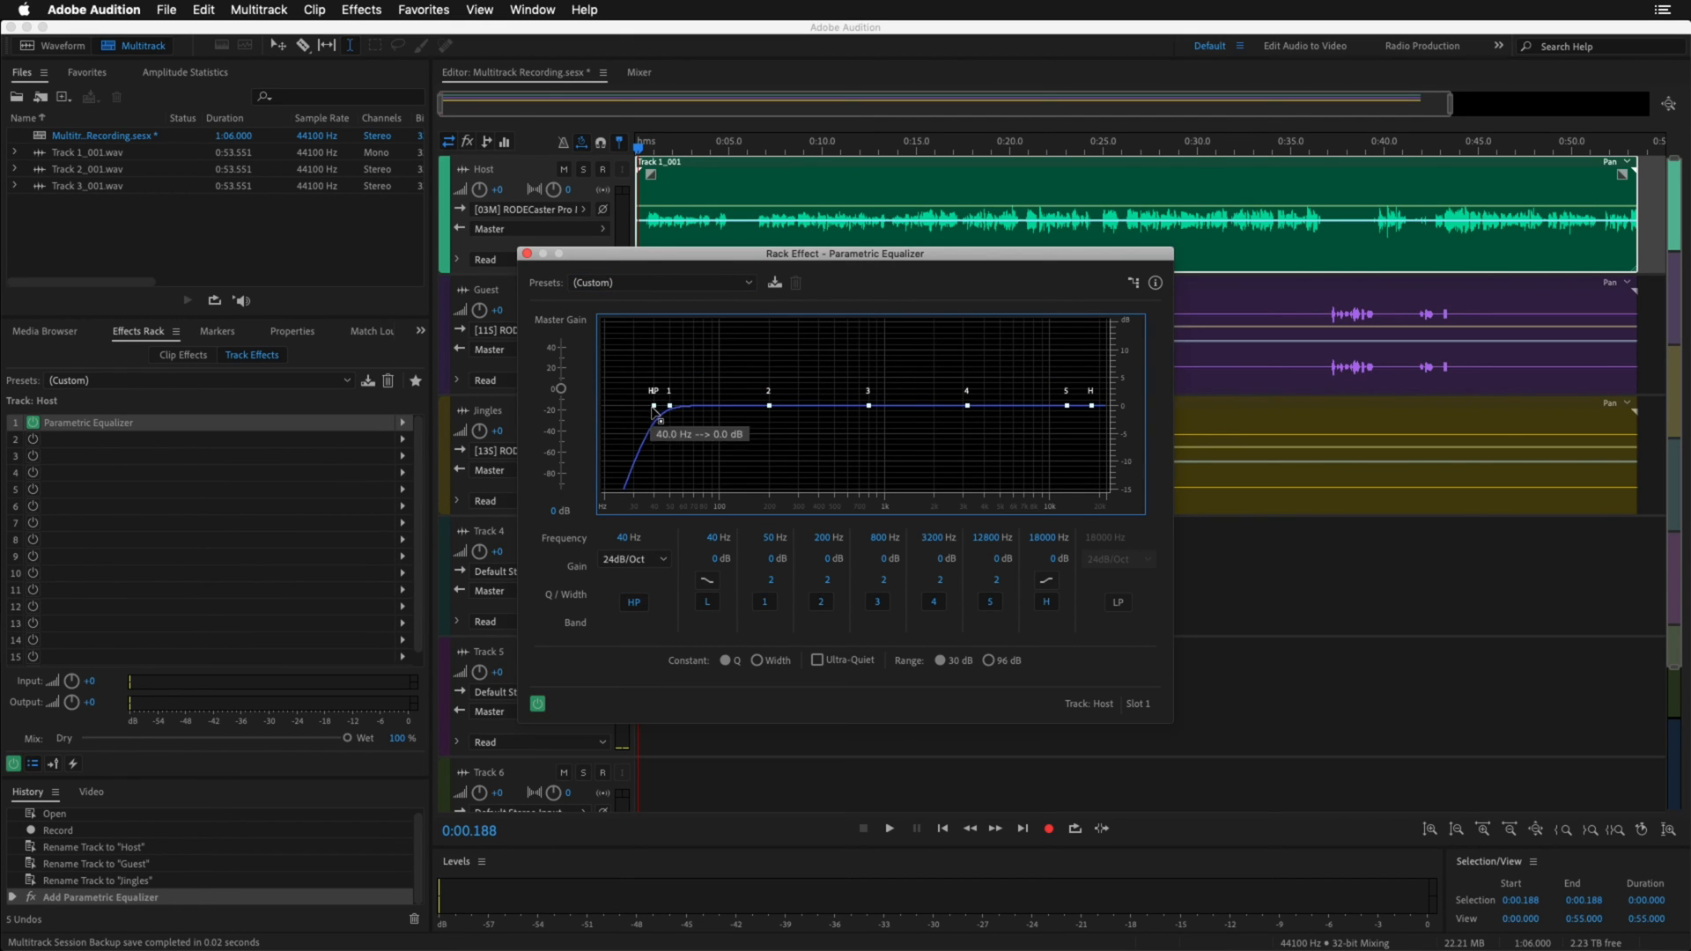
{"action": "left_click_drag", "start_coordinate": [651, 407], "coordinate": [705, 407]}
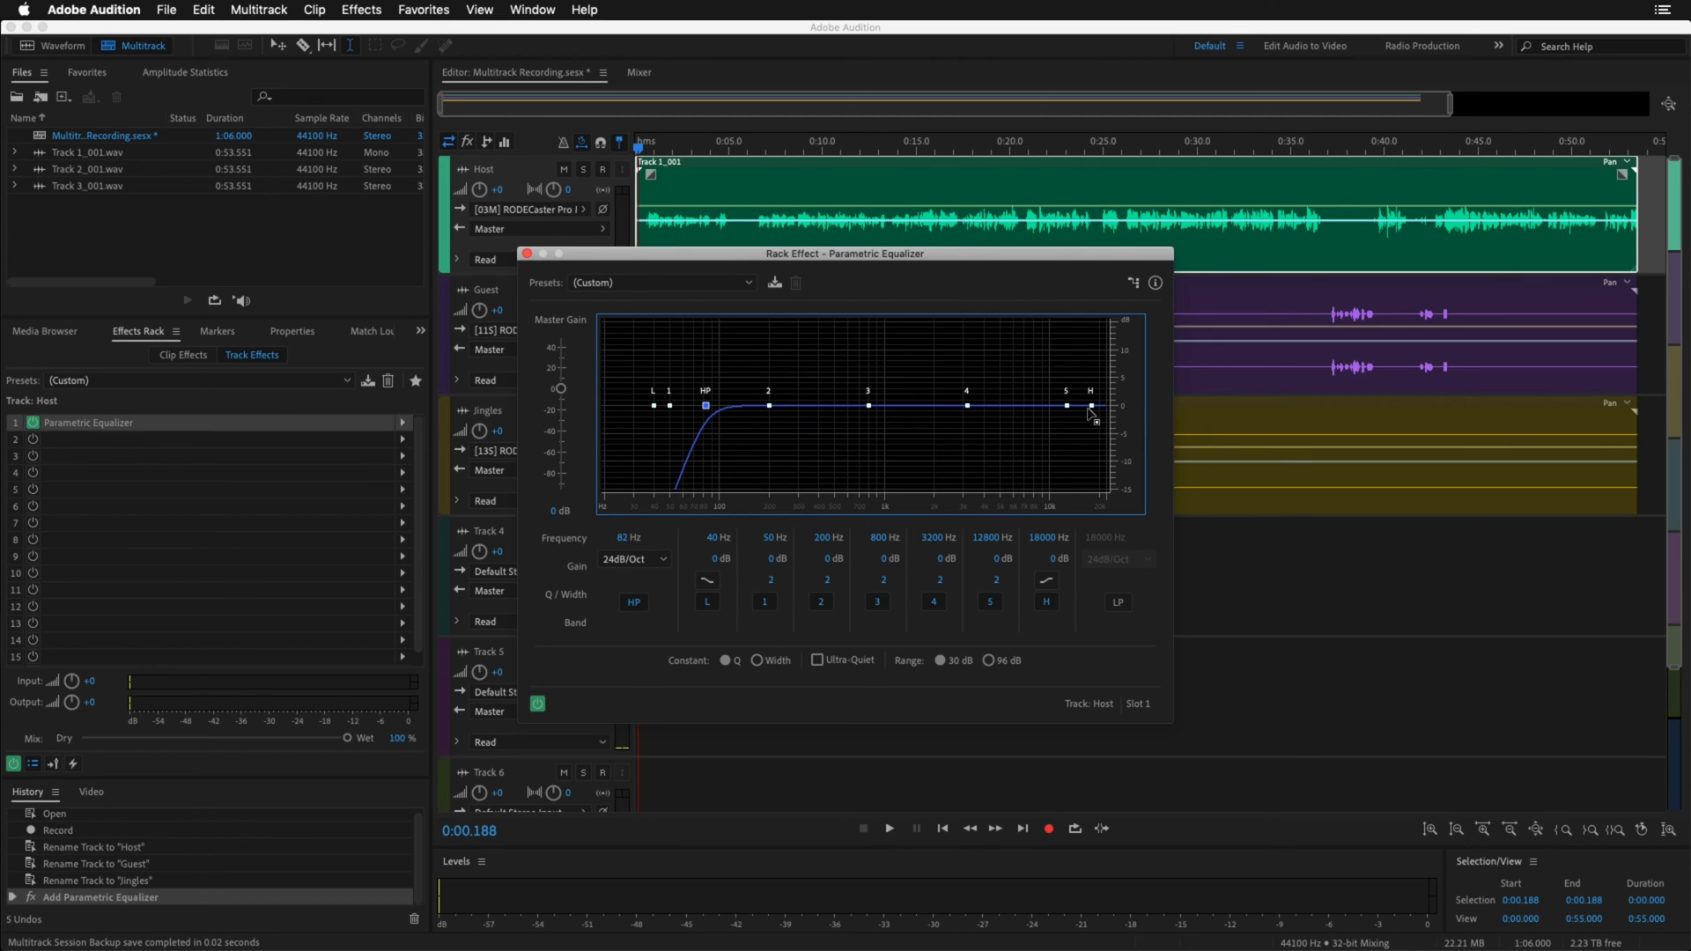
{"action": "left_click_drag", "start_coordinate": [966, 406], "coordinate": [965, 384]}
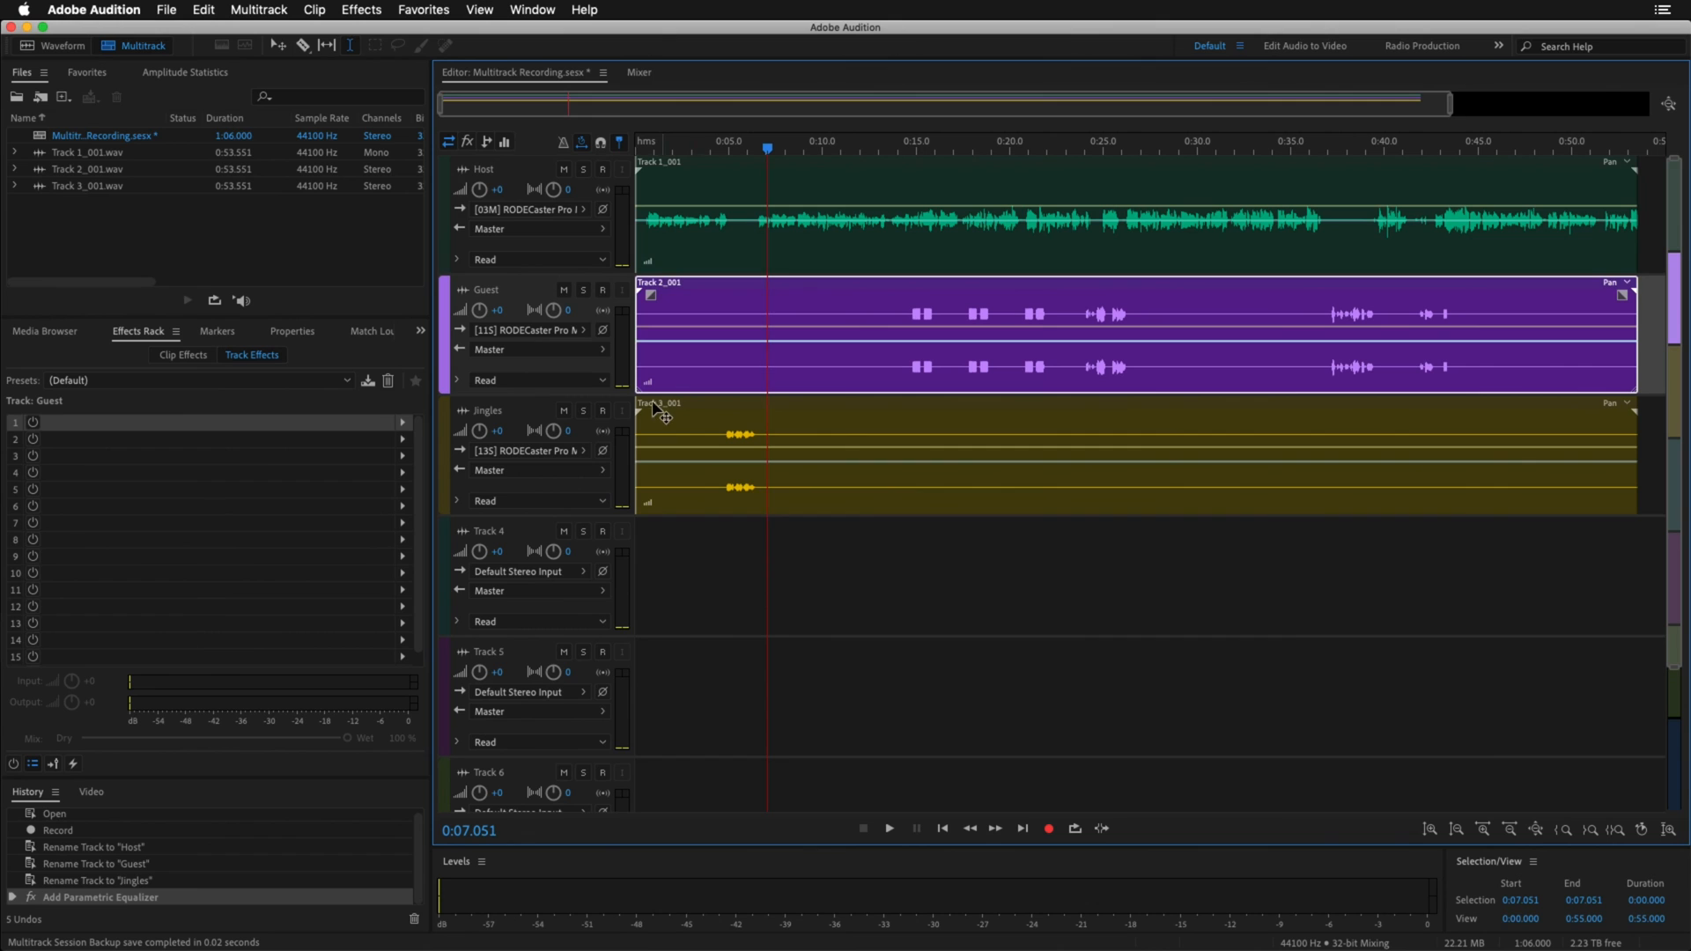
- Add DeNoise from Noise Reduction / Restoration to the Guest track, amount lowered to 40%
{"action": "left_click", "coordinate": [403, 423]}
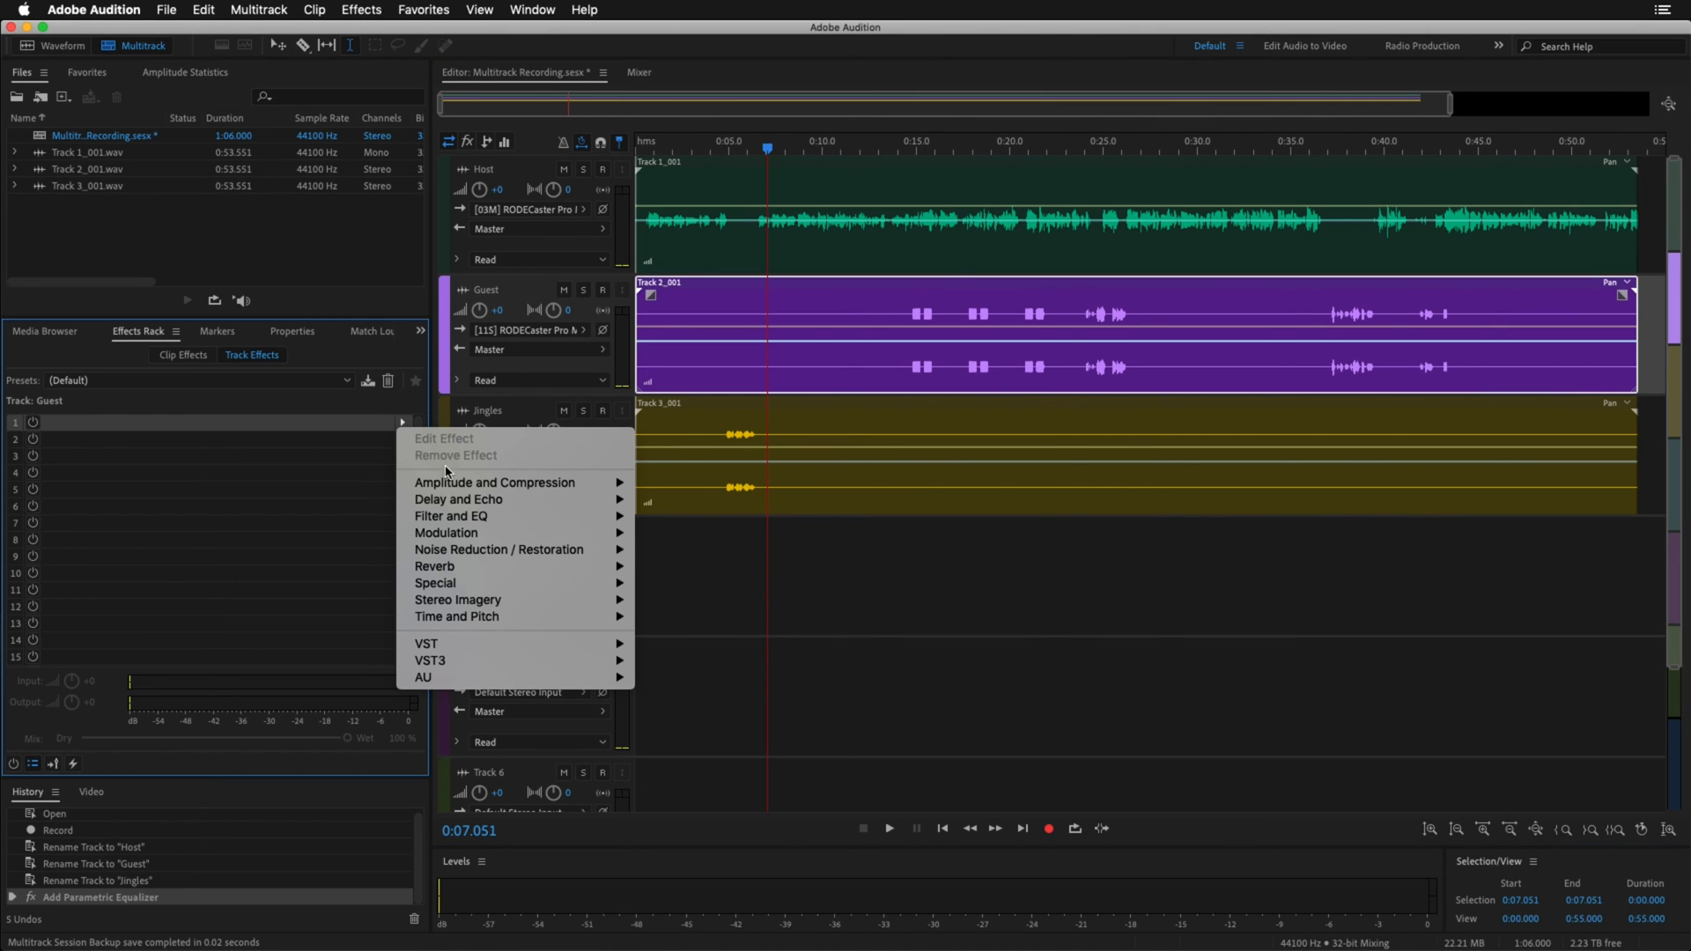
{"action": "mouse_move", "coordinate": [499, 550]}
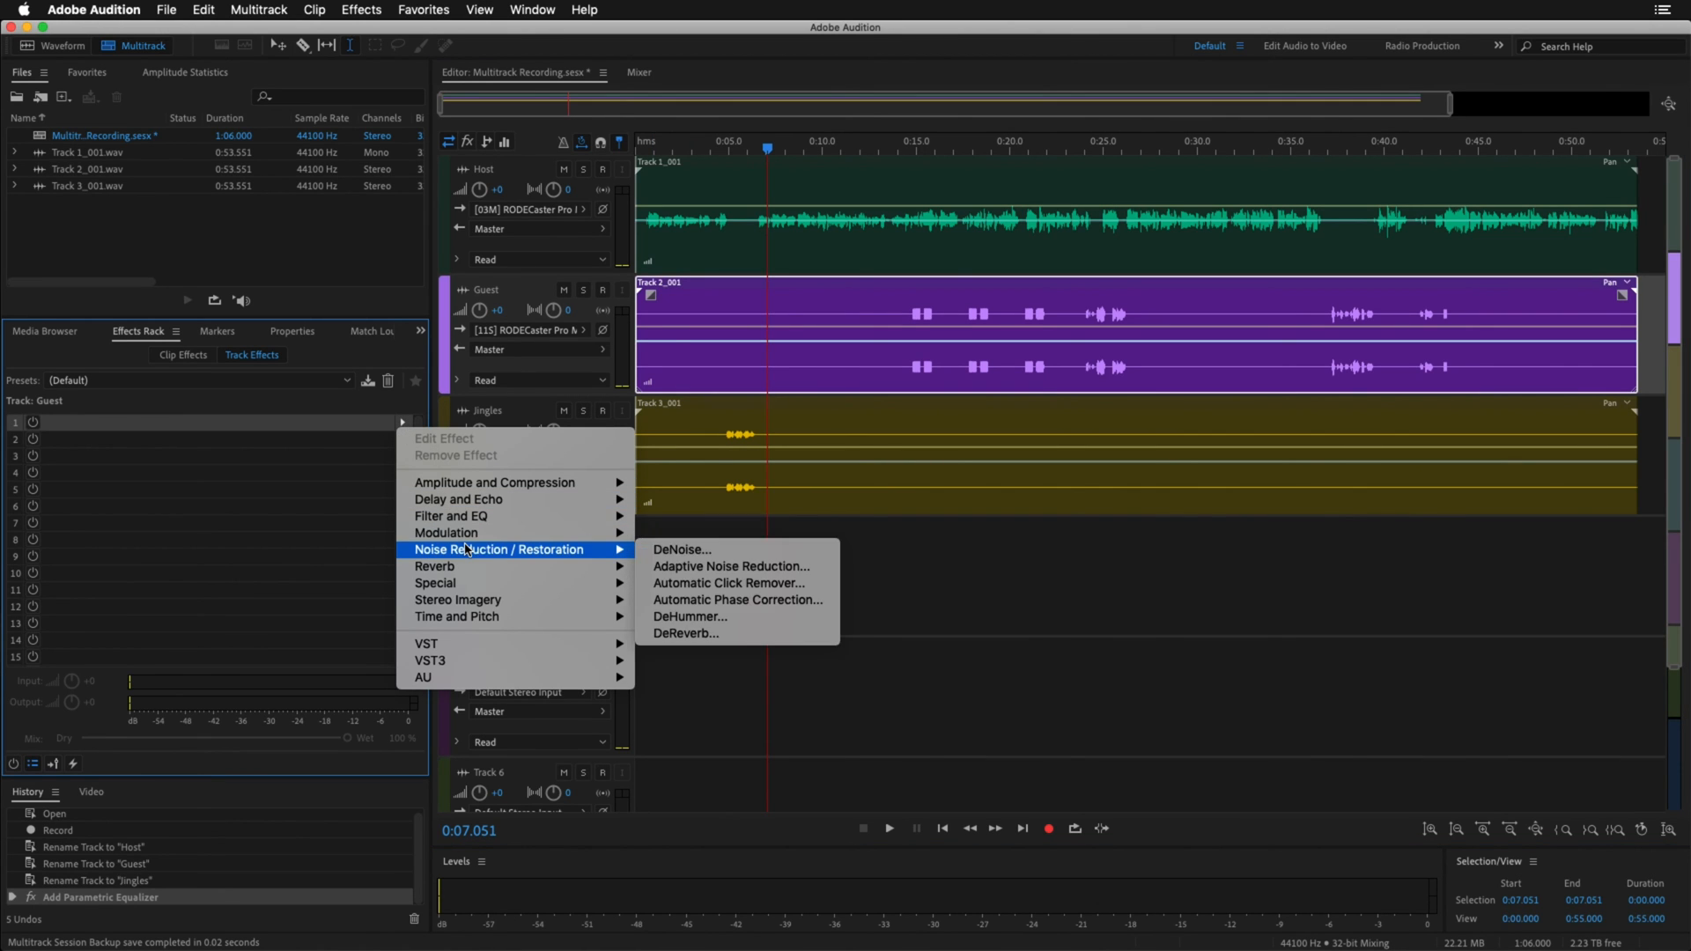
{"action": "mouse_move", "coordinate": [727, 555]}
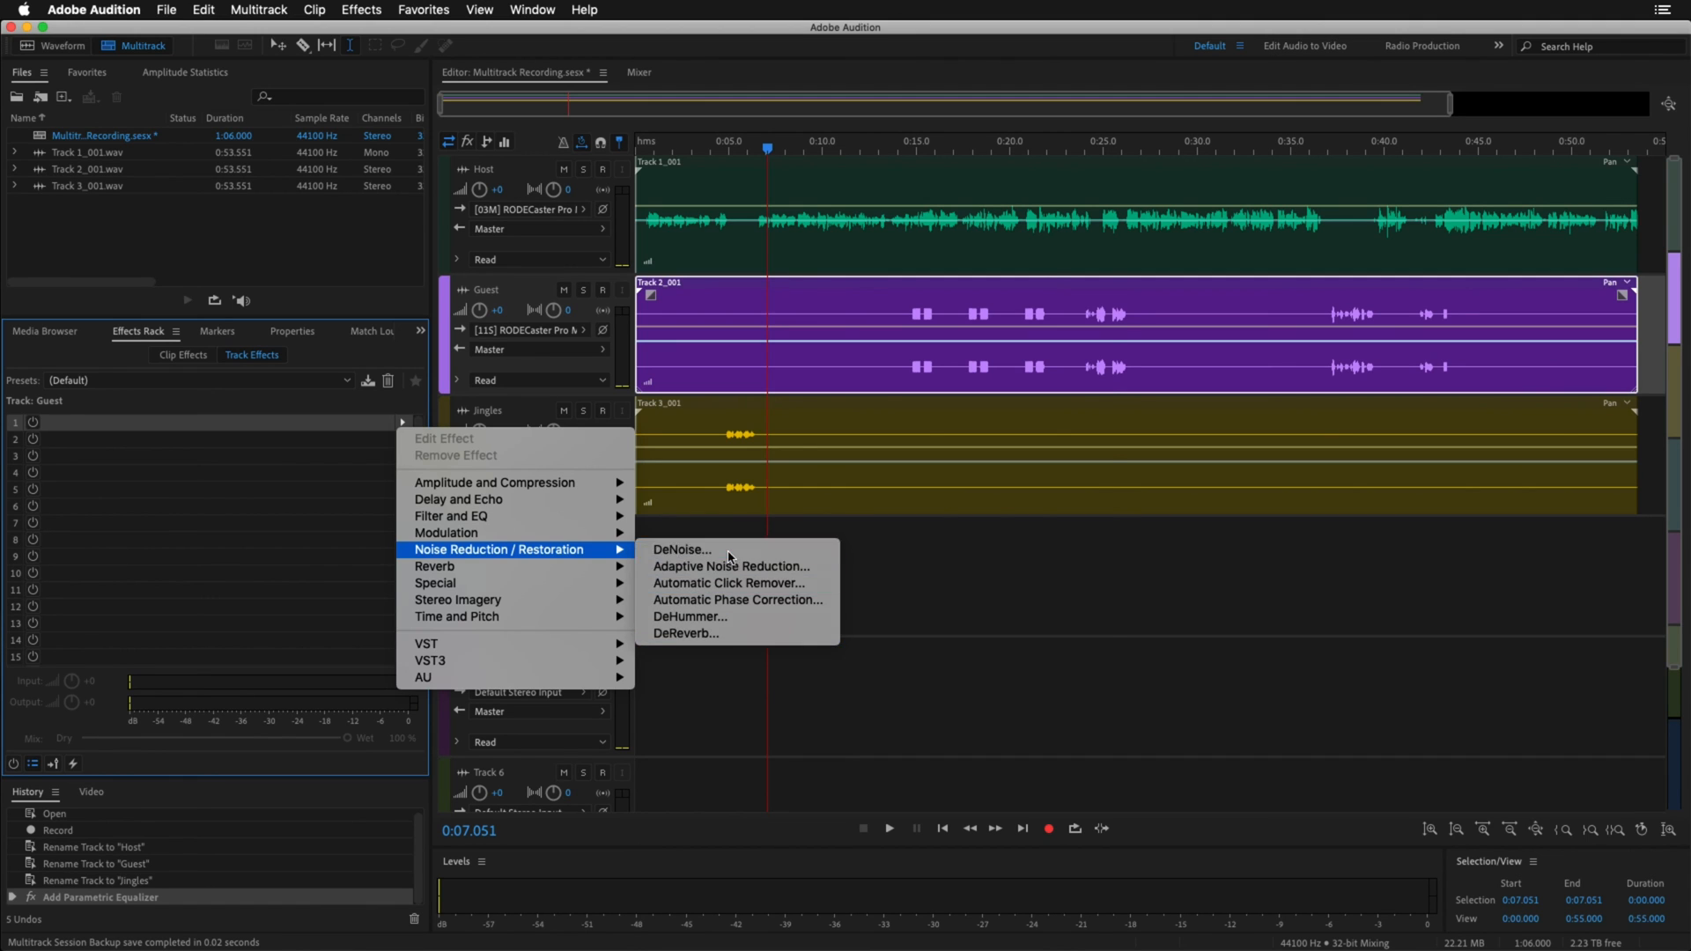
{"action": "left_click", "coordinate": [682, 549]}
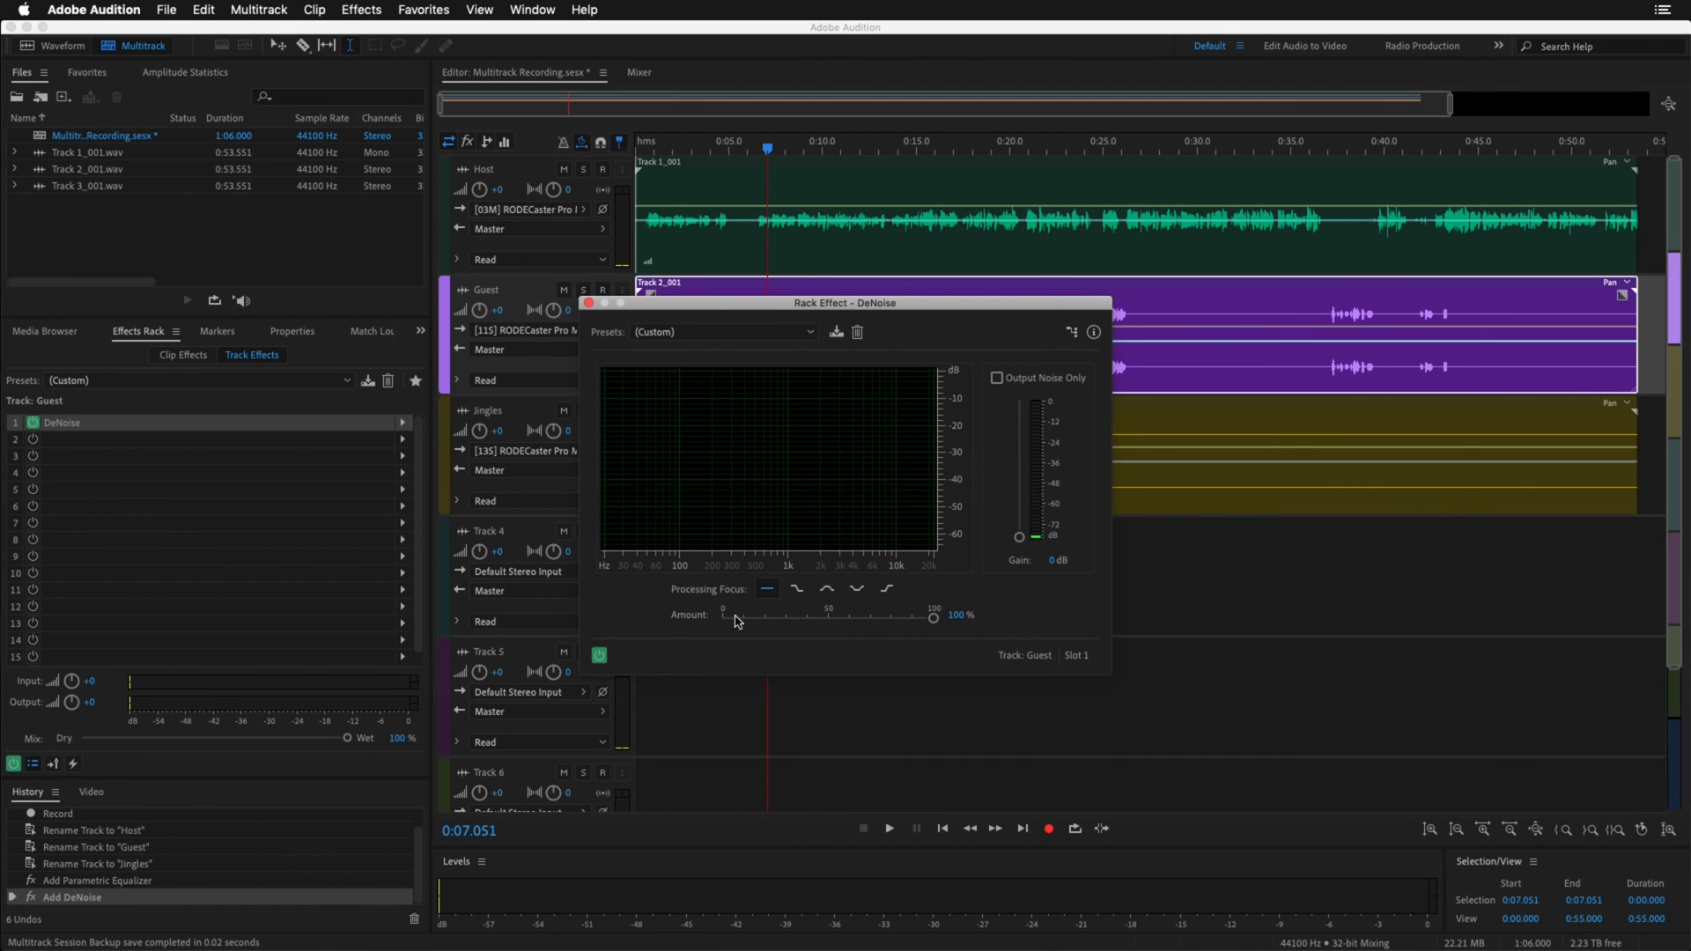
{"action": "left_click_drag", "start_coordinate": [931, 618], "coordinate": [805, 618]}
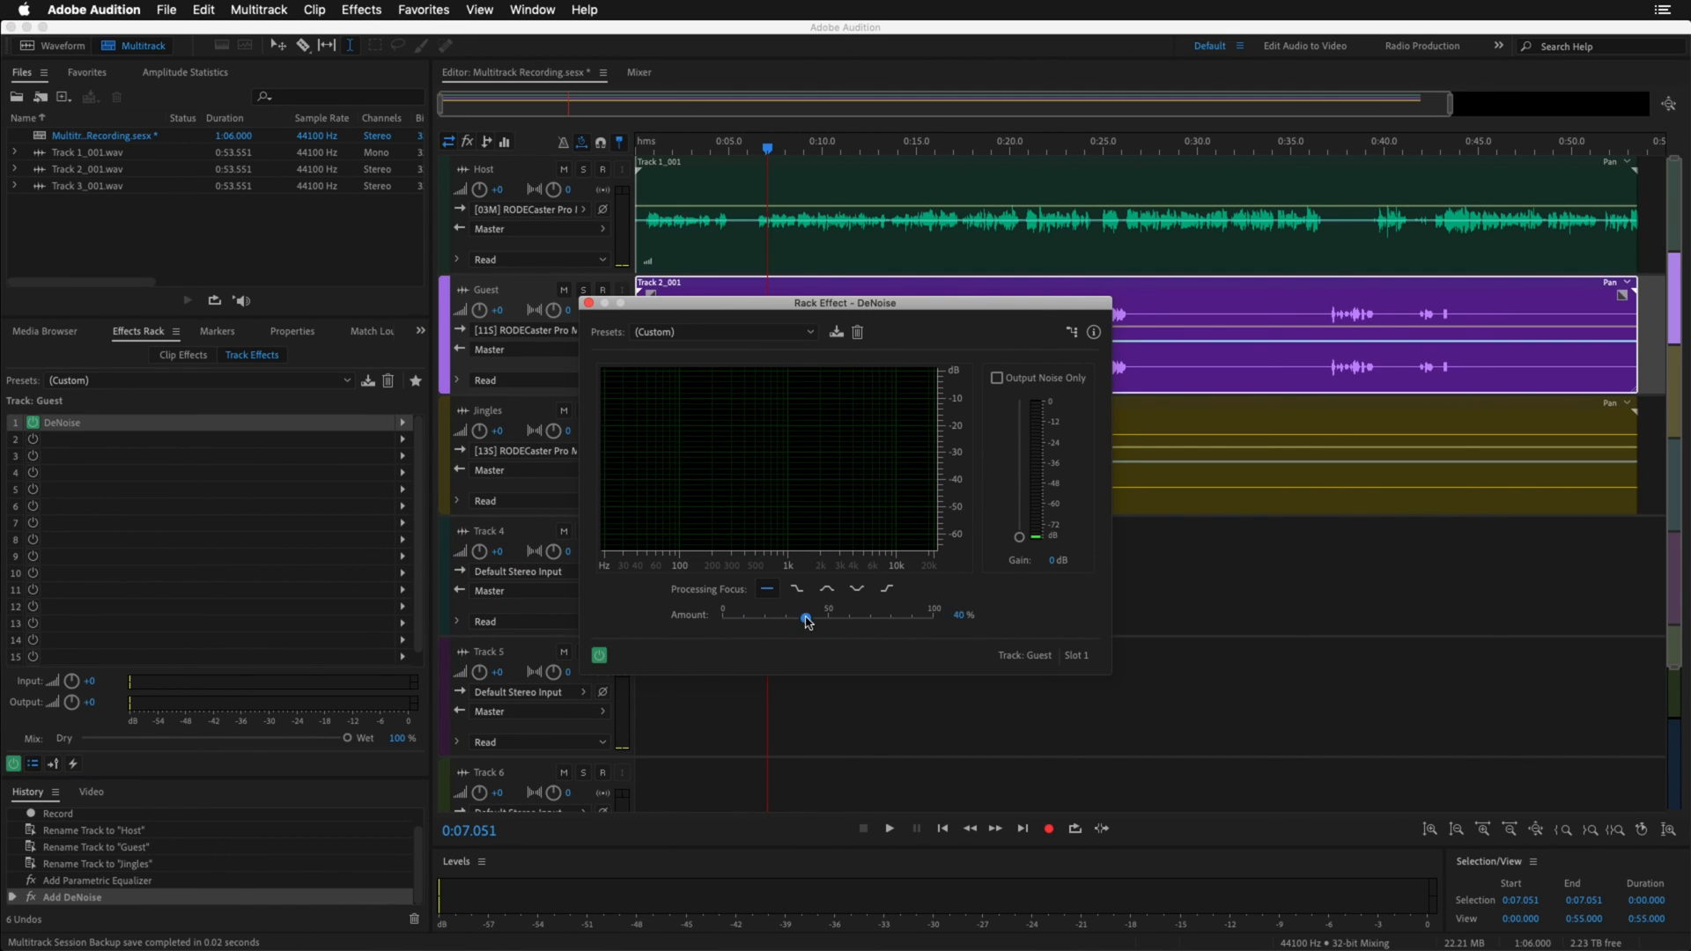
{"action": "left_click", "coordinate": [589, 303]}
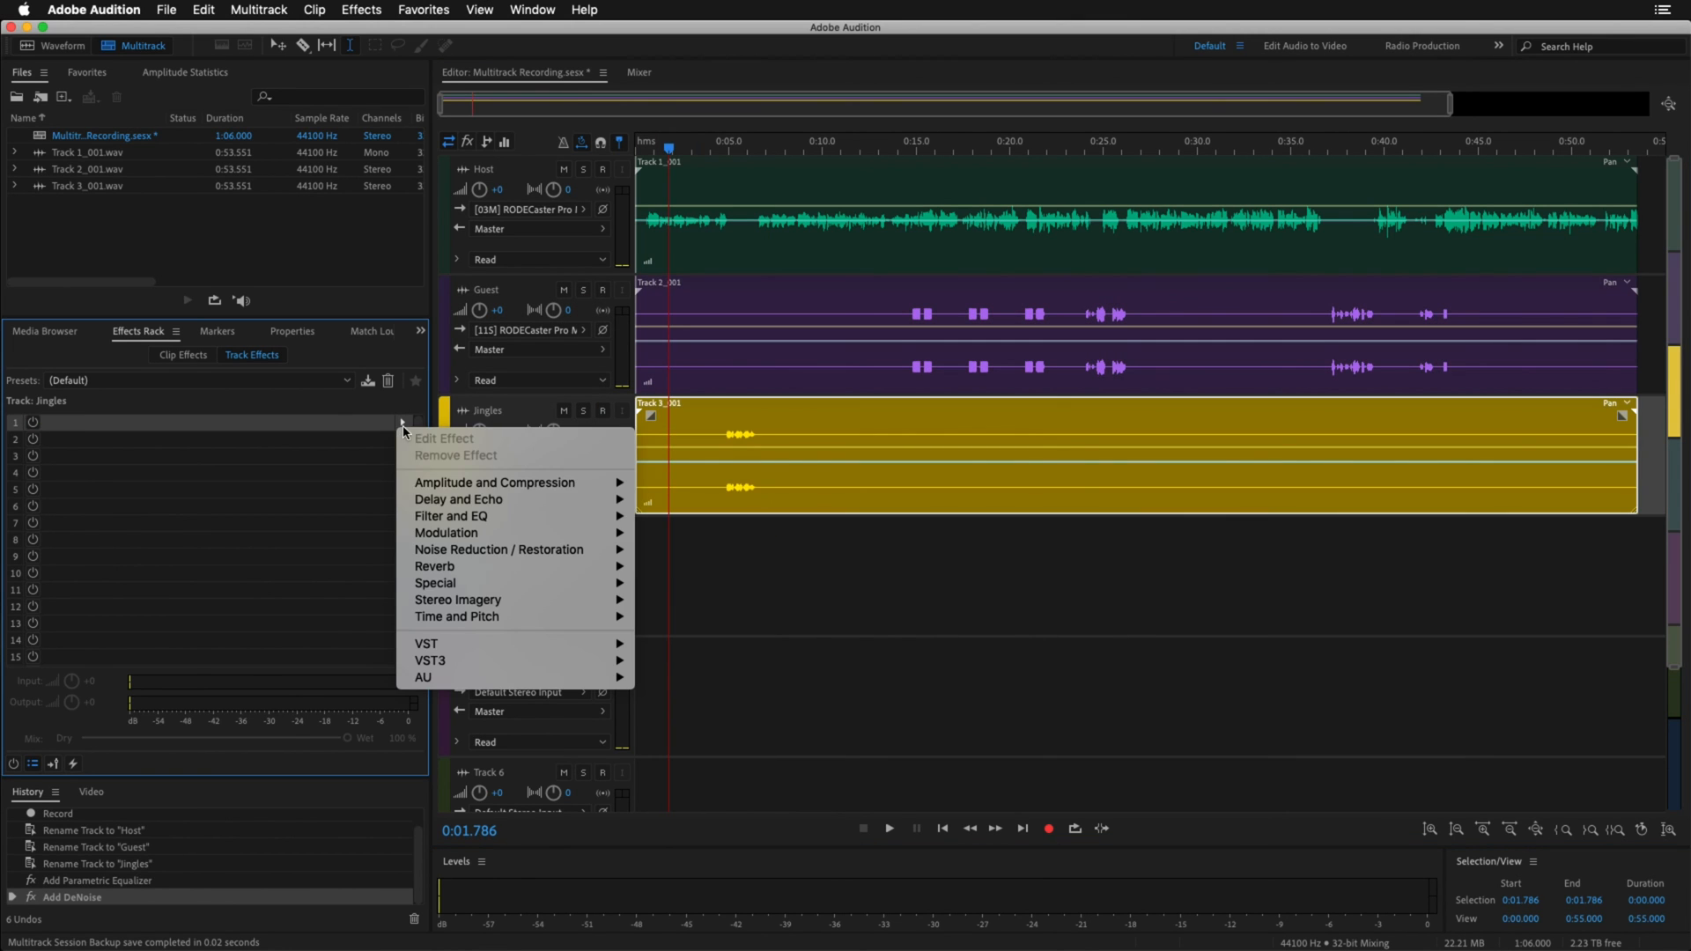
{"action": "mouse_move", "coordinate": [494, 483]}
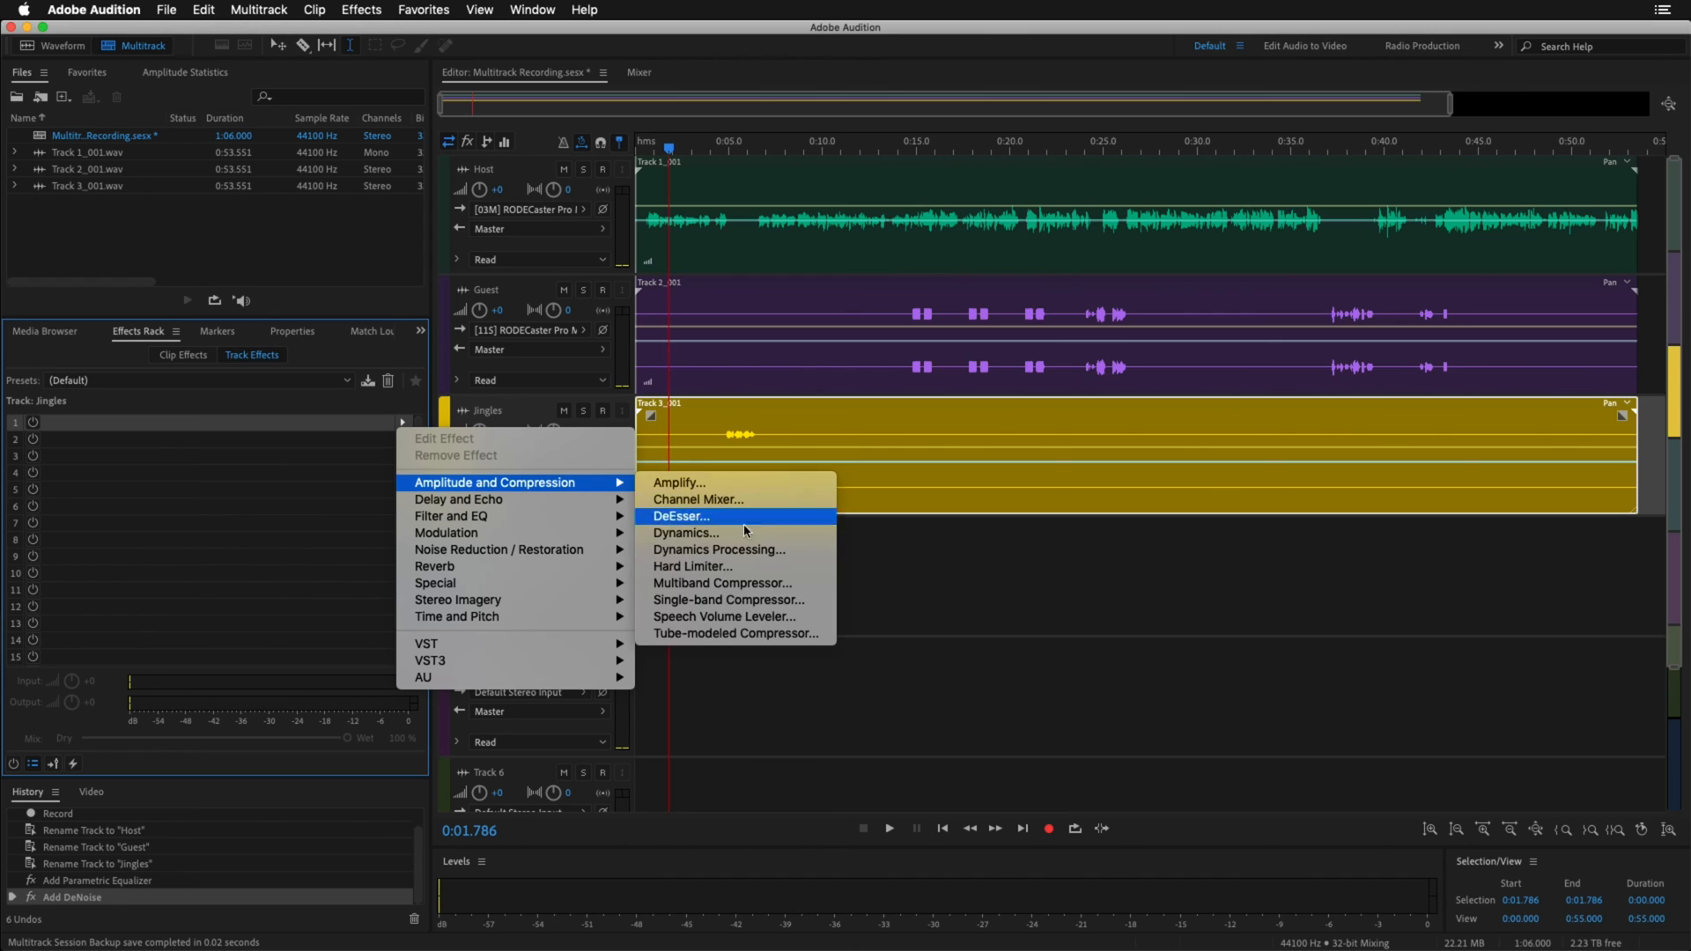